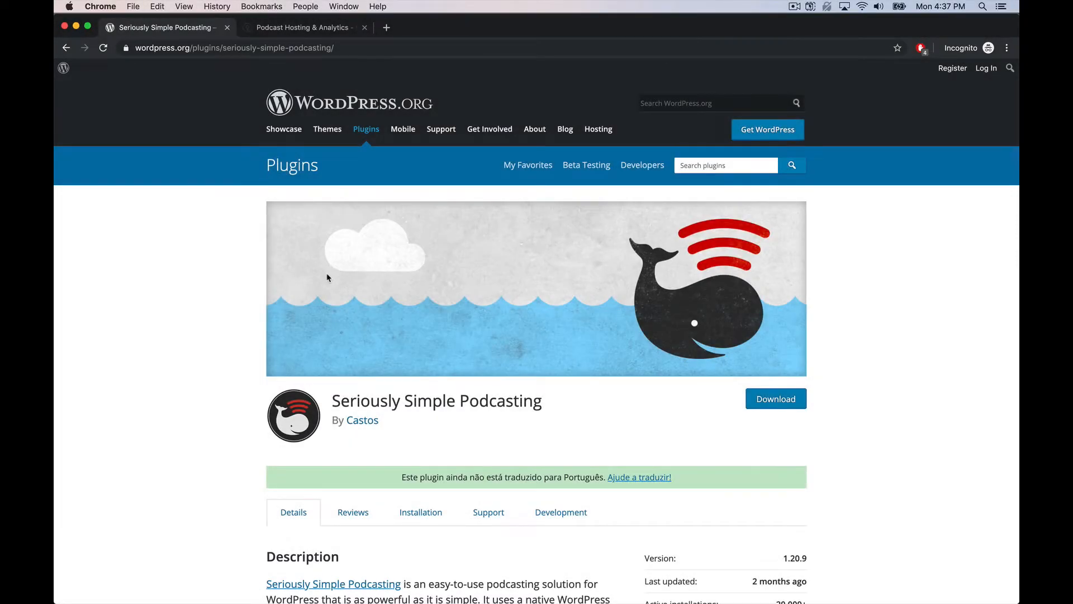
mouse_move(287, 462)
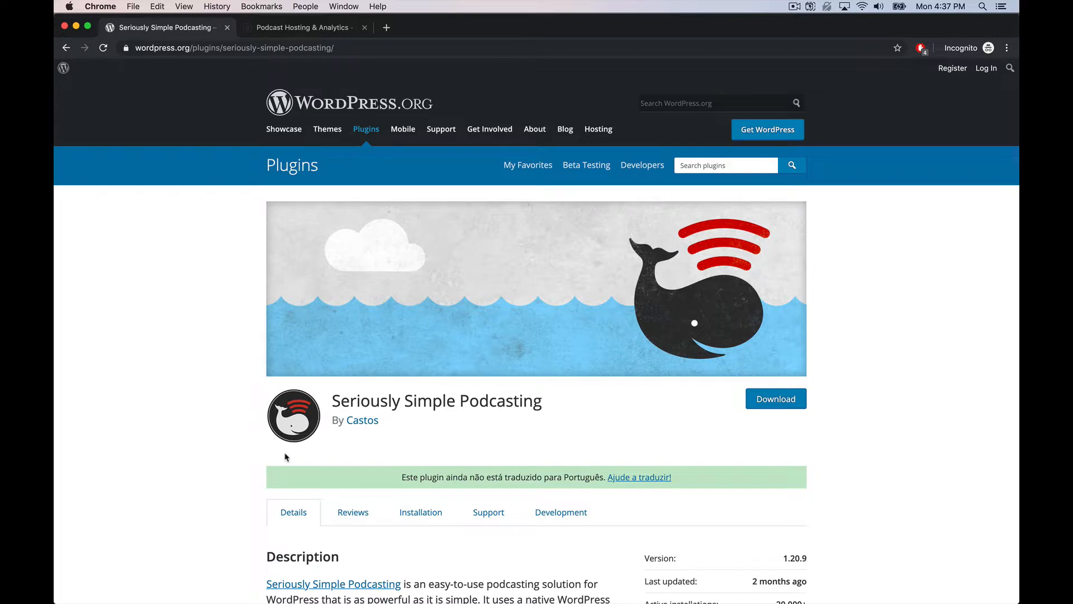
mouse_move(344, 353)
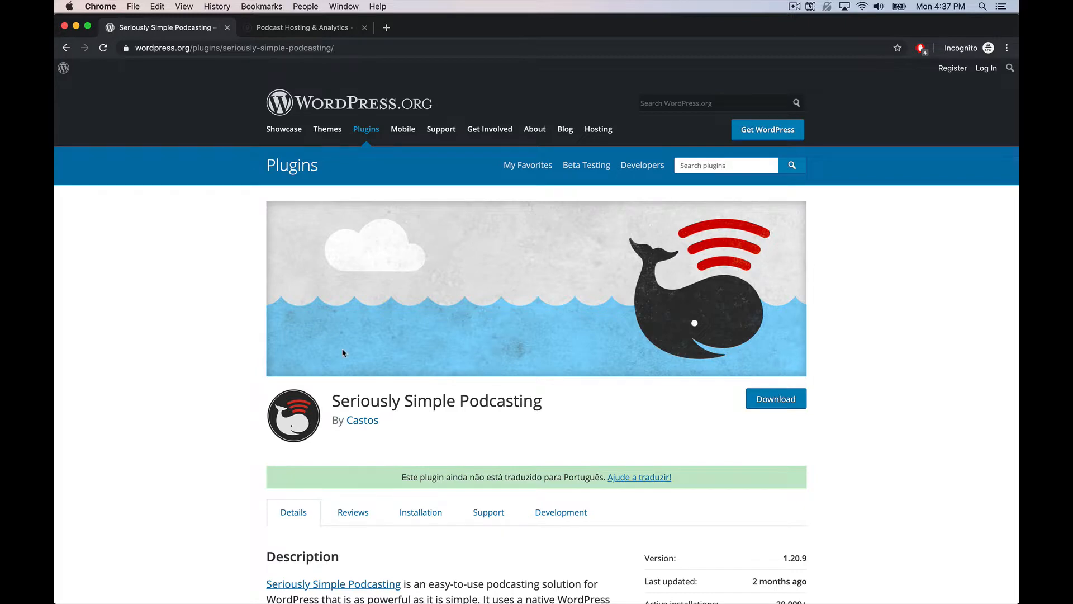
- Switch to the Podcast Hosting & Analytics tab showing the castos.com homepage
click(304, 27)
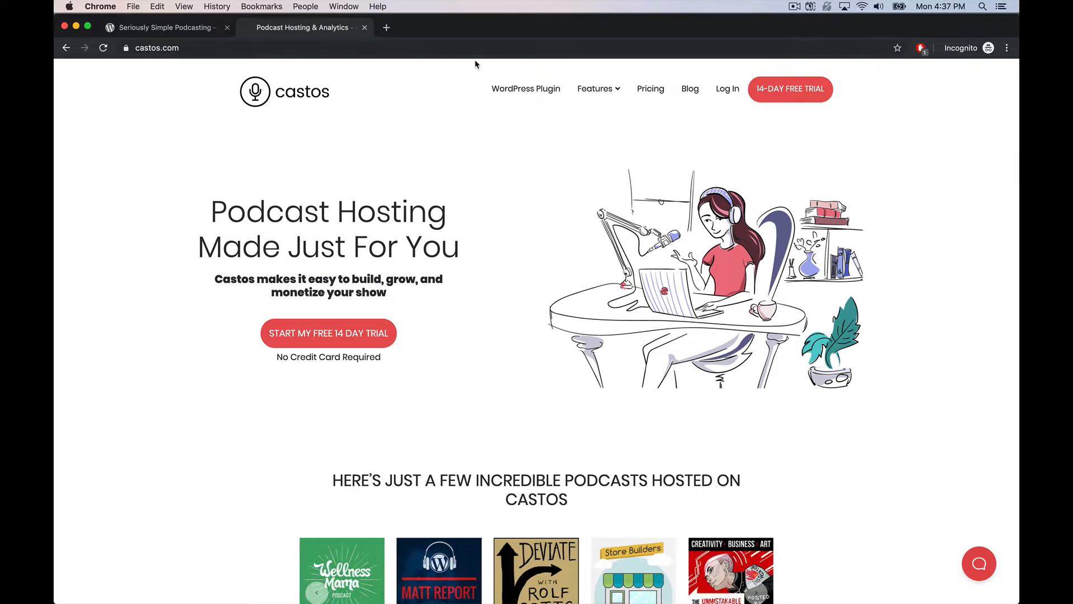
mouse_move(464, 208)
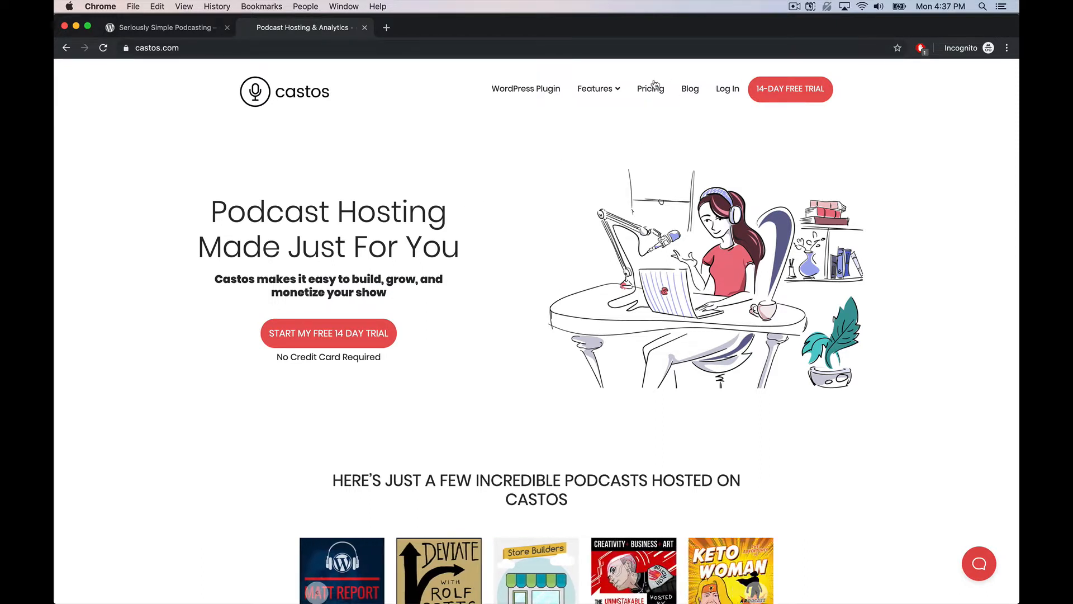
- Review Castos Starter $19, Growth $34 and Pro $49 plans, then return to the plugin page
click(650, 88)
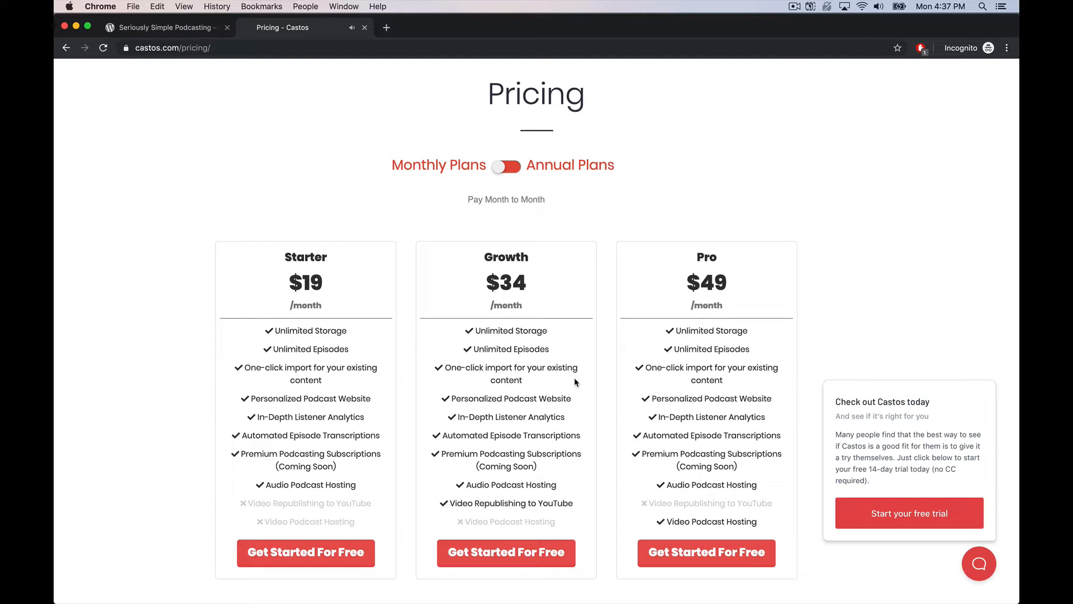
mouse_move(213, 160)
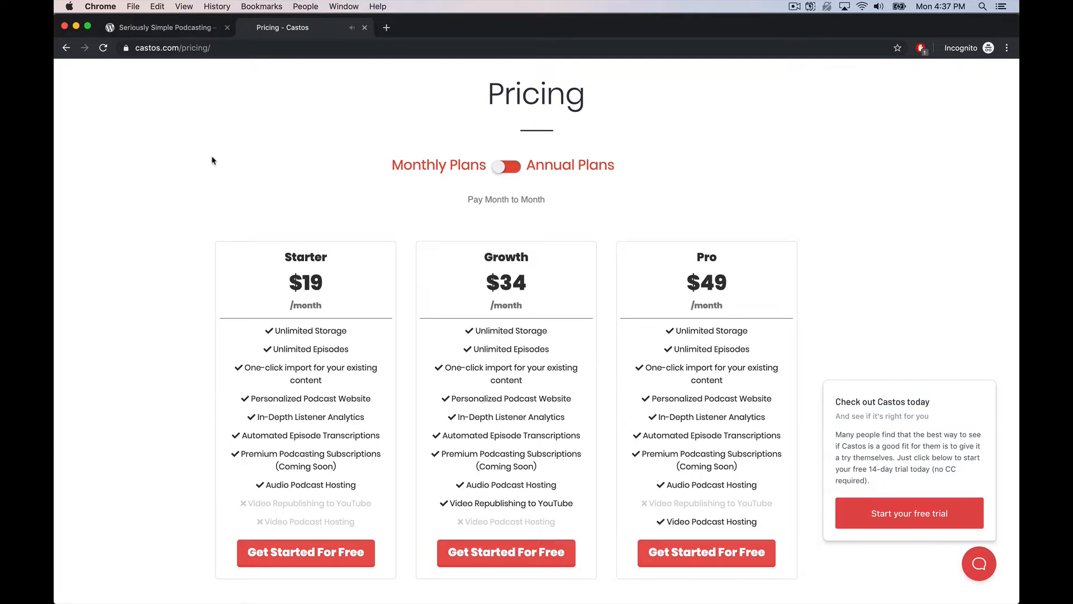
click(164, 27)
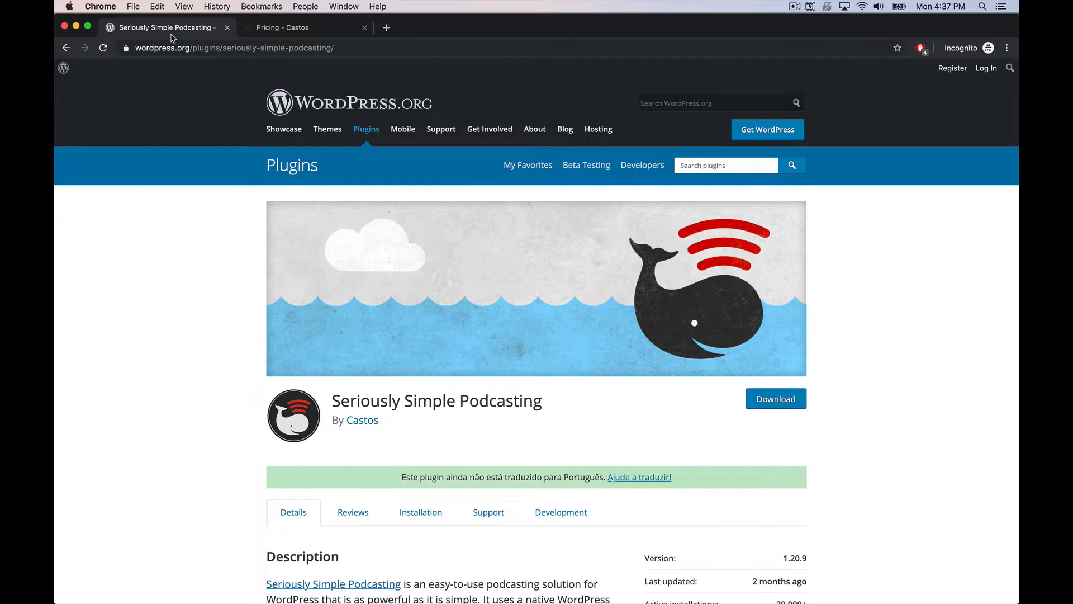
- Read the plugin listing's Description and Primary Features list on WordPress.org
scroll(down, 3)
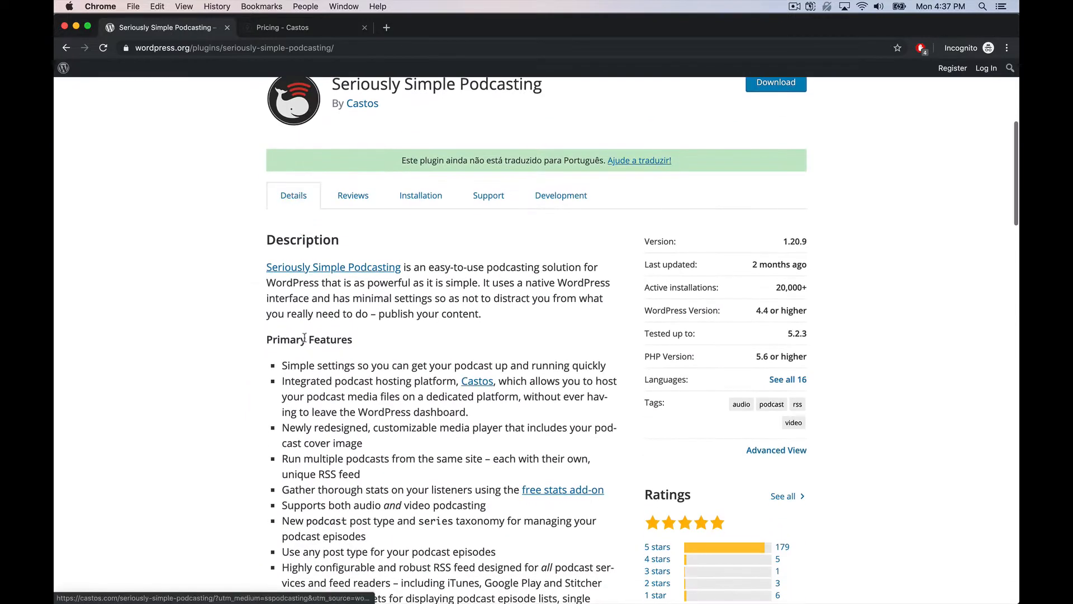
scroll(down, 3)
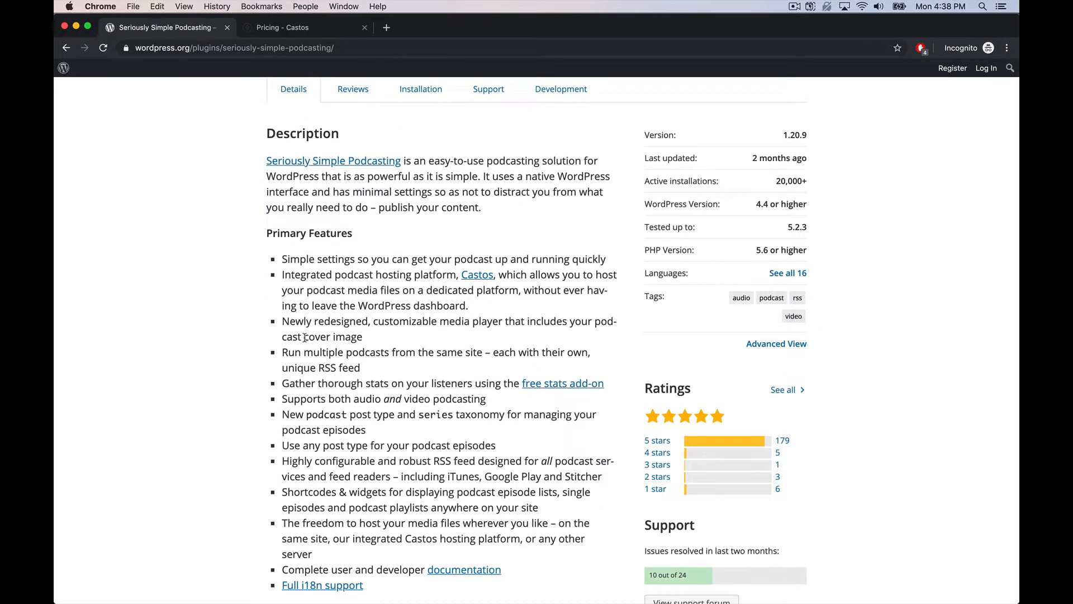
scroll(up, 3)
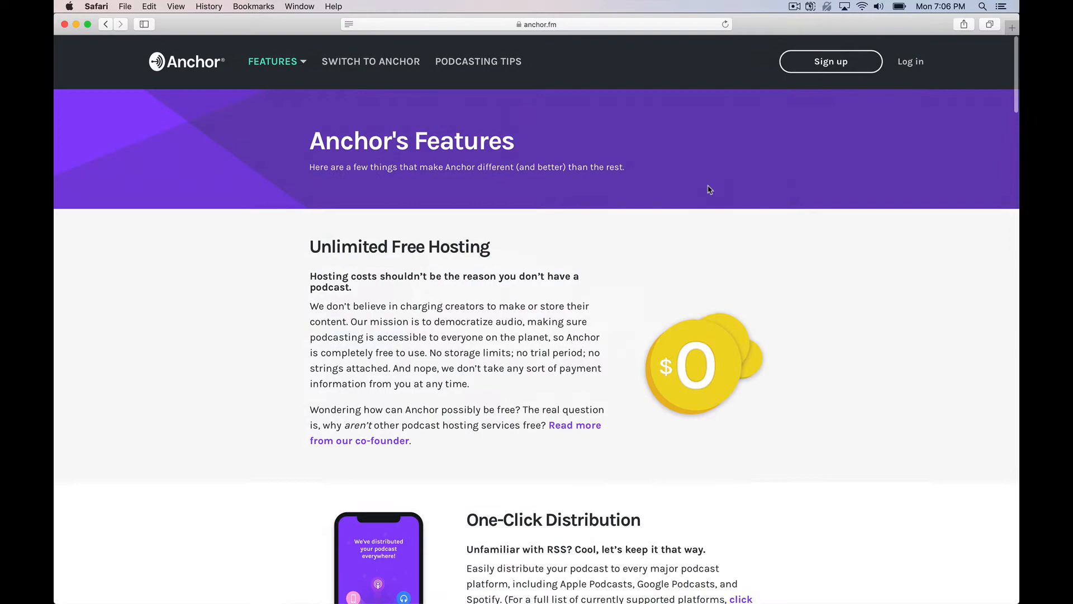
- Browse Anchor's feature descriptions for the episode builder and editing tools
scroll(down, 3)
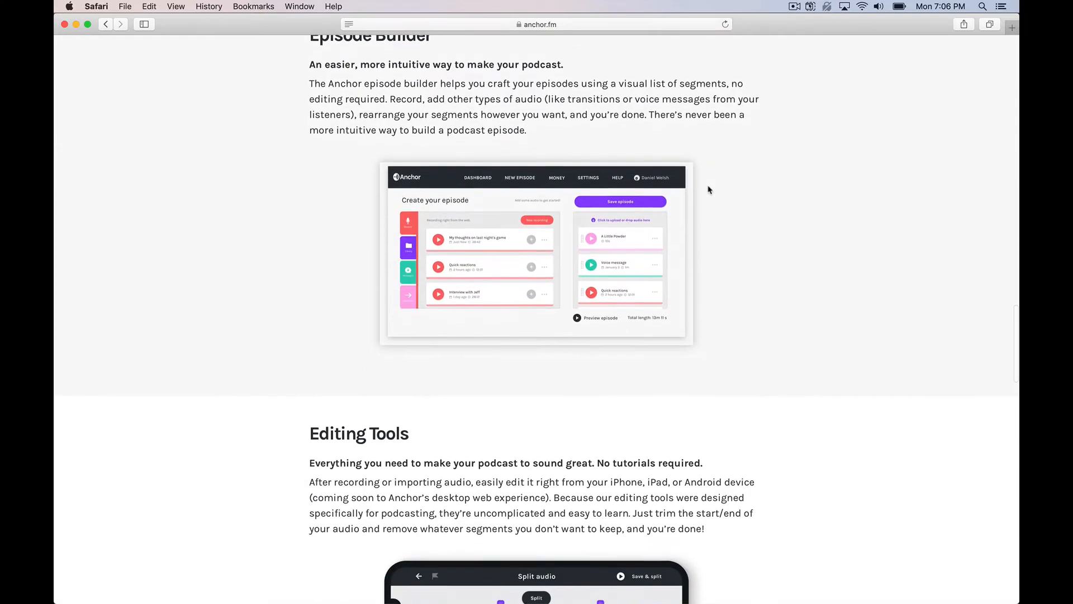
scroll(down, 3)
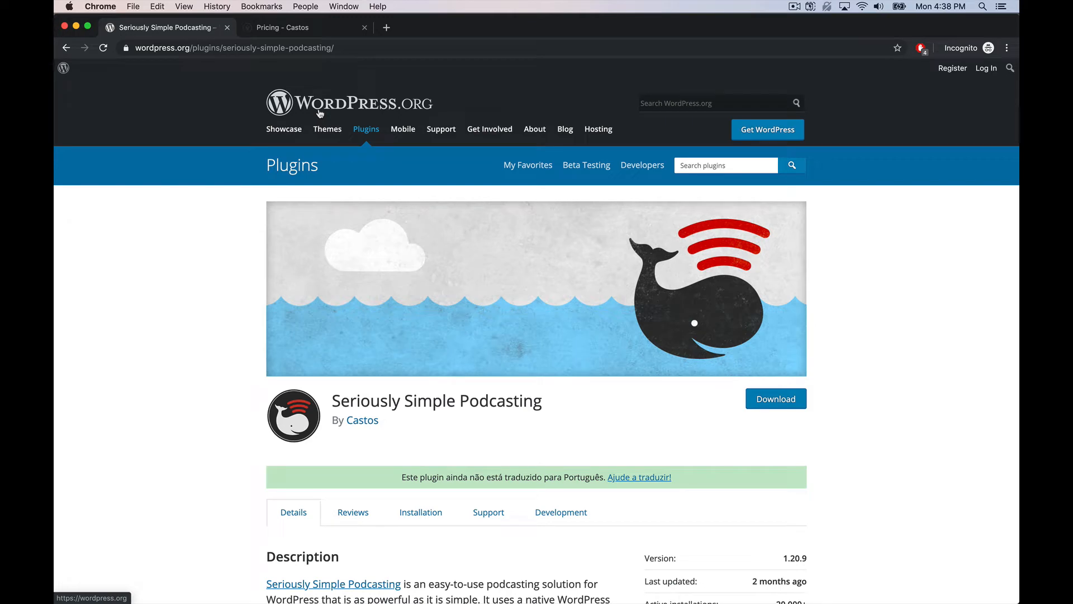
mouse_move(316, 28)
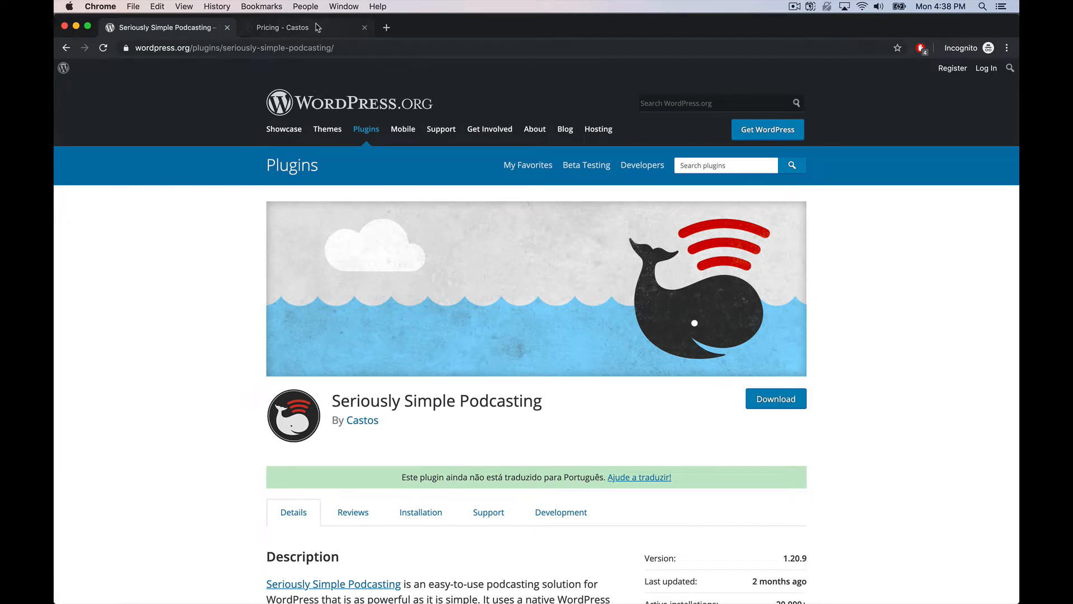
- Revisit the Castos pricing plans, then return to the Seriously Simple Podcasting plugin page
click(281, 27)
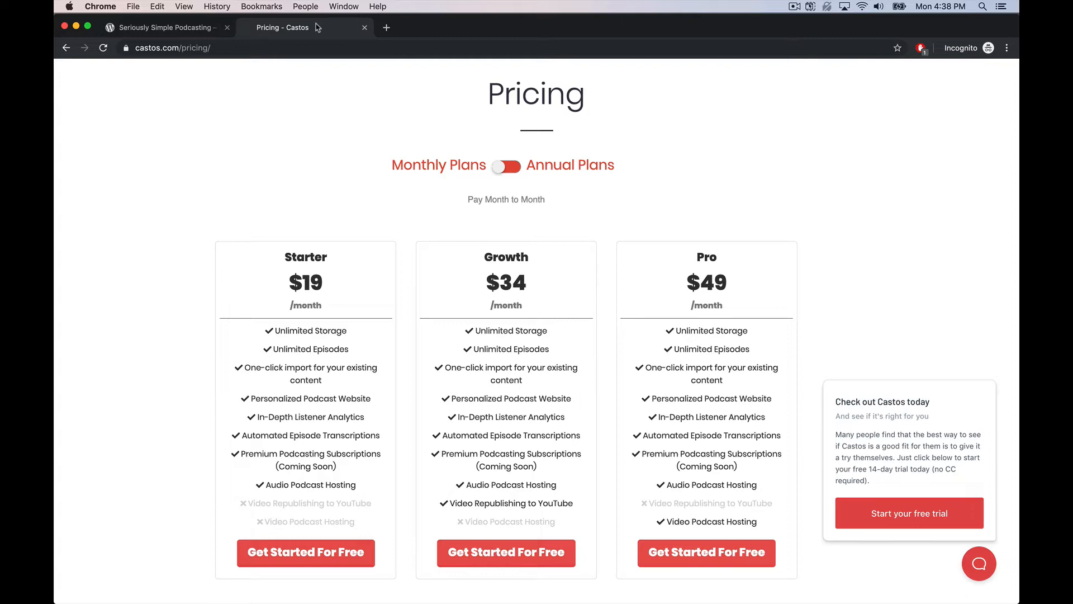
scroll(up, 3)
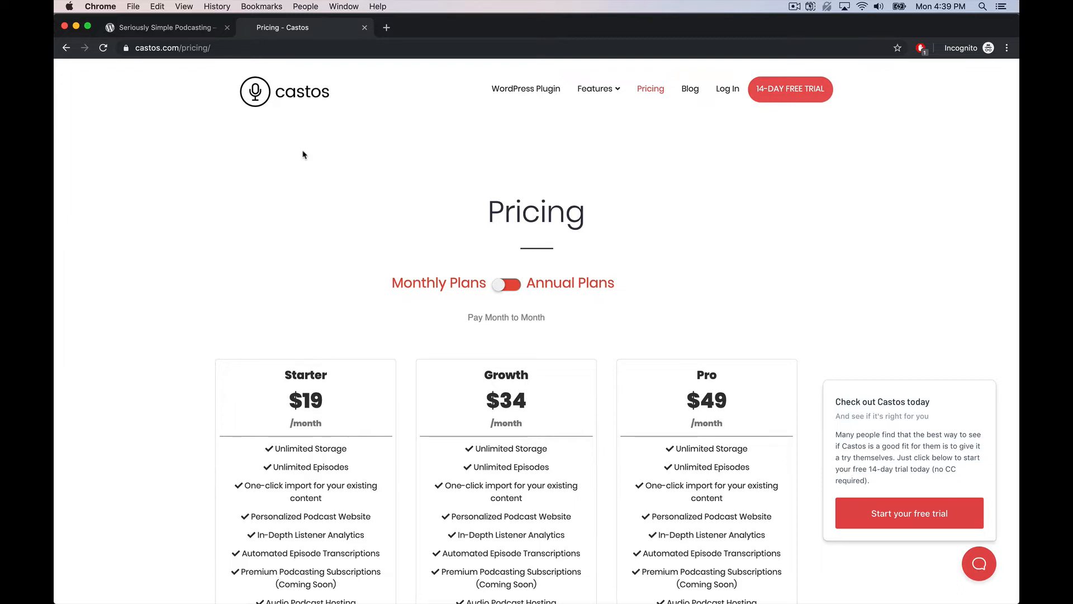
mouse_move(316, 281)
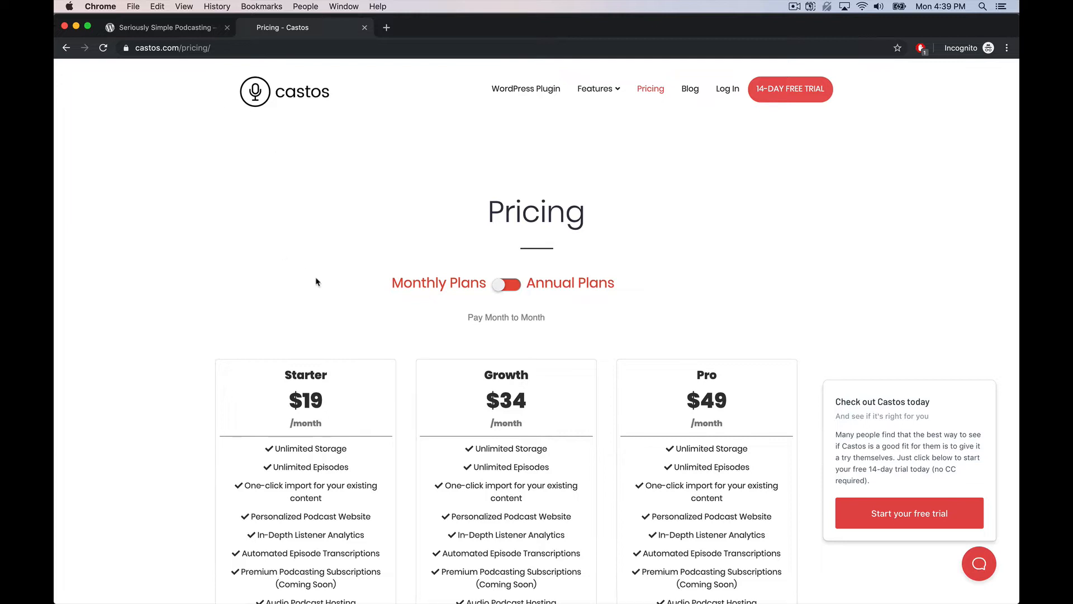
click(164, 27)
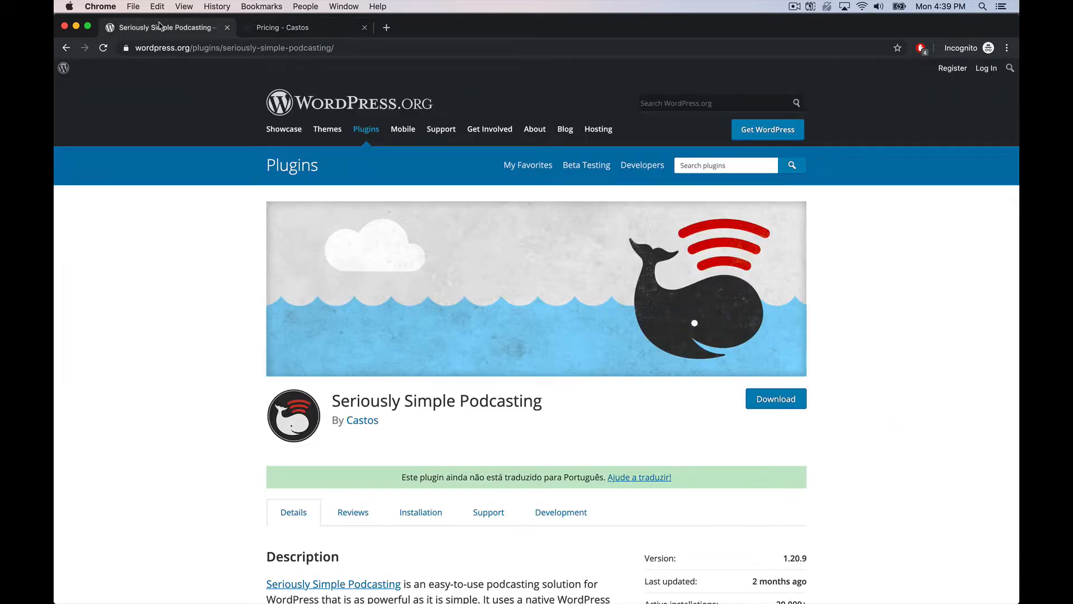
mouse_move(186, 176)
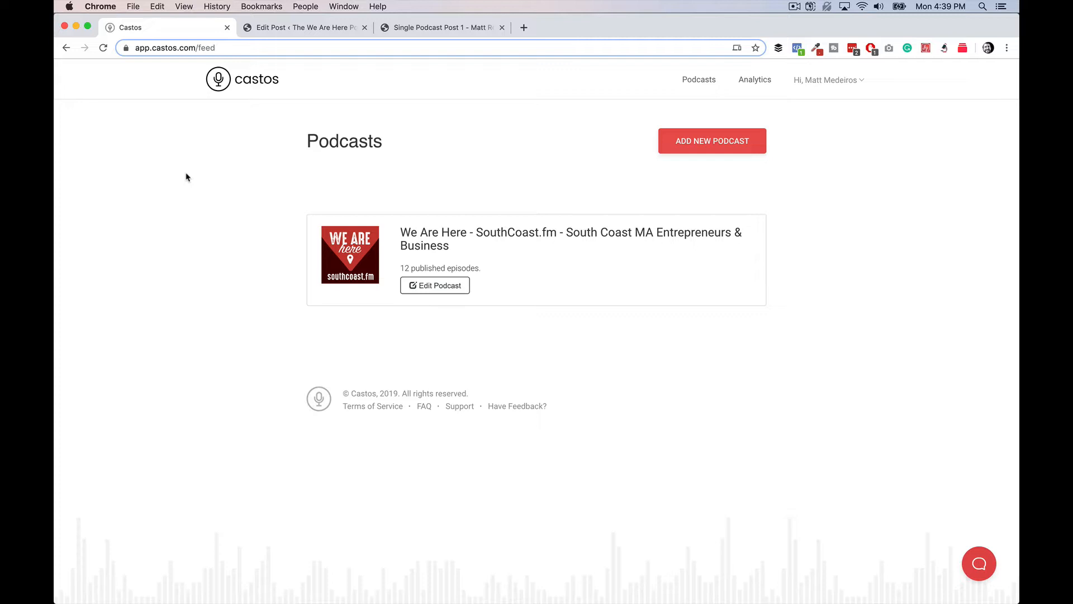
mouse_move(326, 200)
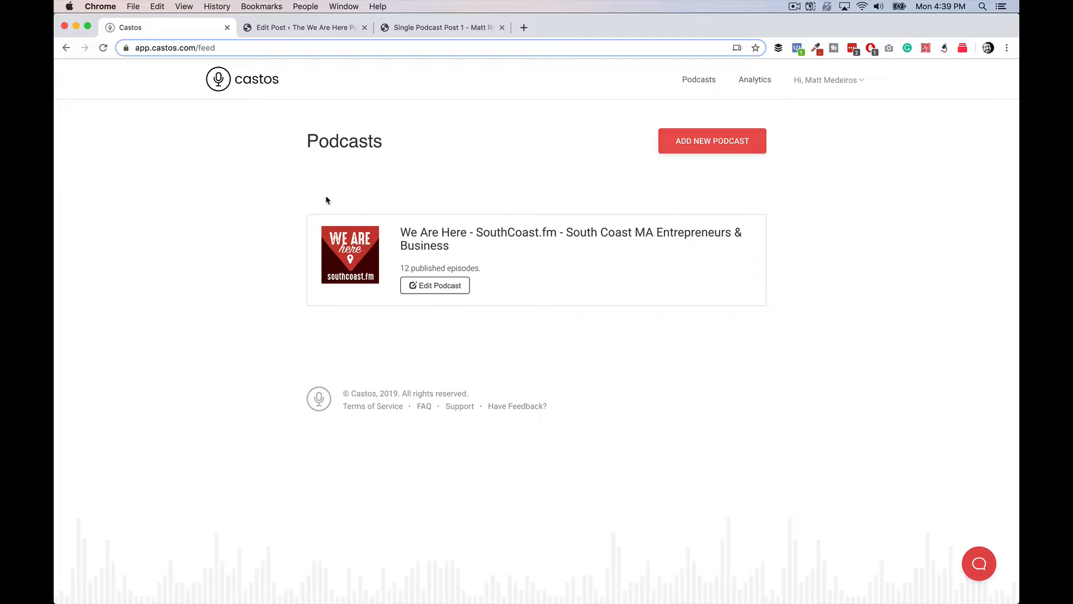
mouse_move(424, 195)
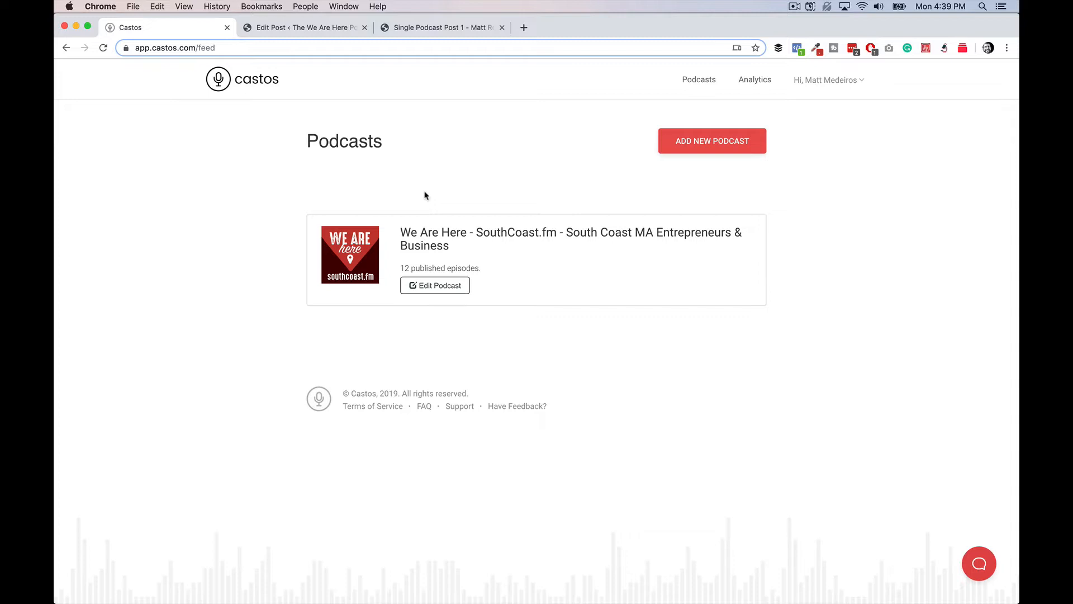
mouse_move(458, 237)
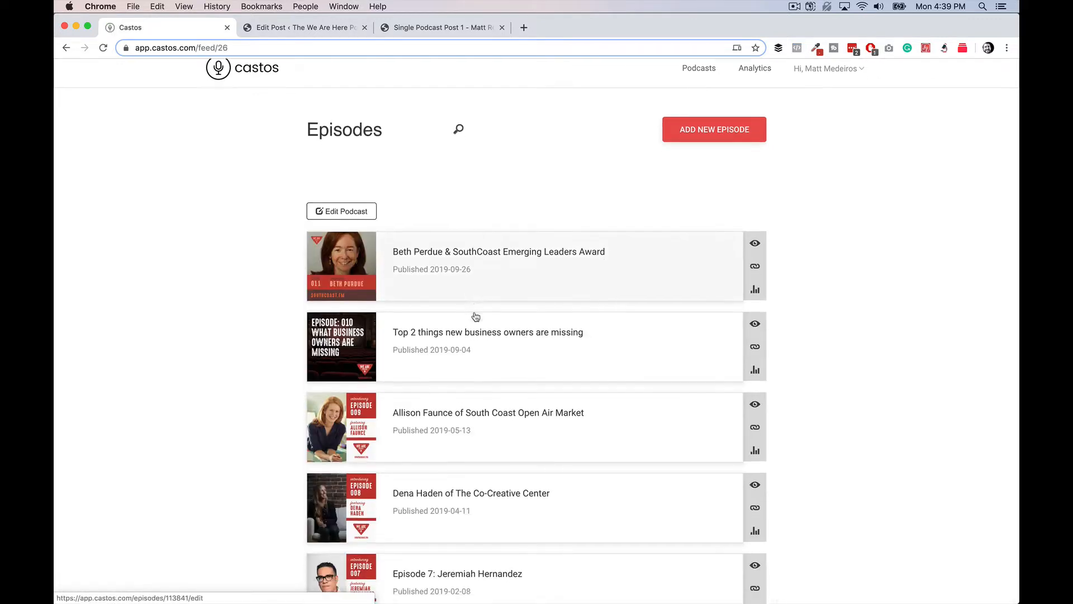
- Browse We Are Here episodes across pages 1 and 2 and view an episode's embed code
scroll(down, 3)
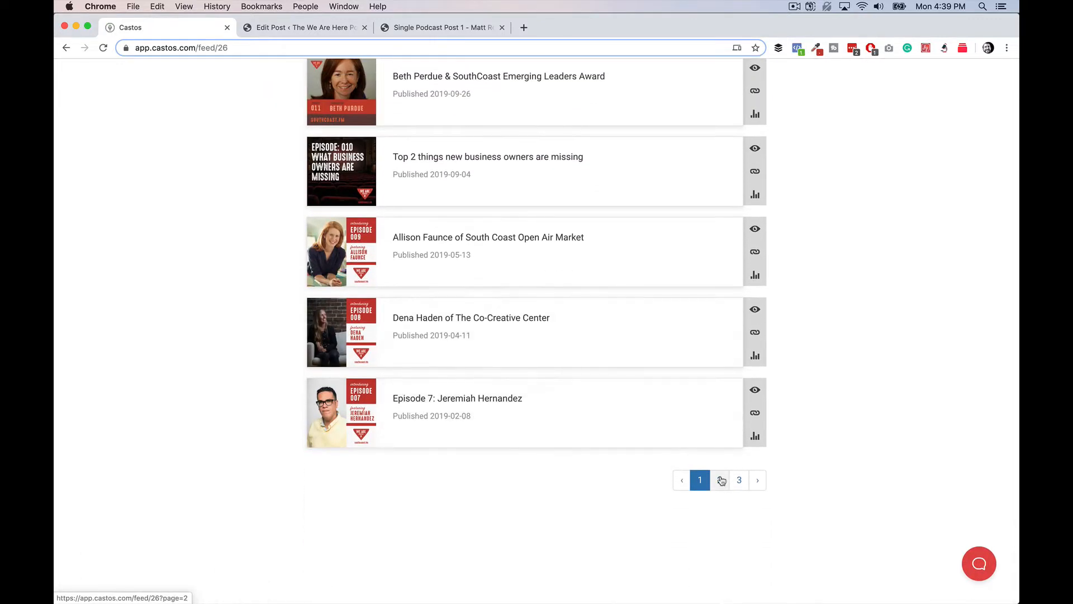
click(719, 480)
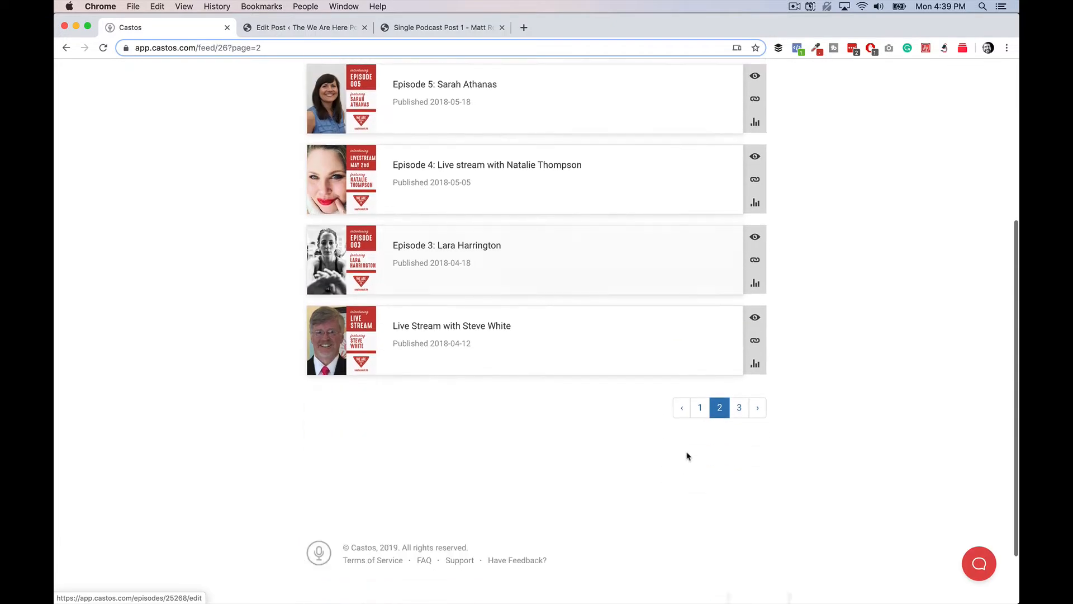
click(699, 407)
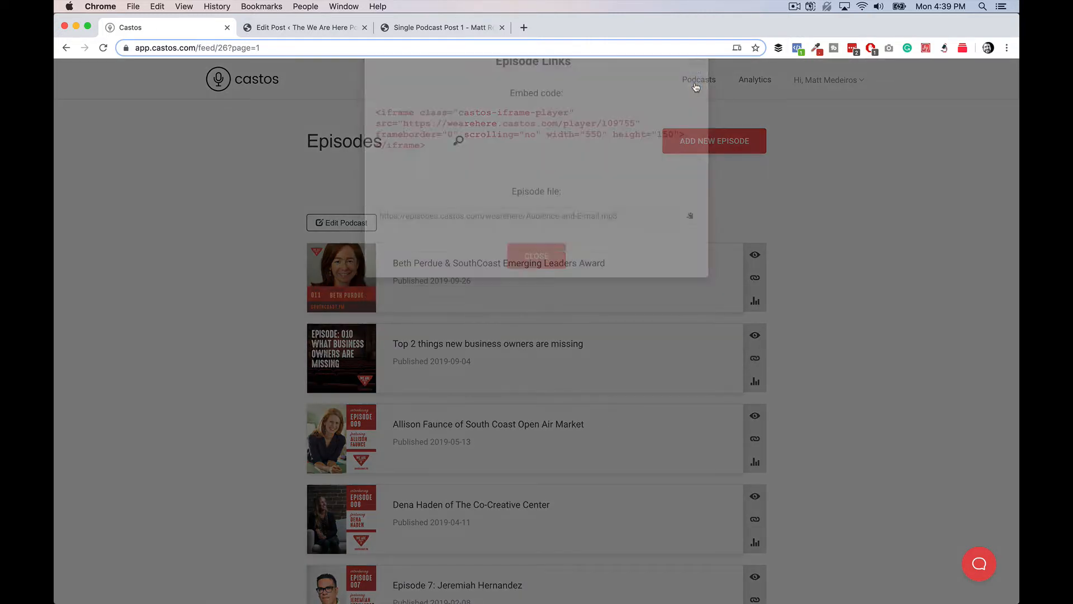
click(536, 255)
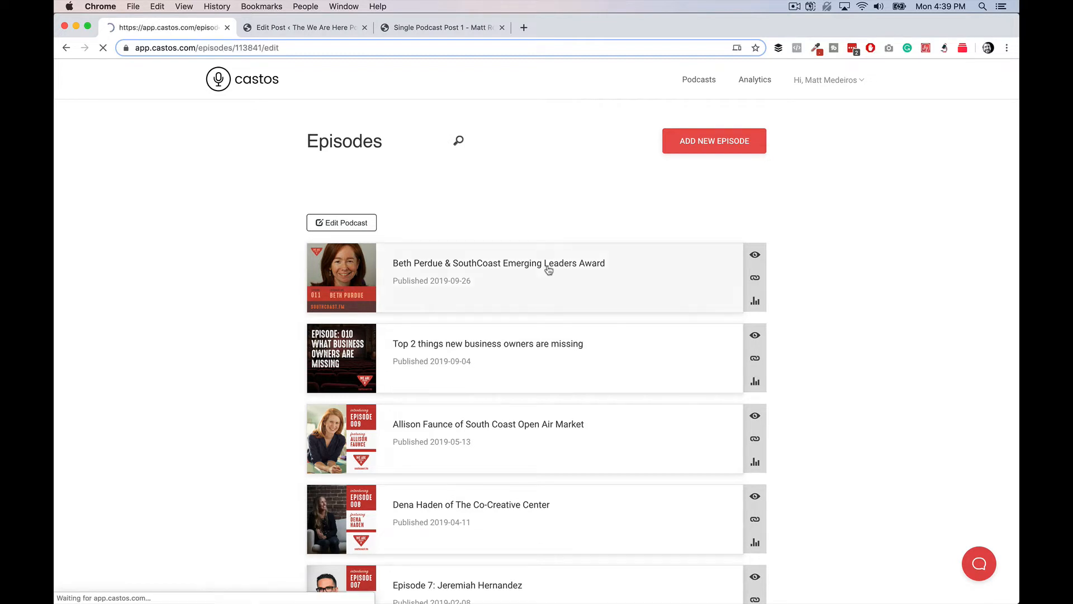
click(498, 263)
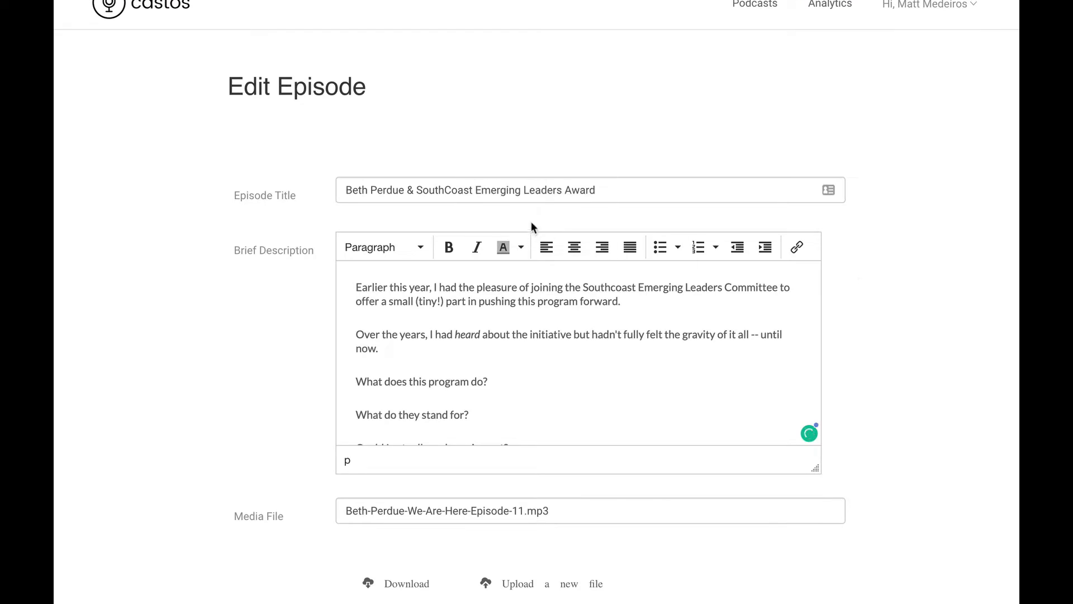
scroll(down, 3)
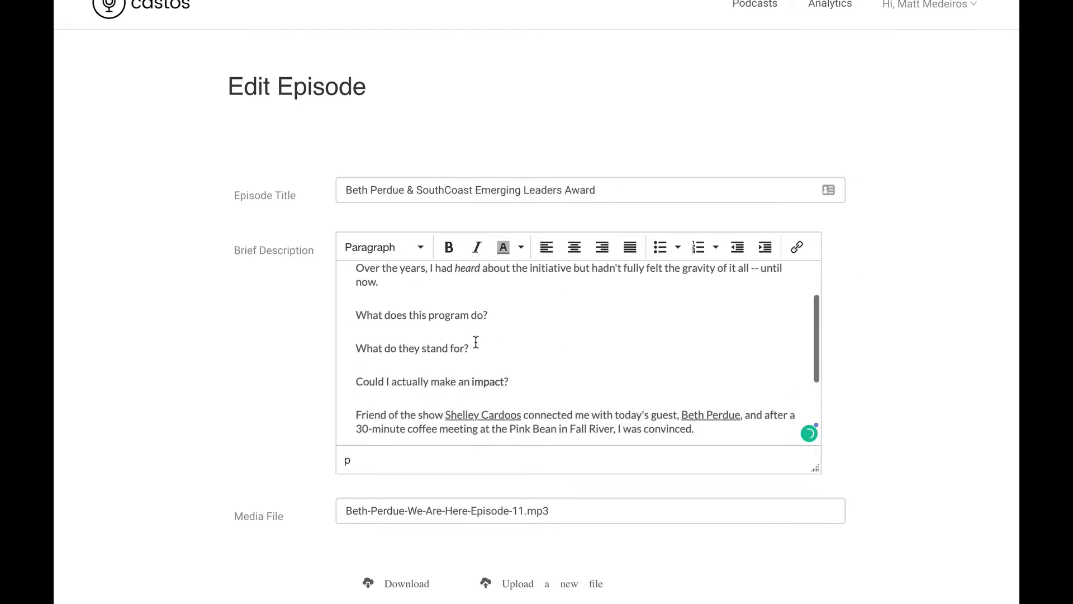
scroll(down, 3)
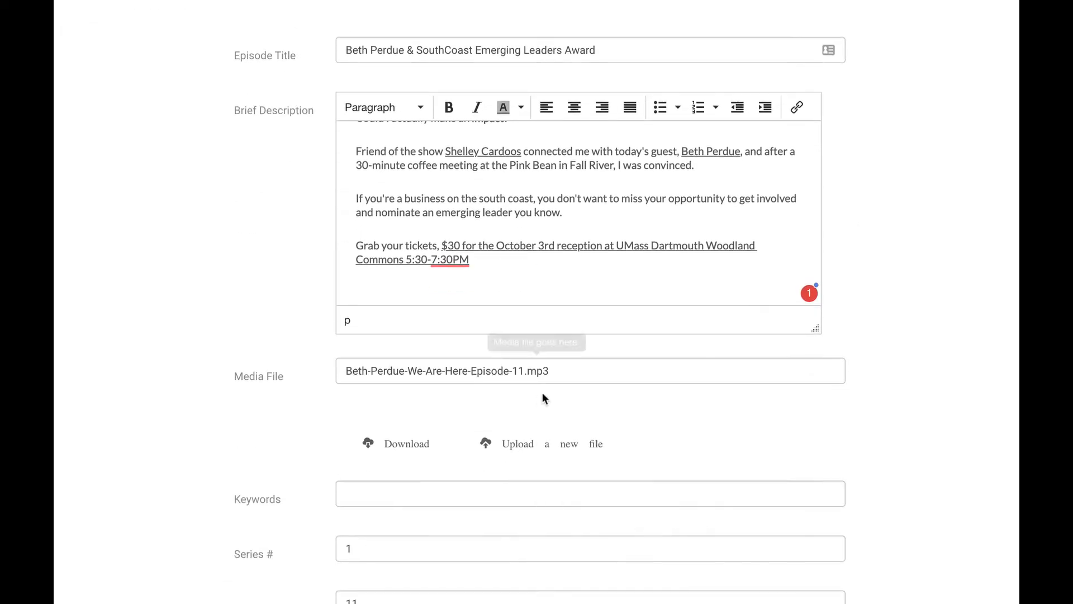
scroll(down, 3)
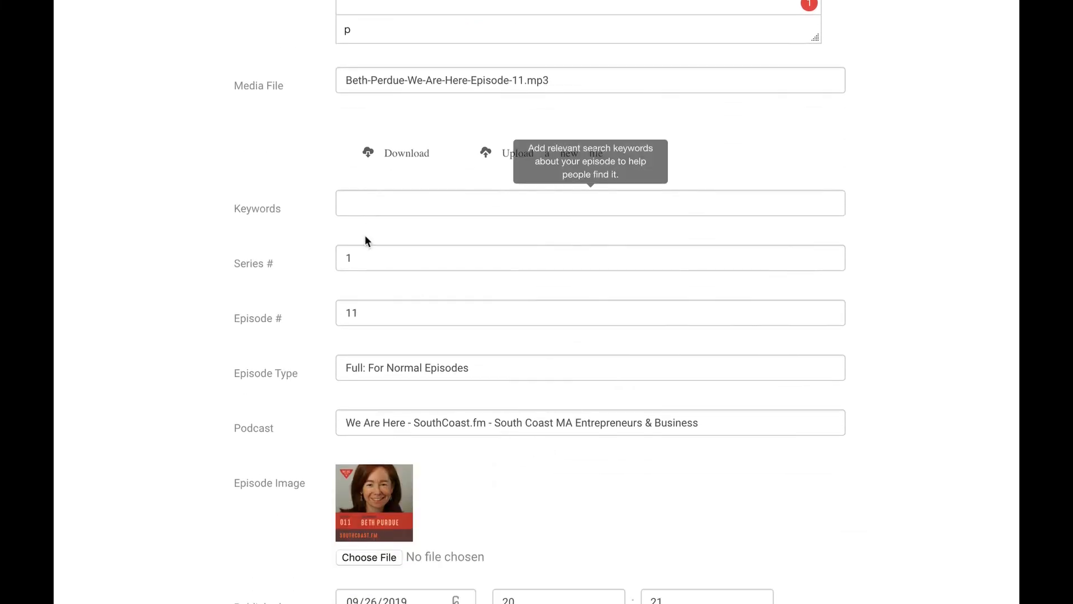
mouse_move(572, 524)
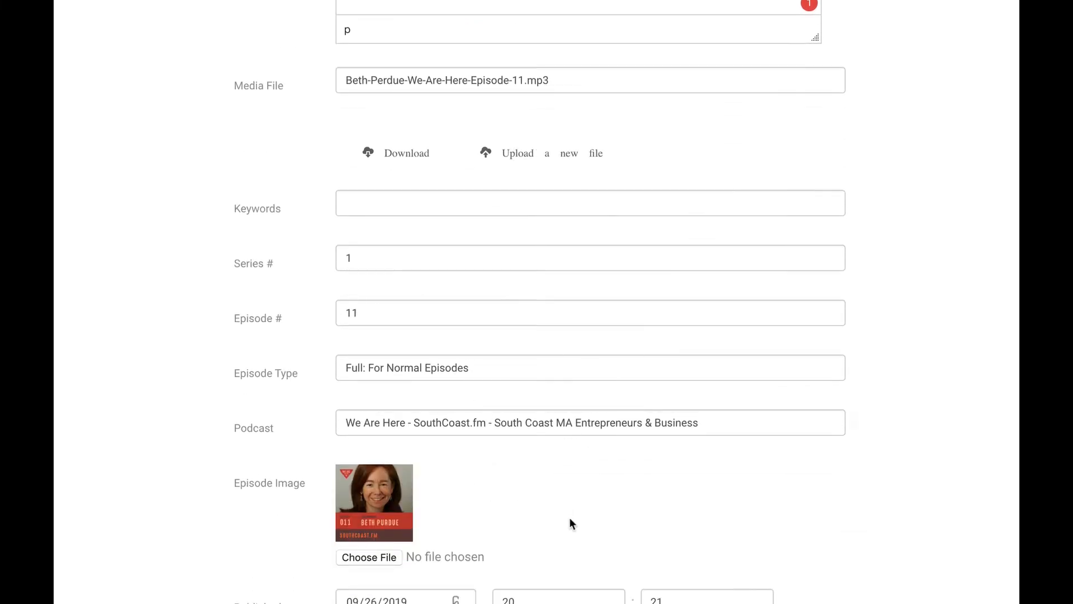
scroll(down, 3)
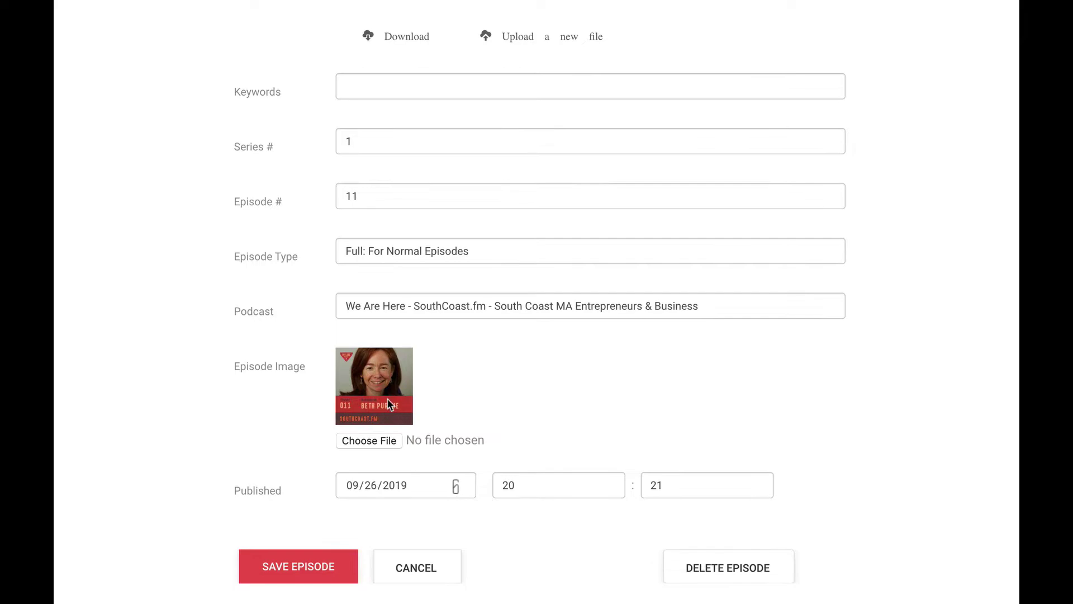
scroll(down, 3)
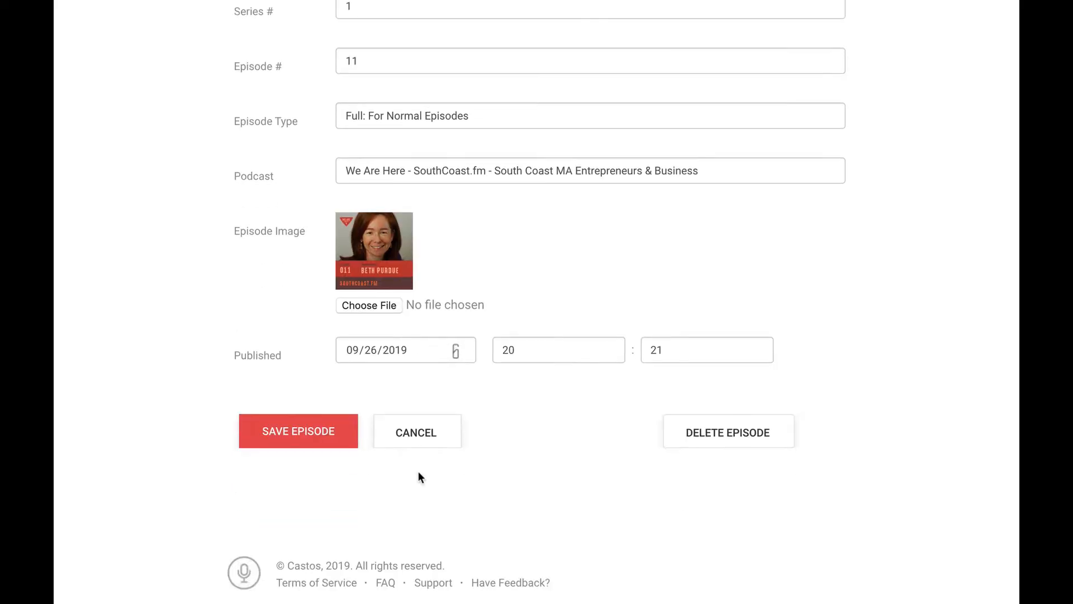
scroll(up, 3)
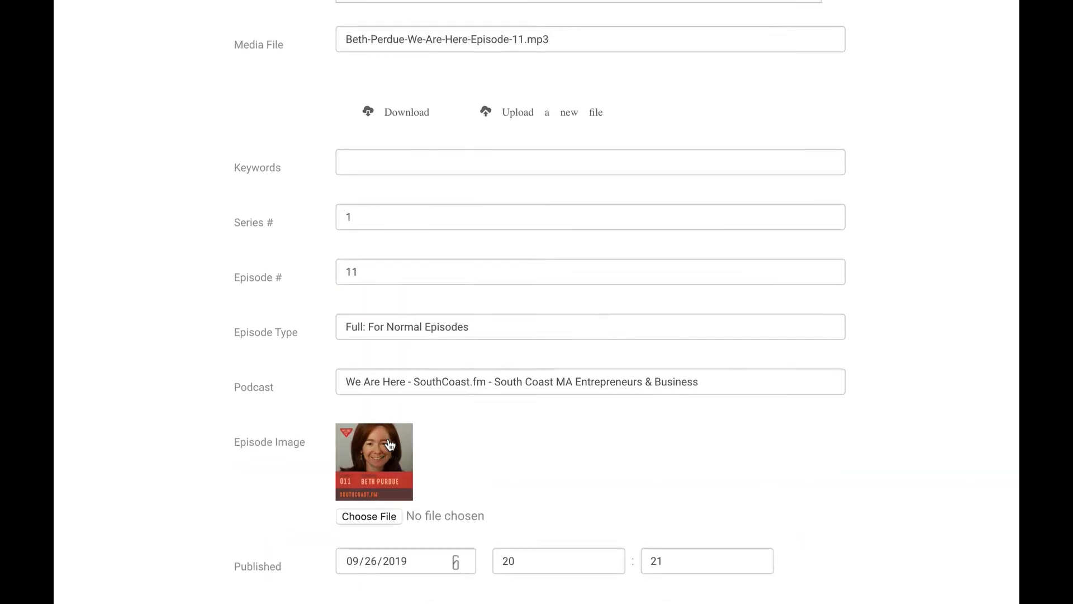
scroll(up, 3)
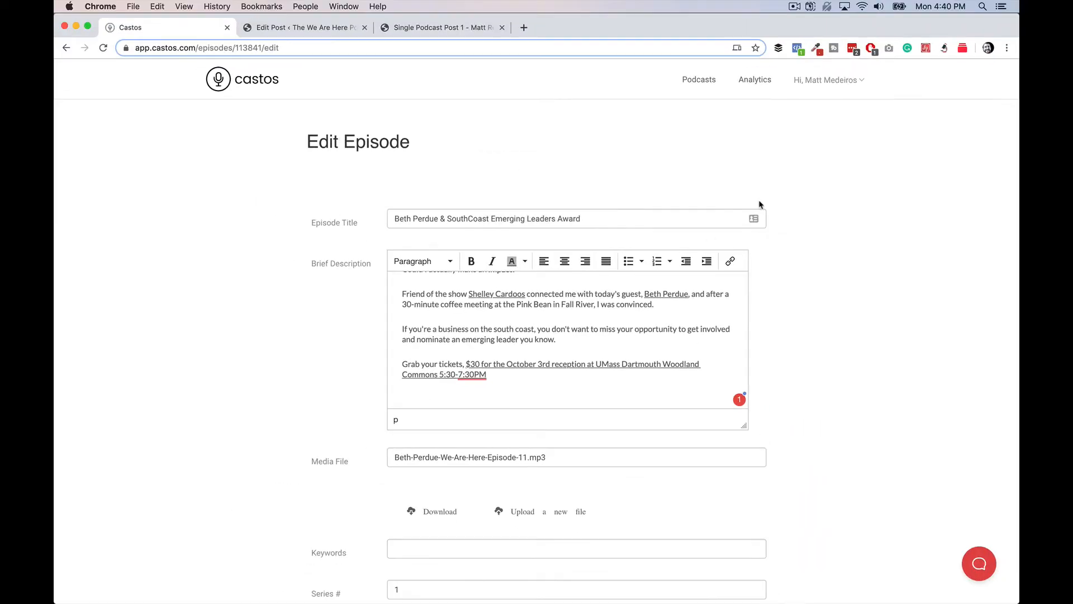
mouse_move(513, 166)
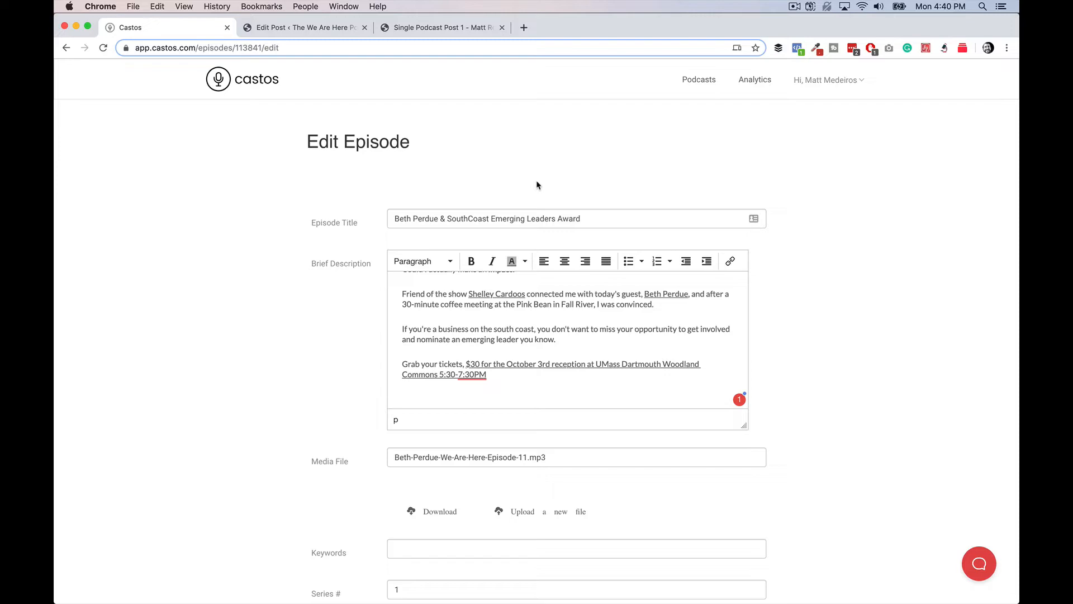
scroll(down, 3)
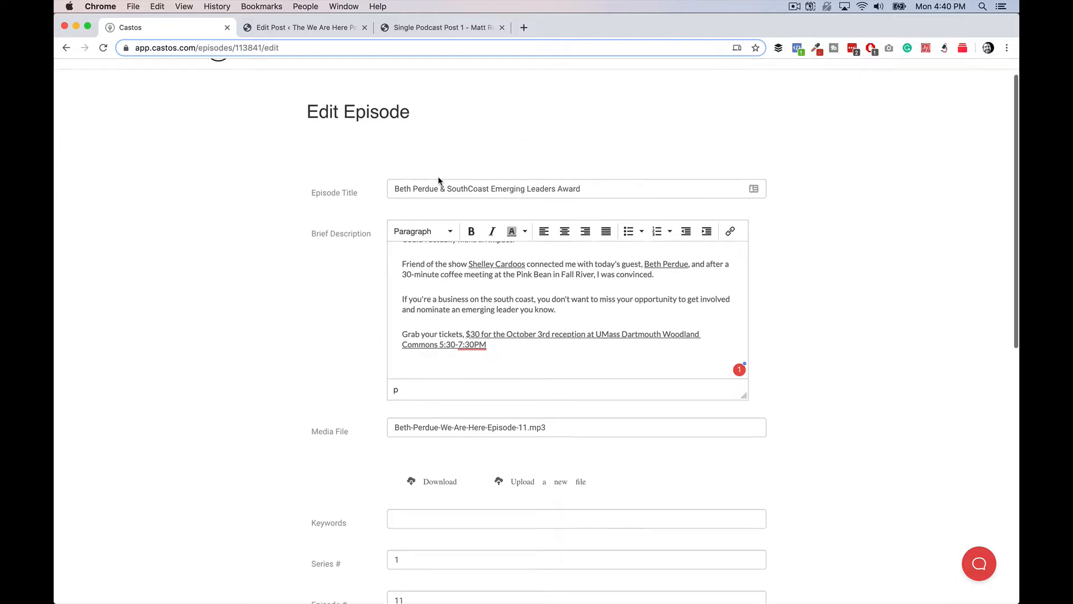
scroll(down, 3)
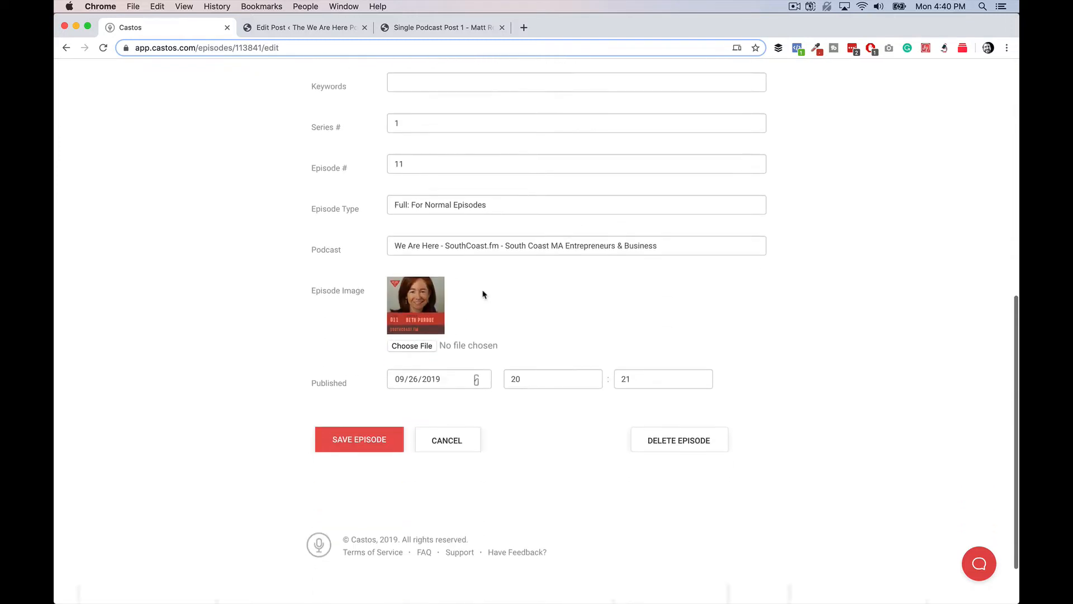
scroll(up, 3)
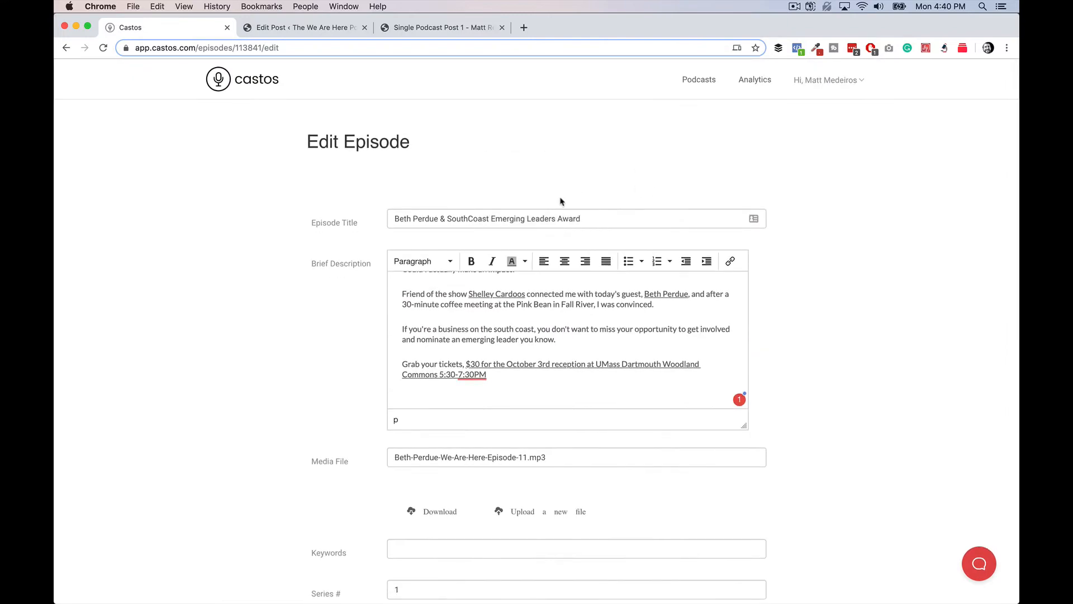
mouse_move(630, 216)
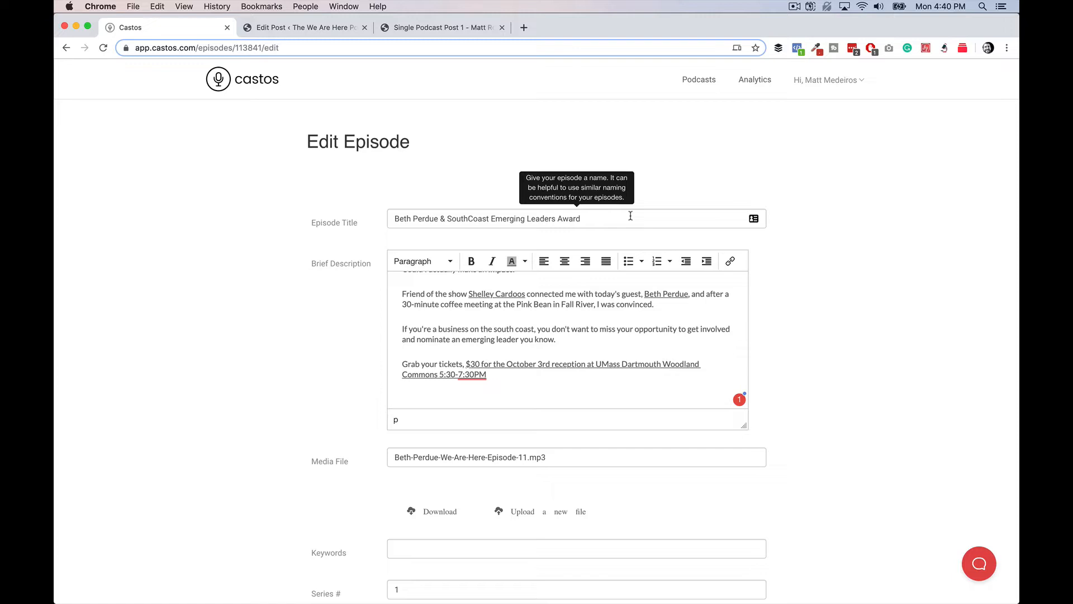
mouse_move(754, 80)
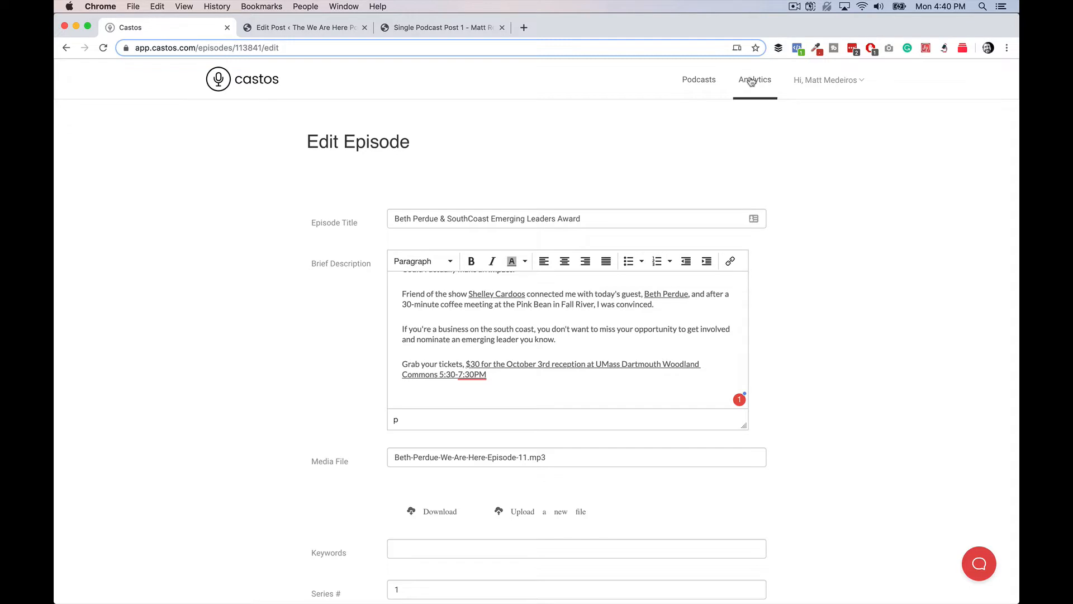
- View the Top Episodes, Listening Methods and Geographic Stats analytics, ending on Top Episodes
click(754, 80)
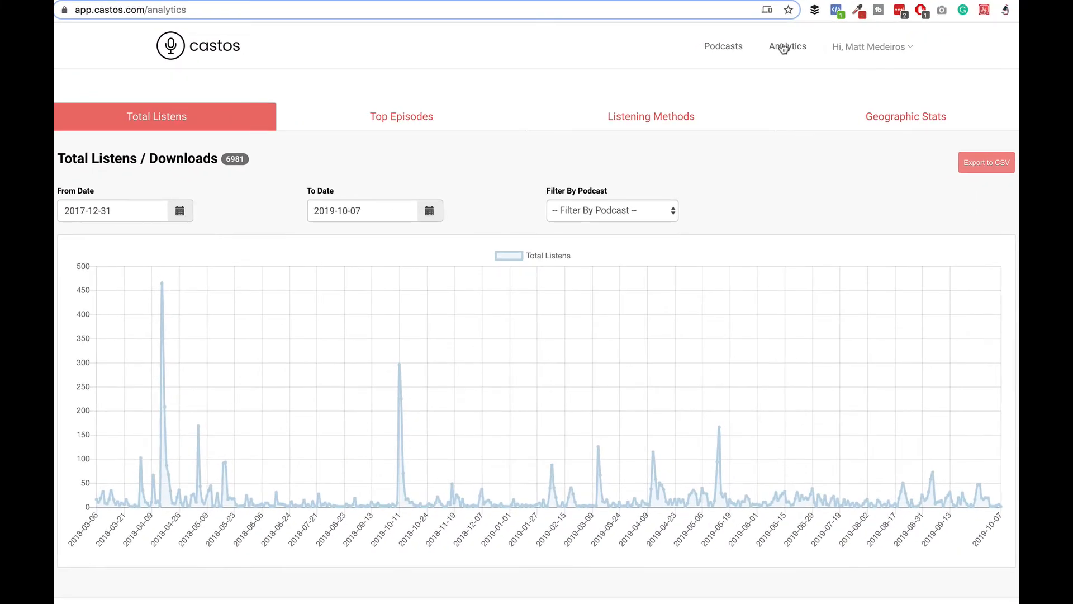
mouse_move(711, 168)
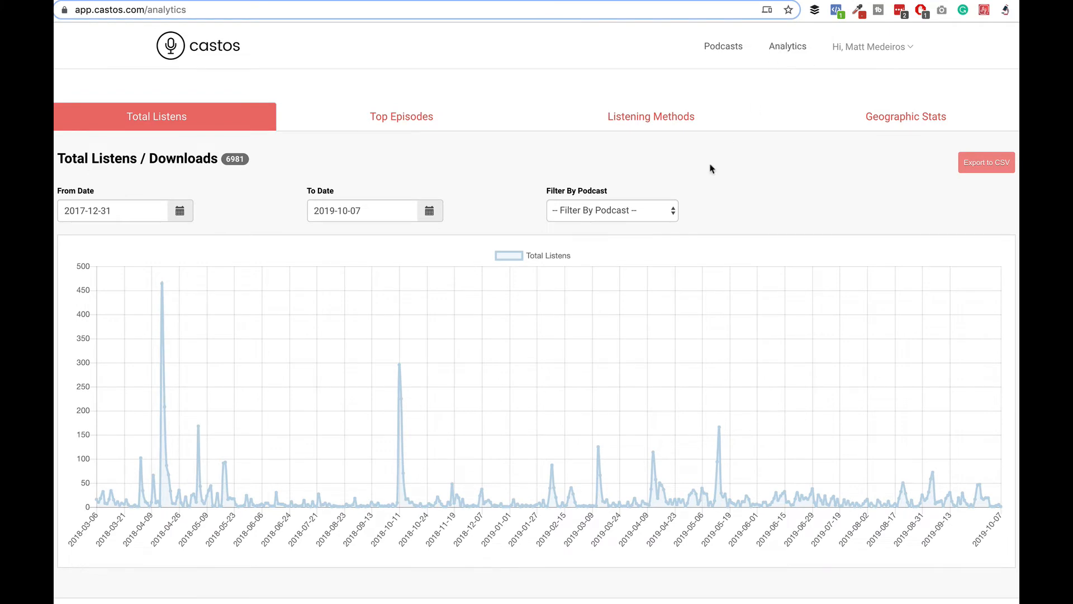
mouse_move(534, 174)
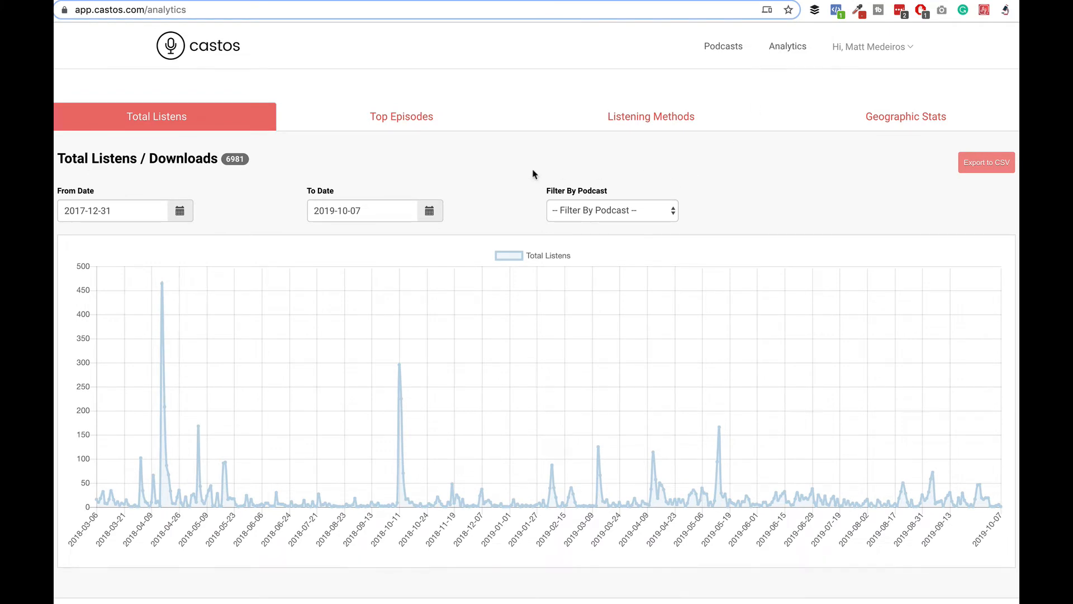
mouse_move(524, 179)
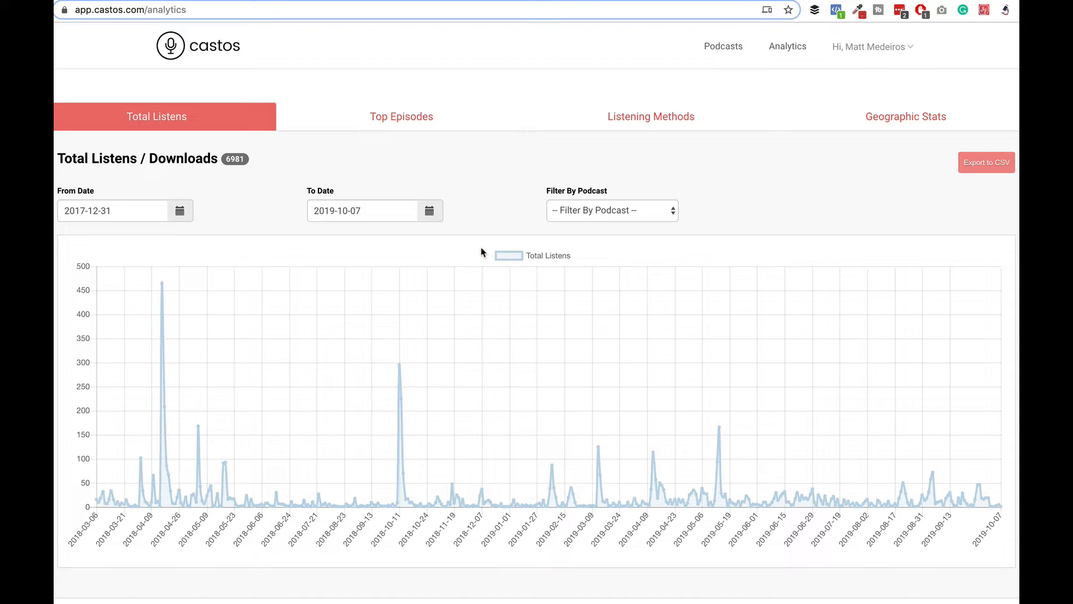
click(401, 116)
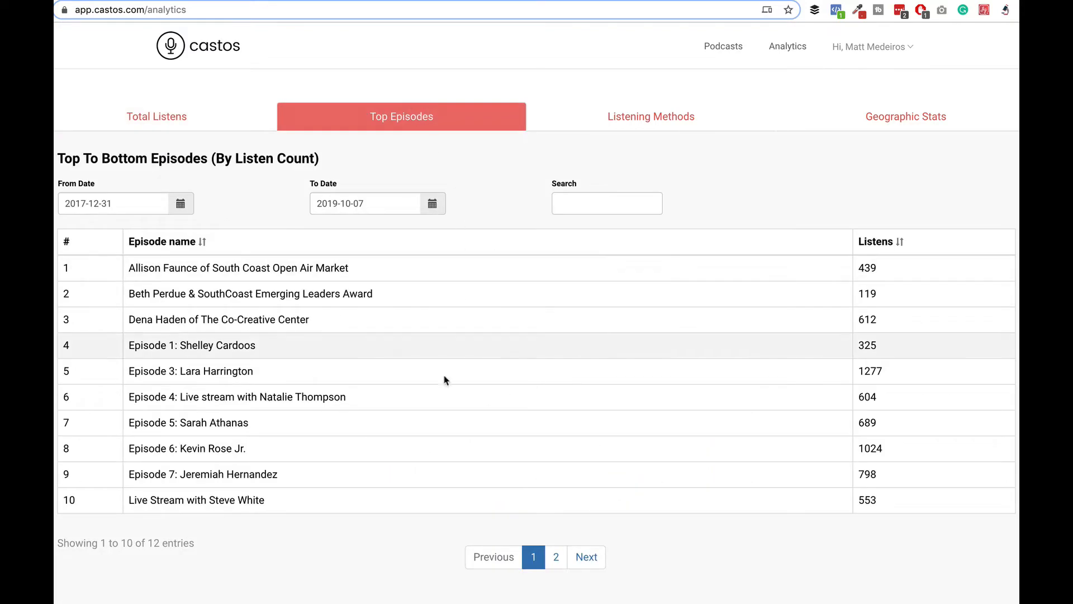
mouse_move(385, 236)
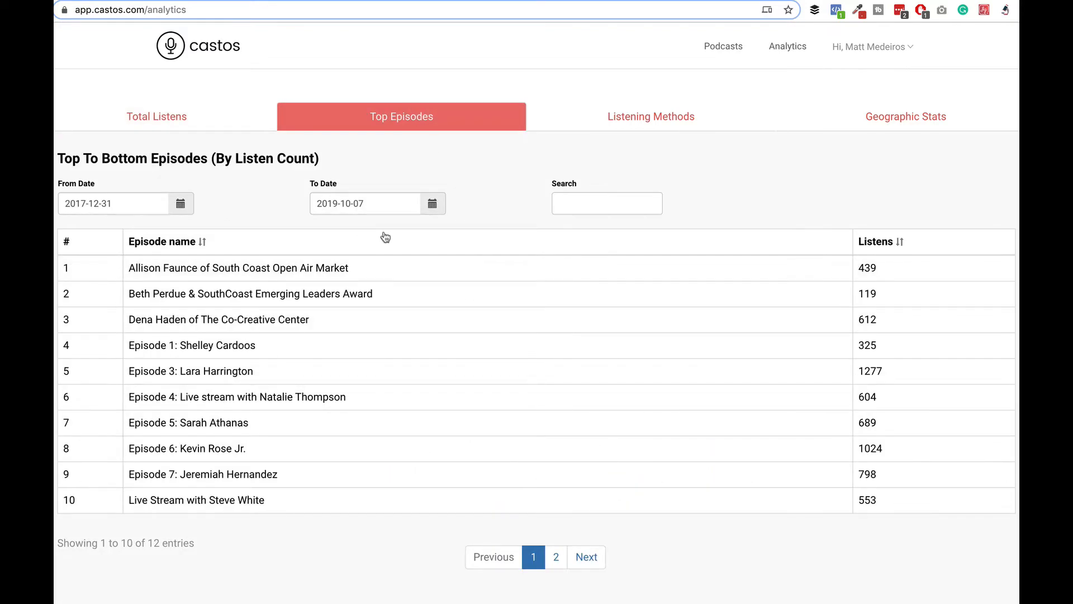
click(650, 116)
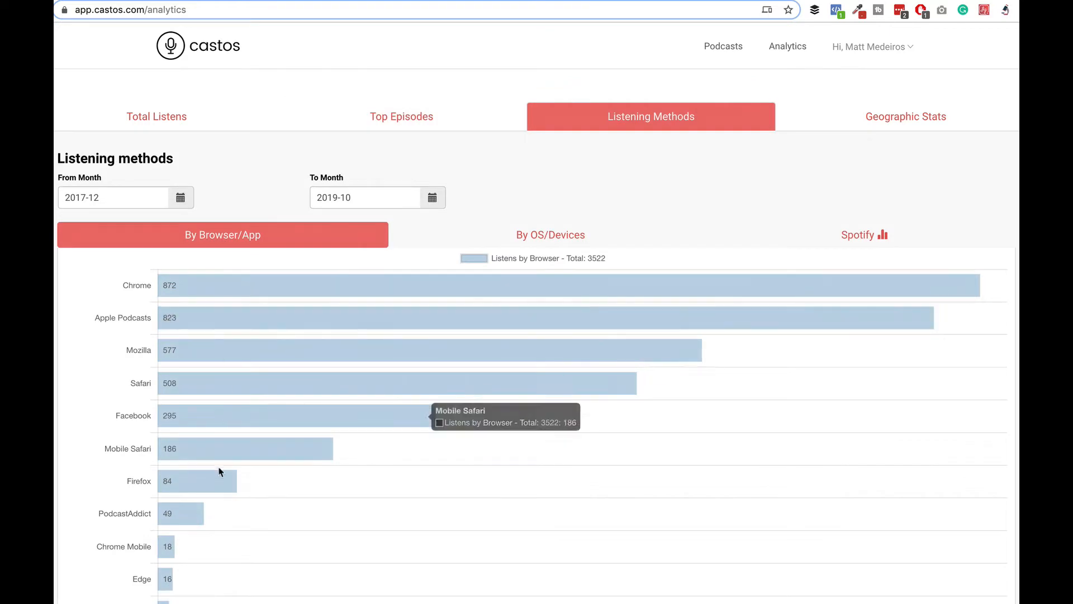
click(906, 116)
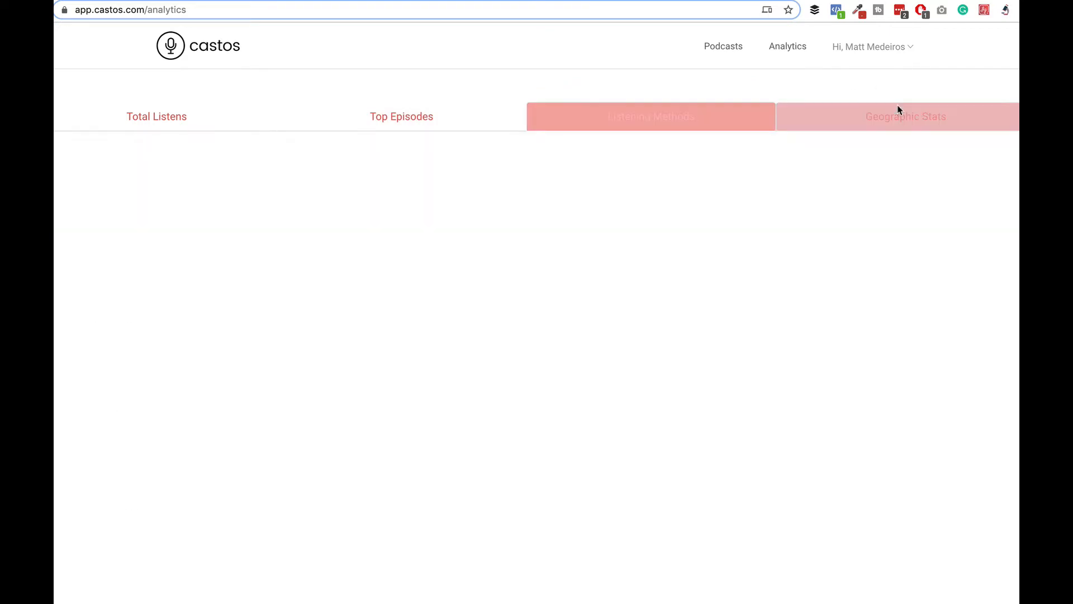
click(905, 117)
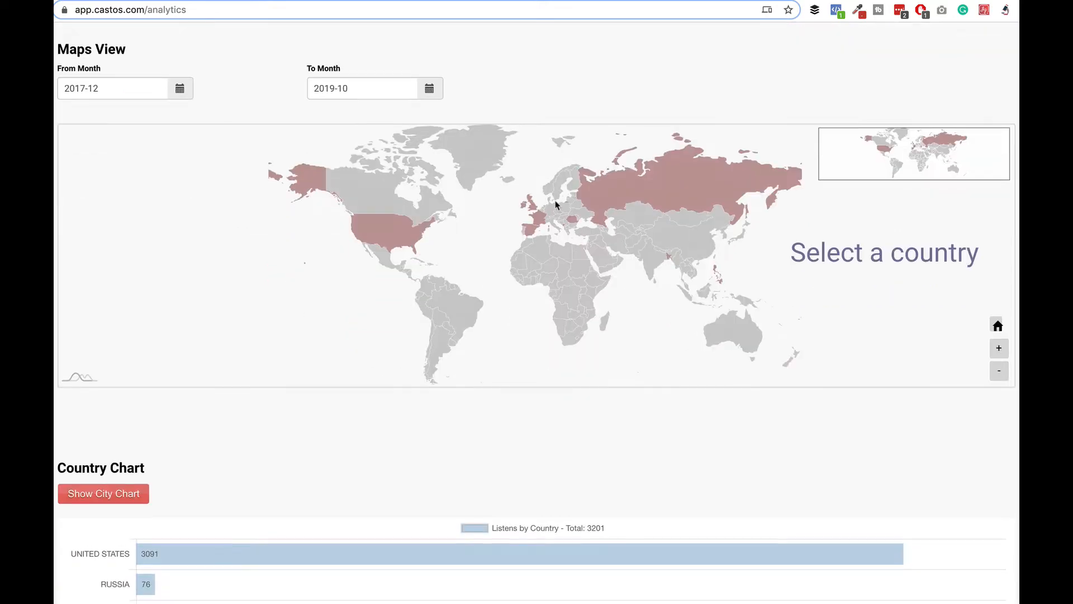
scroll(up, 3)
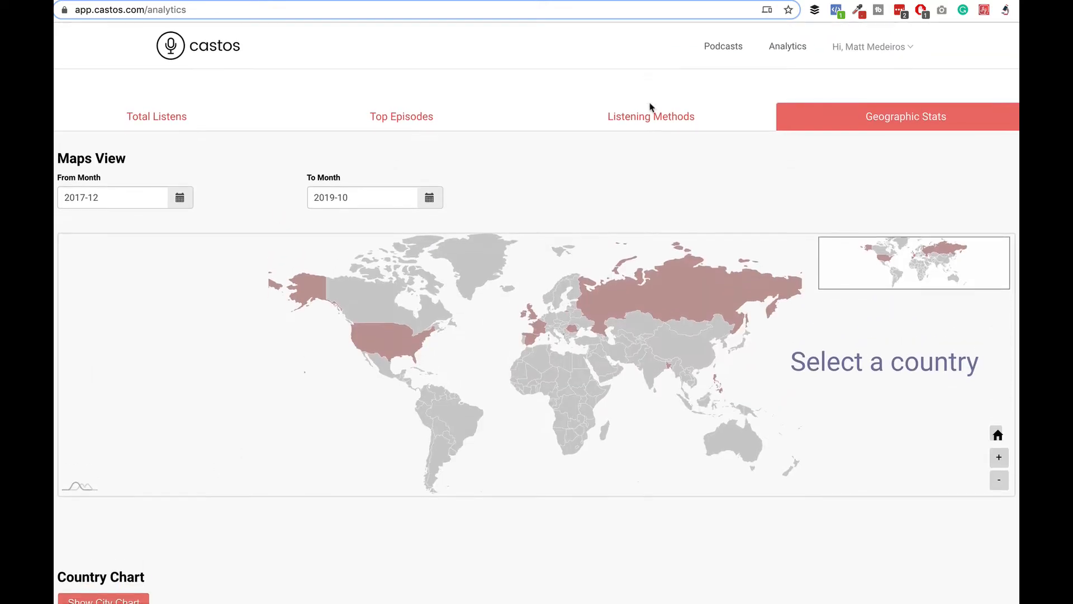
click(401, 117)
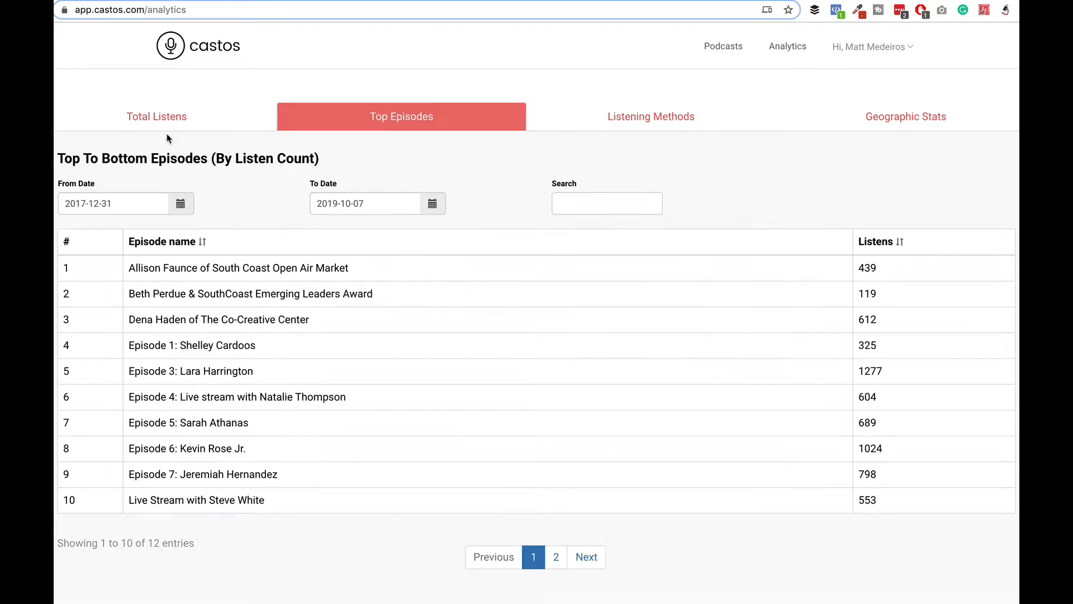
- Return to the podcast's Episodes list, topped by the Beth Perdue episode
click(156, 115)
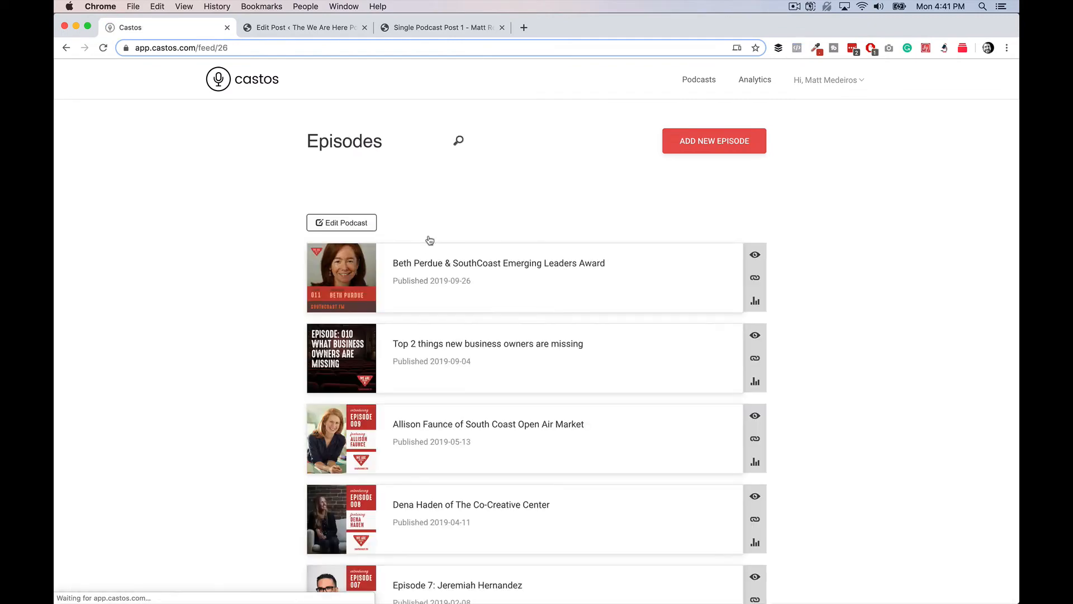
mouse_move(516, 243)
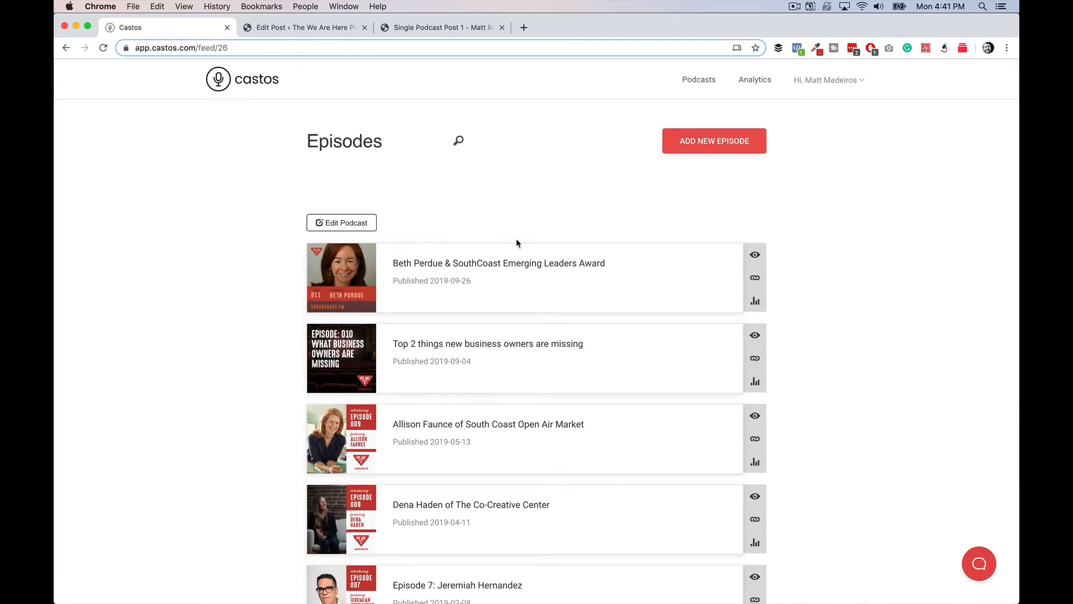
mouse_move(724, 179)
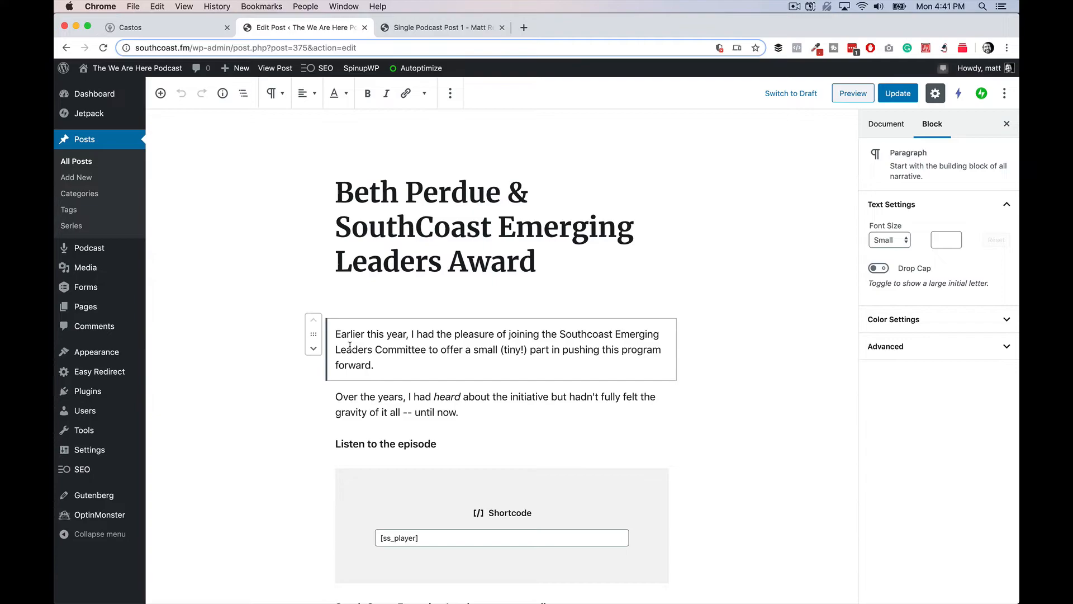
scroll(down, 3)
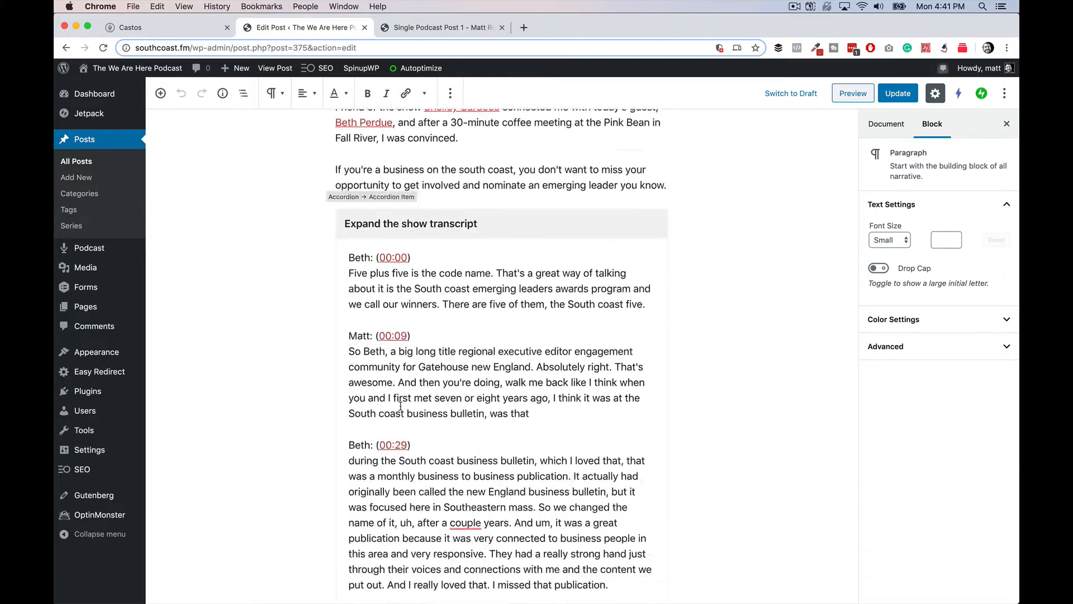
scroll(down, 3)
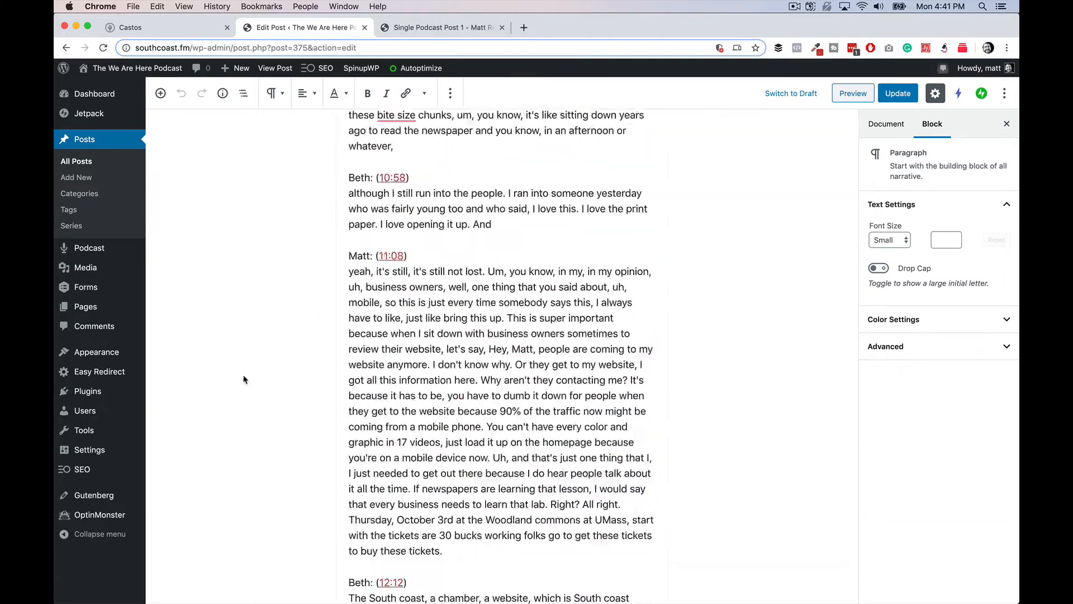
scroll(down, 3)
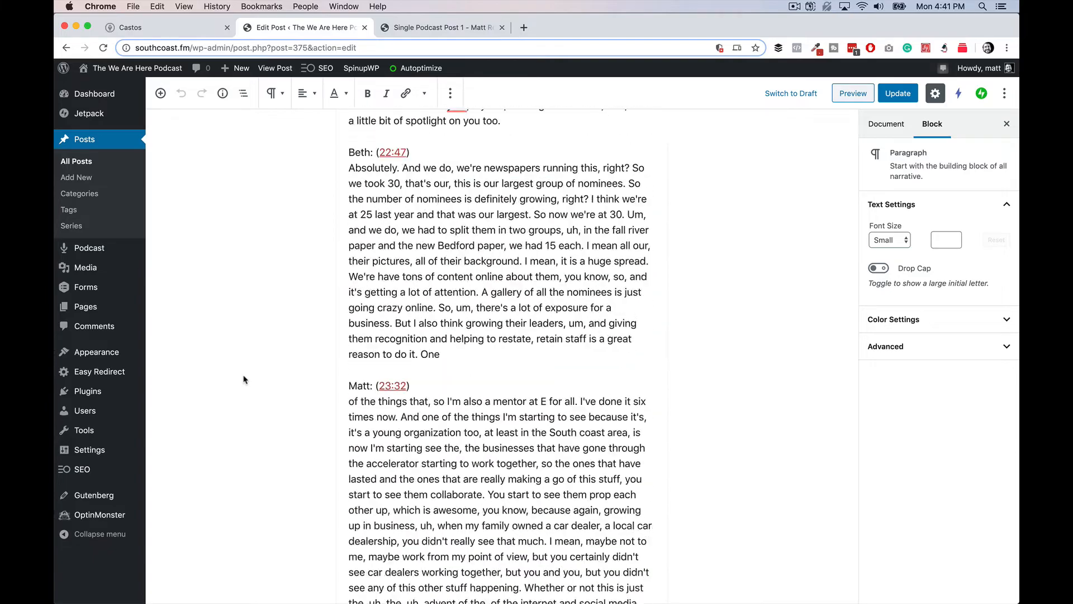
scroll(down, 3)
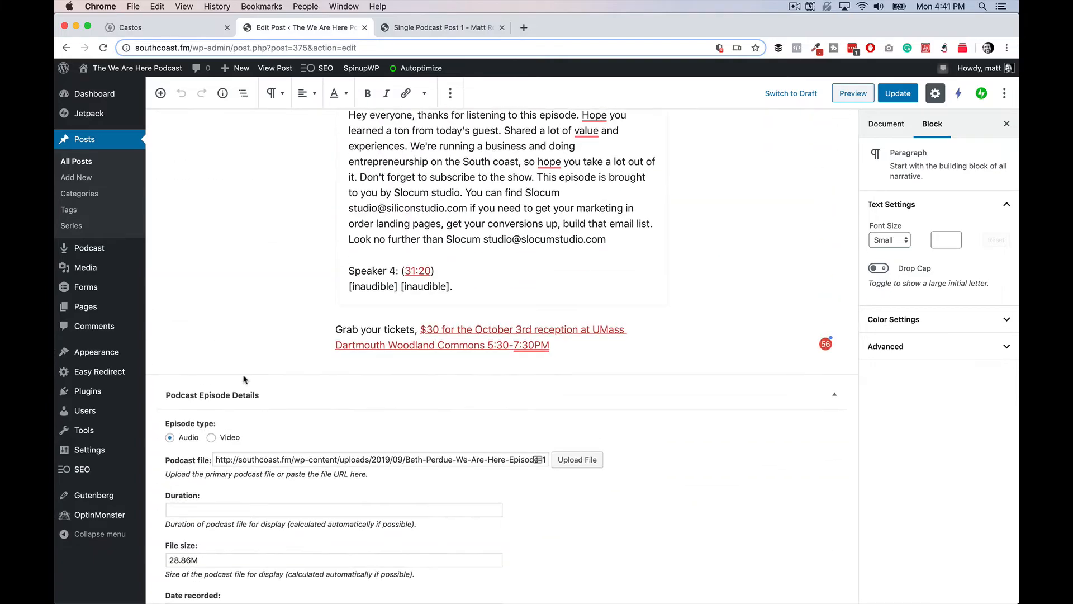
click(576, 460)
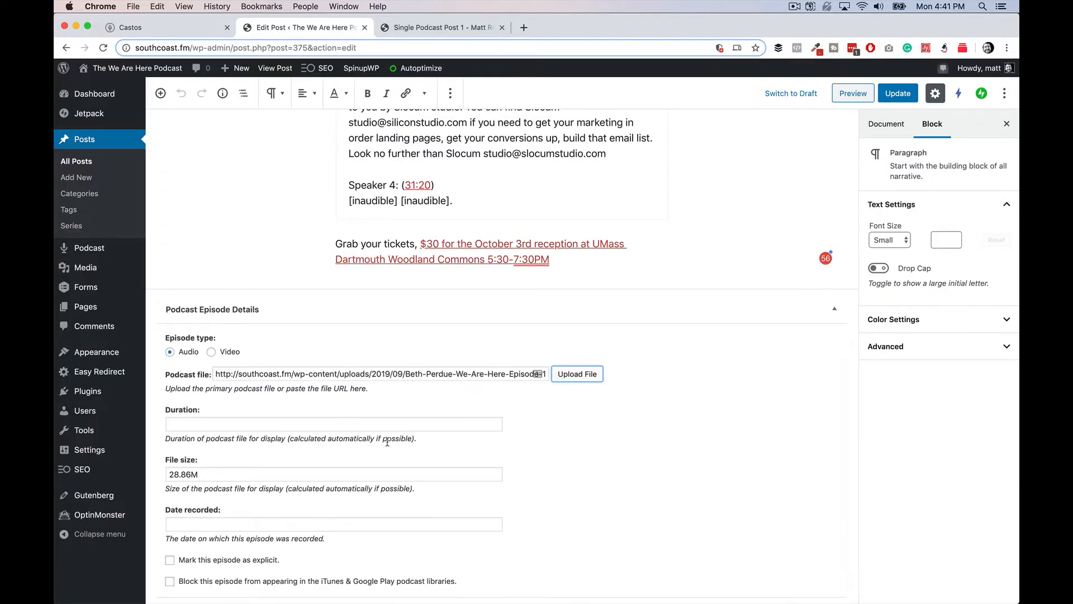
scroll(down, 3)
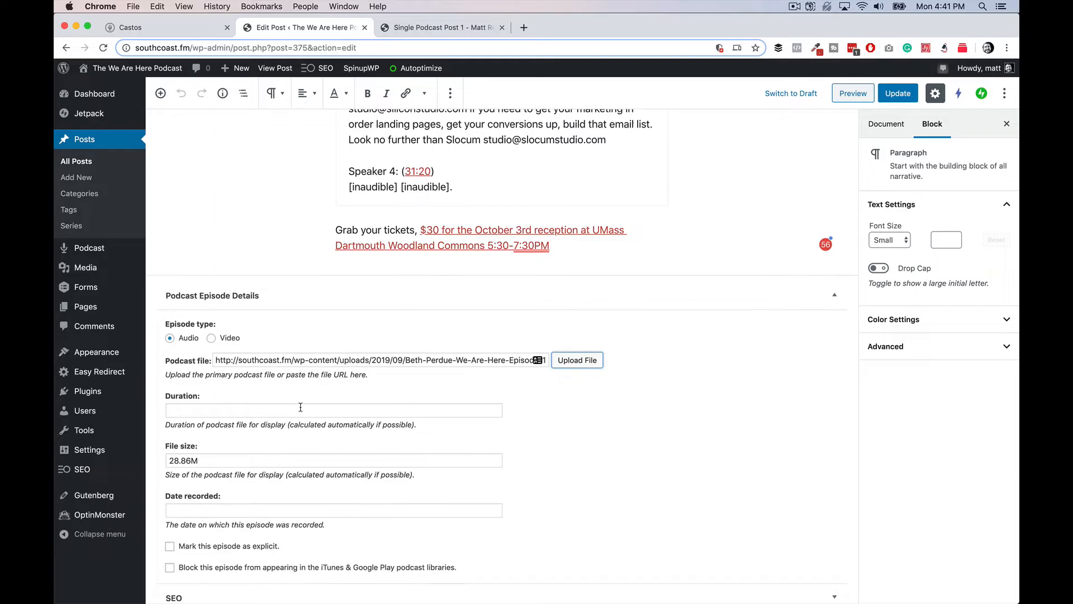
scroll(down, 3)
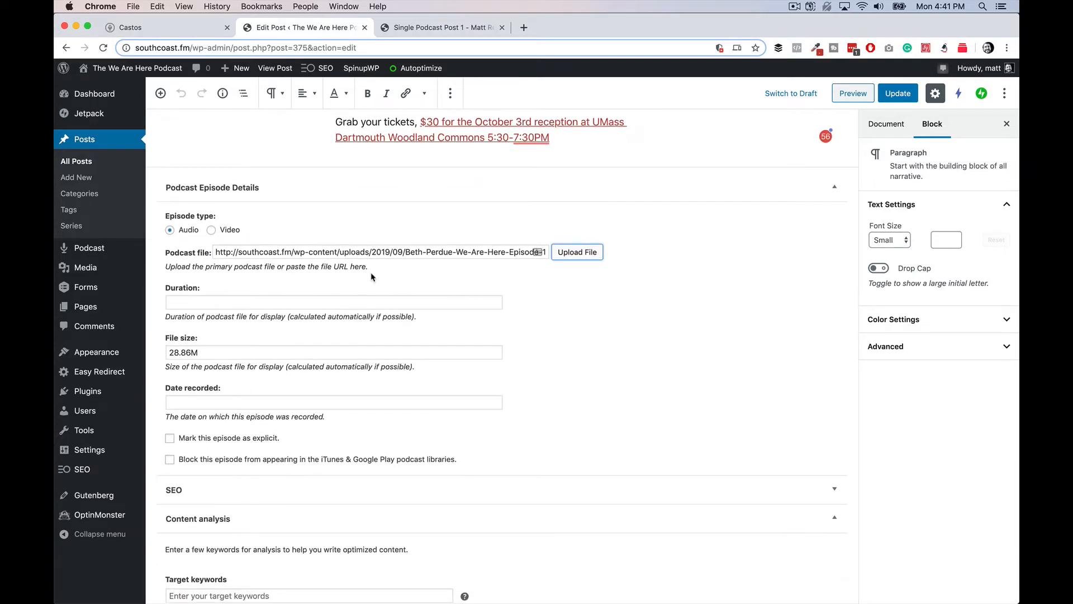
scroll(up, 3)
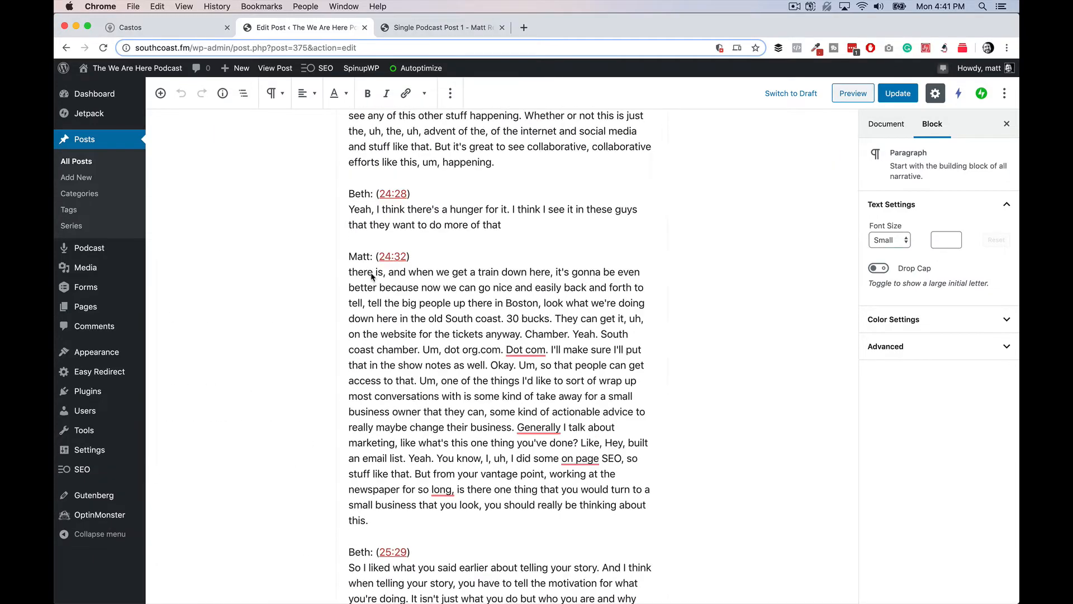
scroll(up, 3)
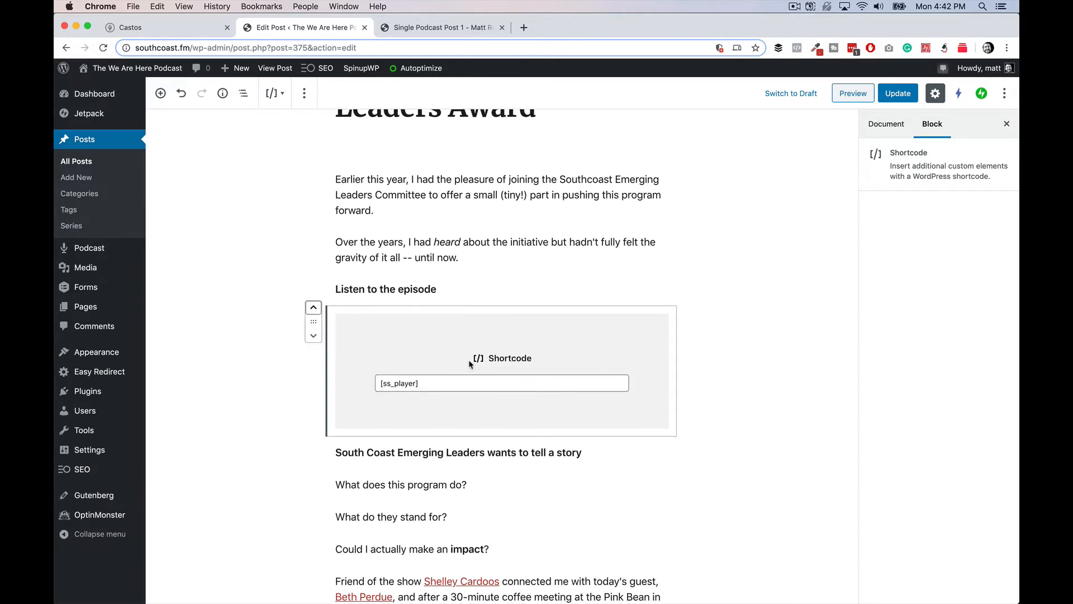
click(501, 382)
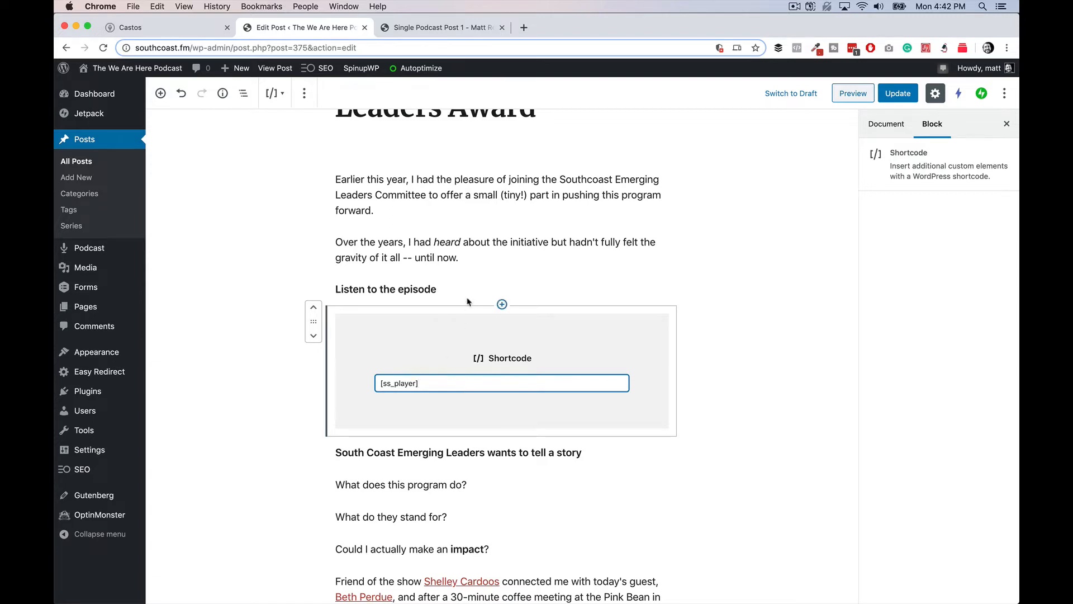
click(851, 93)
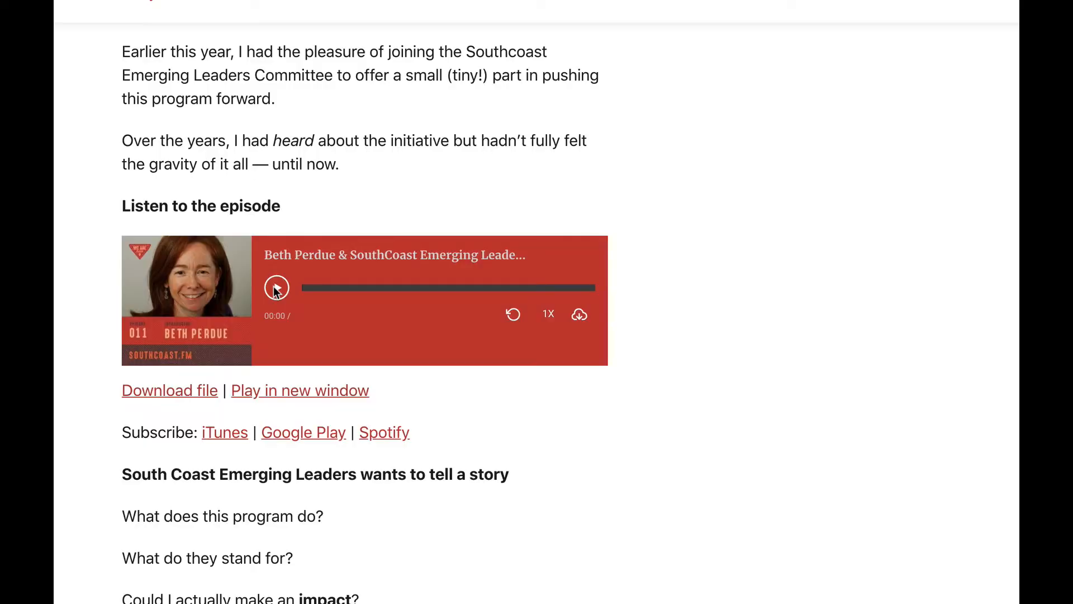
mouse_move(244, 384)
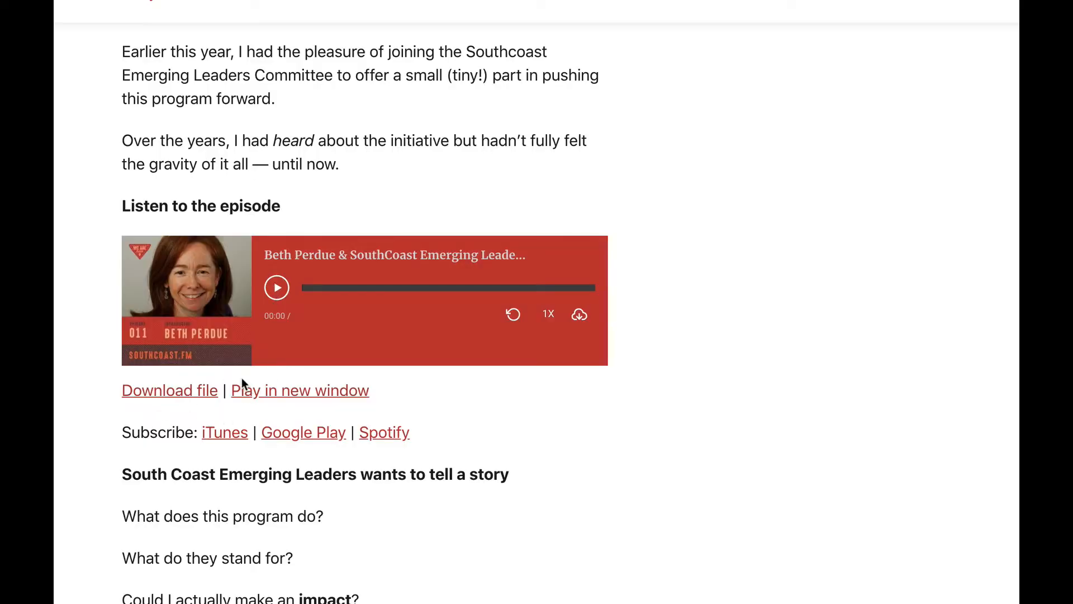
mouse_move(286, 104)
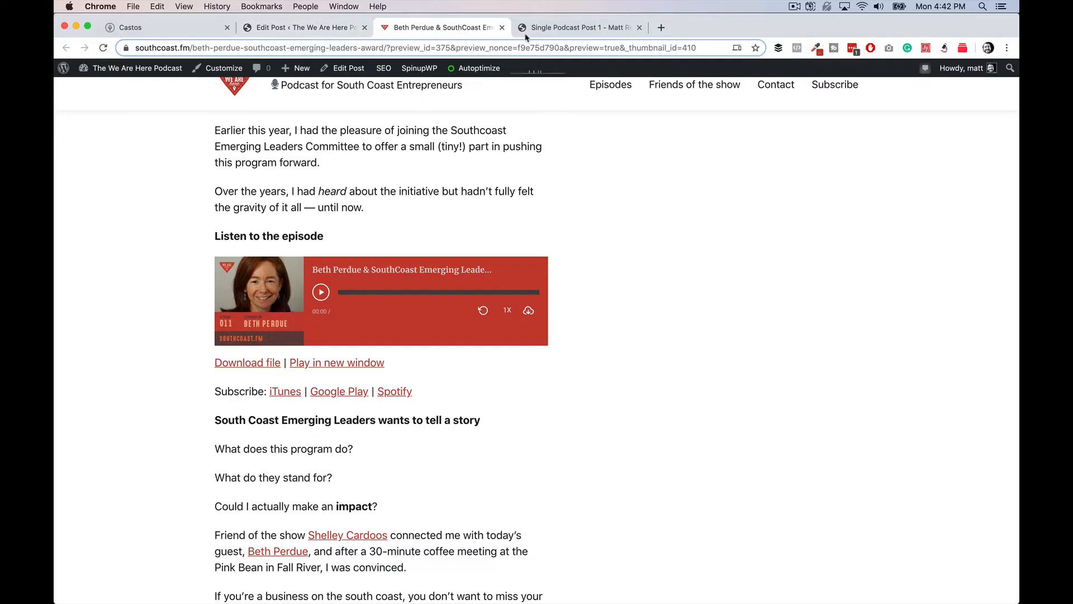
mouse_move(577, 27)
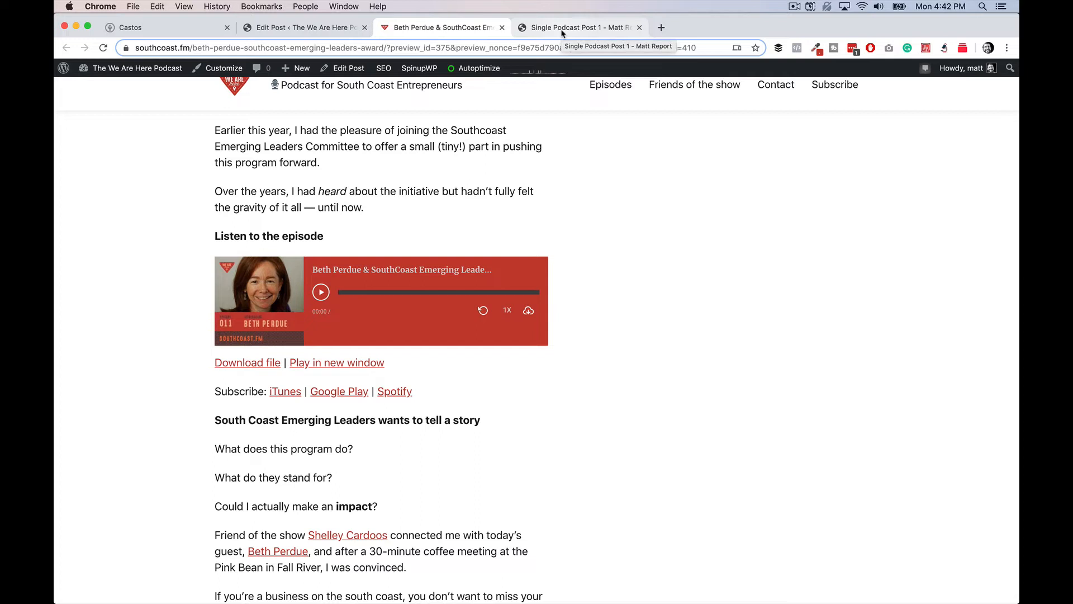
- Switch to the 'Single Podcast Post 1' Beaver Themer layout tab
click(578, 28)
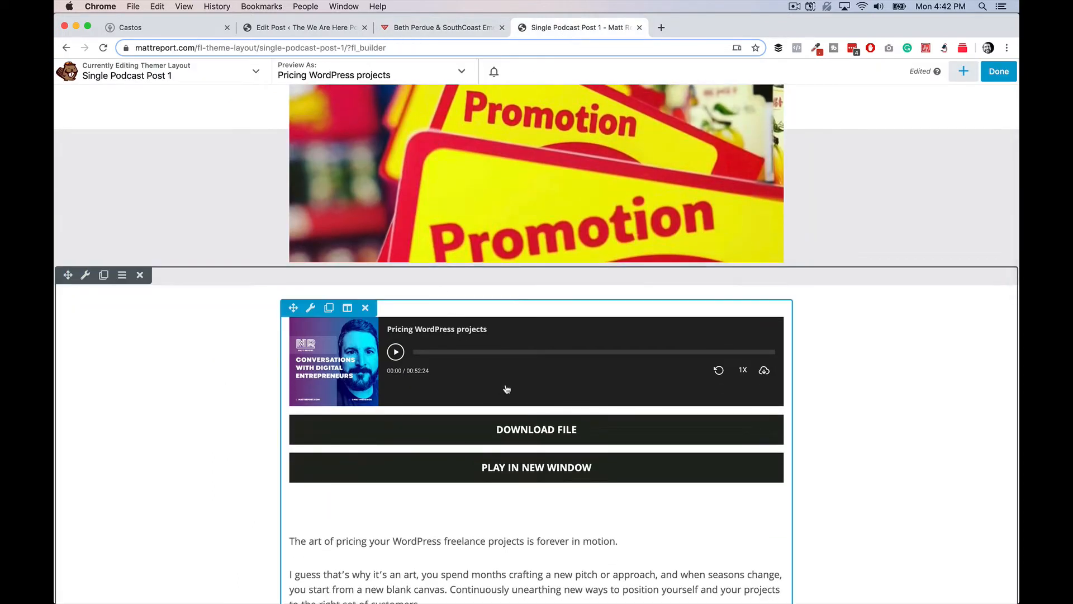
mouse_move(431, 433)
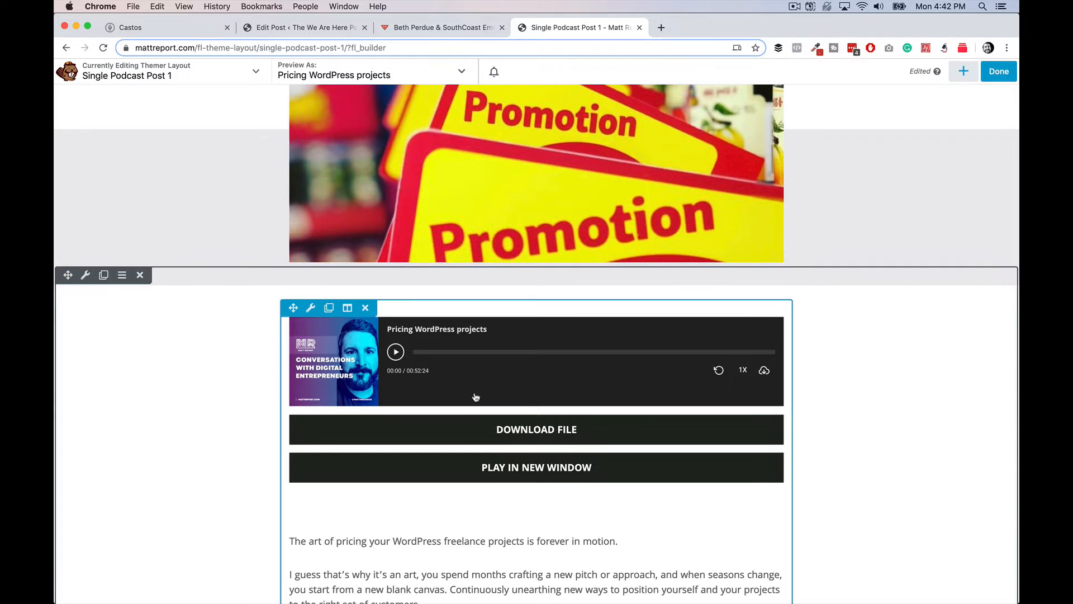
mouse_move(657, 369)
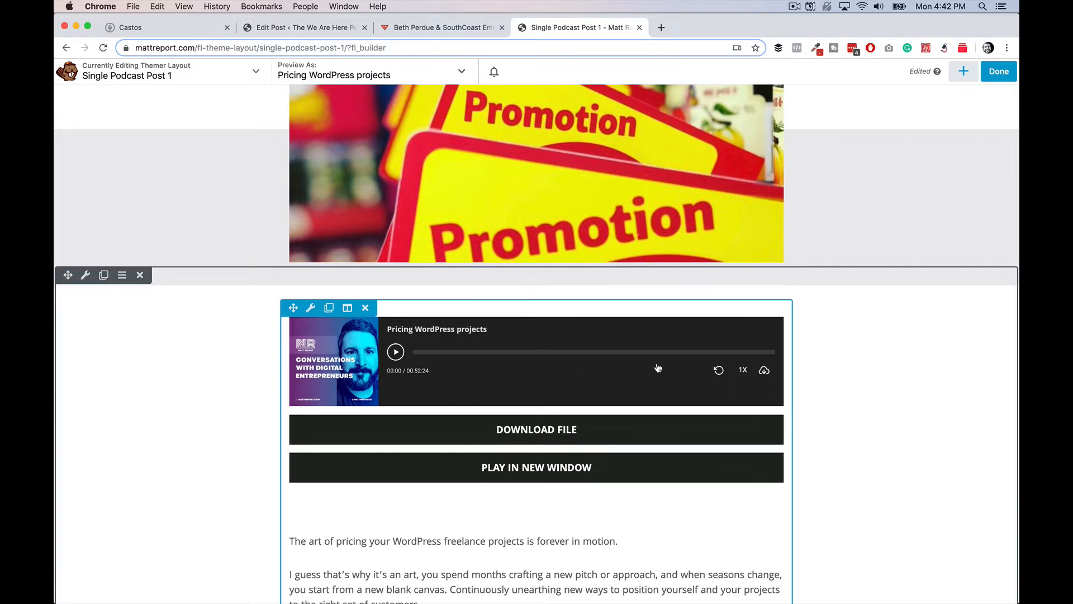
mouse_move(525, 438)
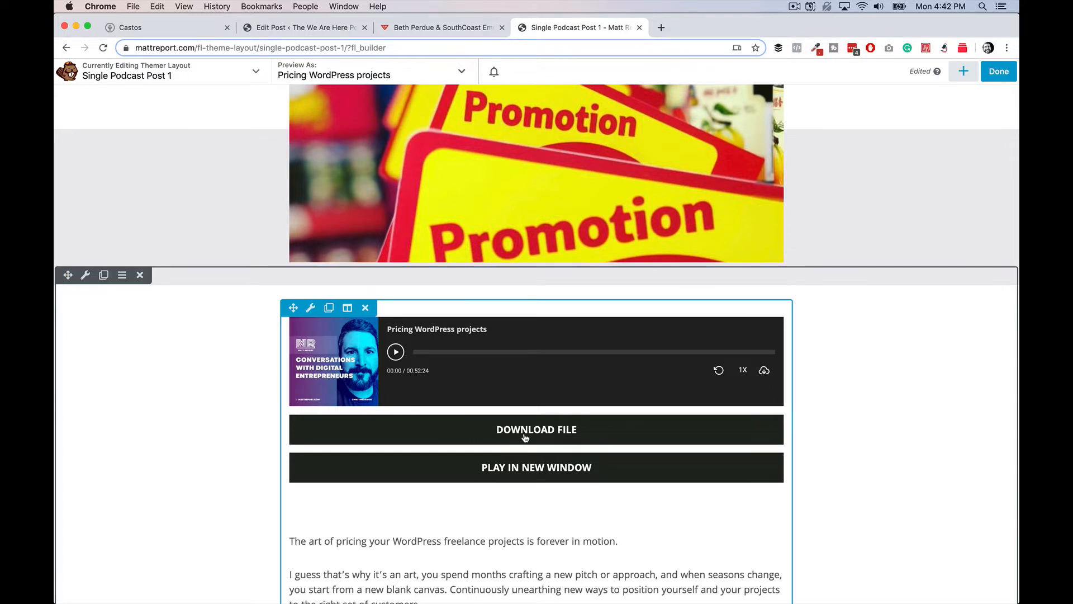
mouse_move(554, 468)
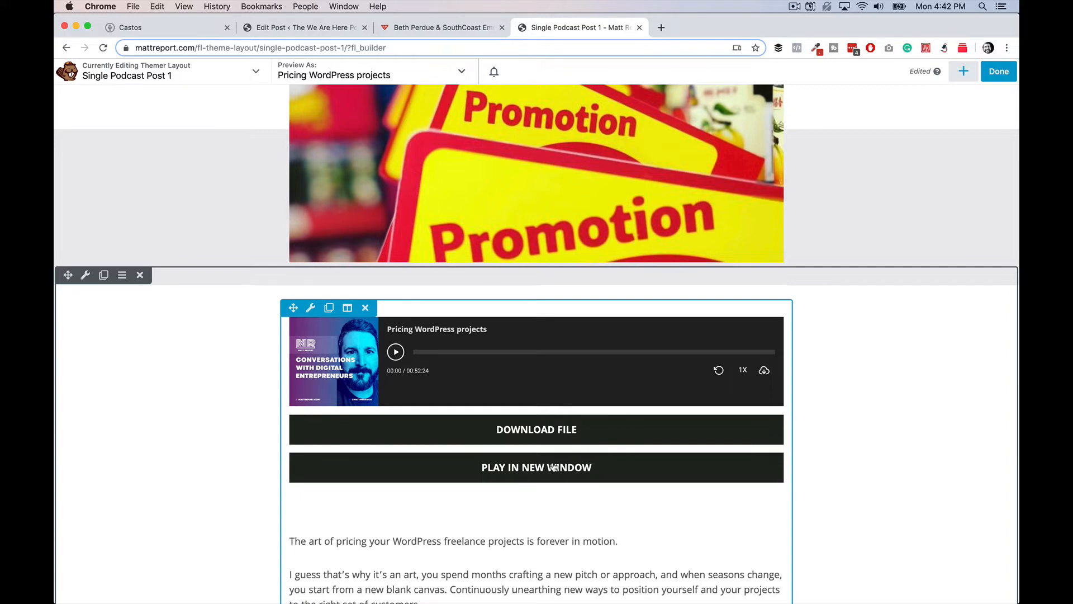
- Scroll past the Themer layout's podcast player and return to the Southcoast episode's post editor
scroll(down, 3)
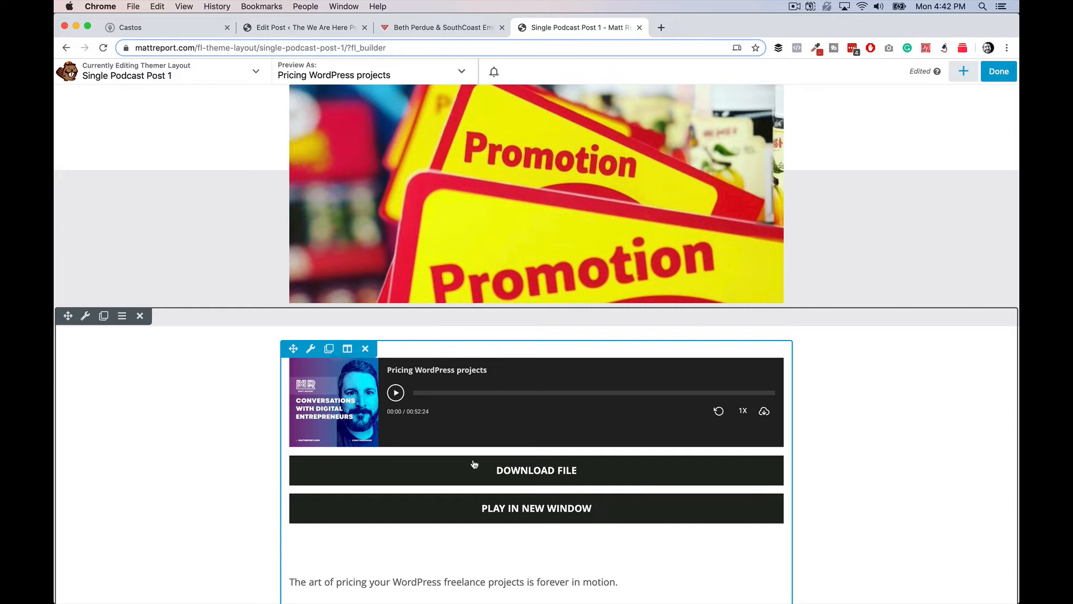
mouse_move(621, 418)
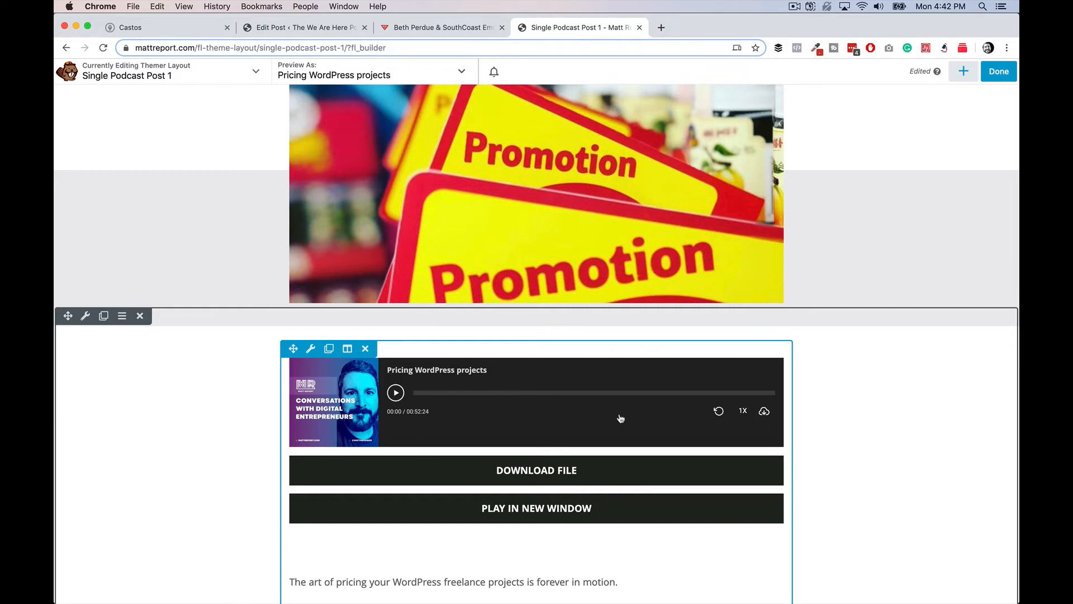
click(442, 28)
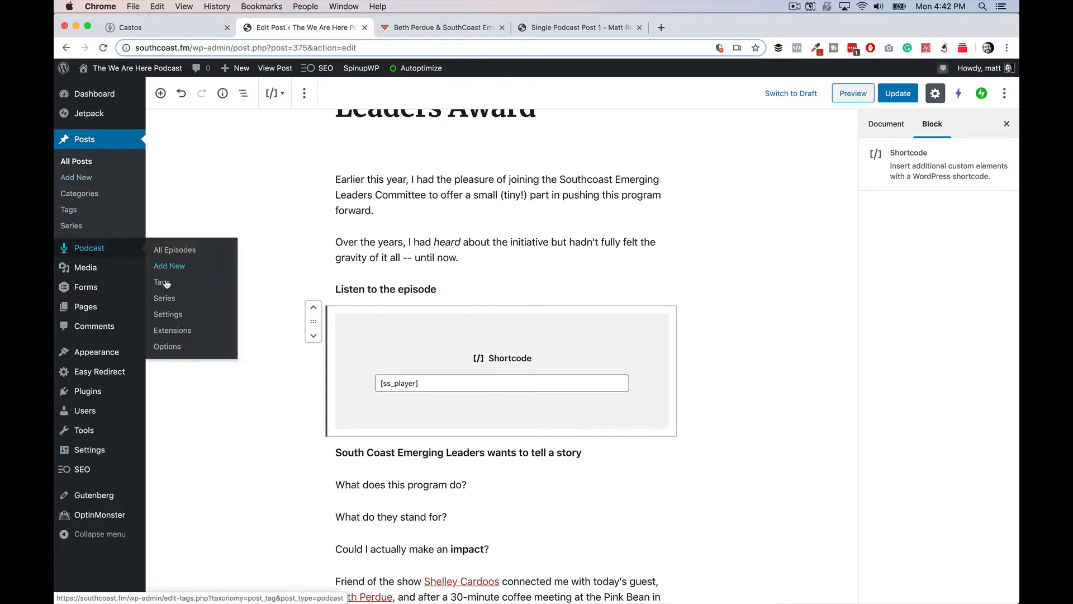
- Open Podcast Settings and leave the Southcoast post without saving
click(167, 314)
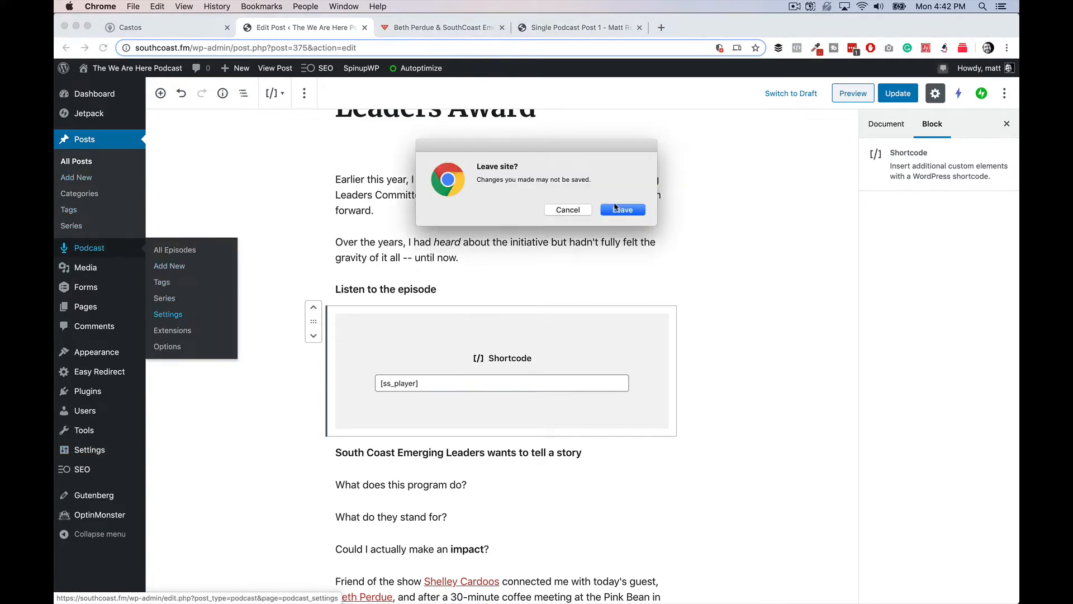
click(622, 210)
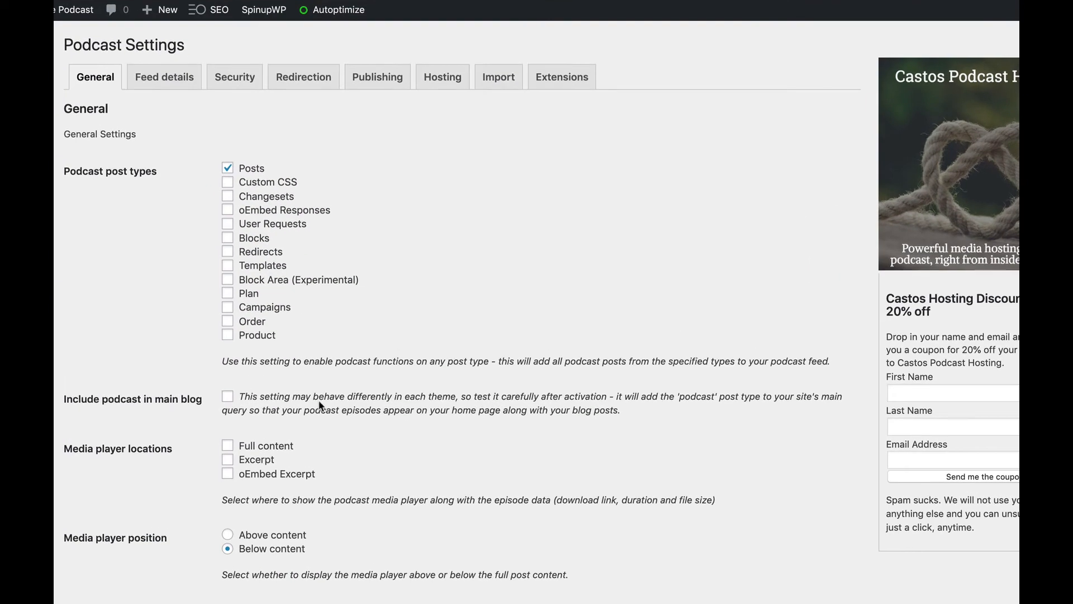
scroll(down, 3)
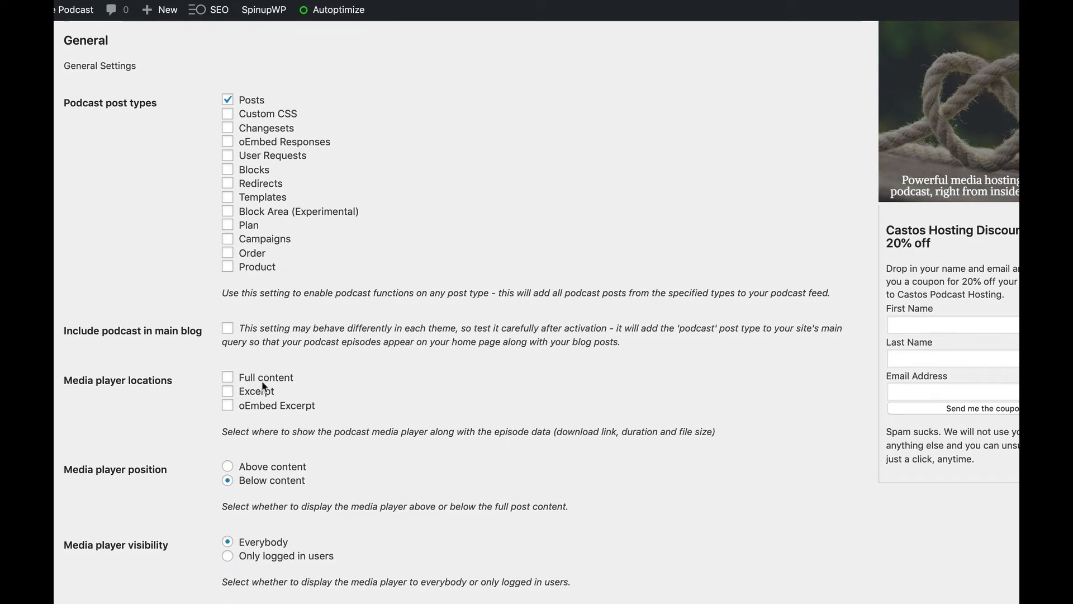
mouse_move(267, 396)
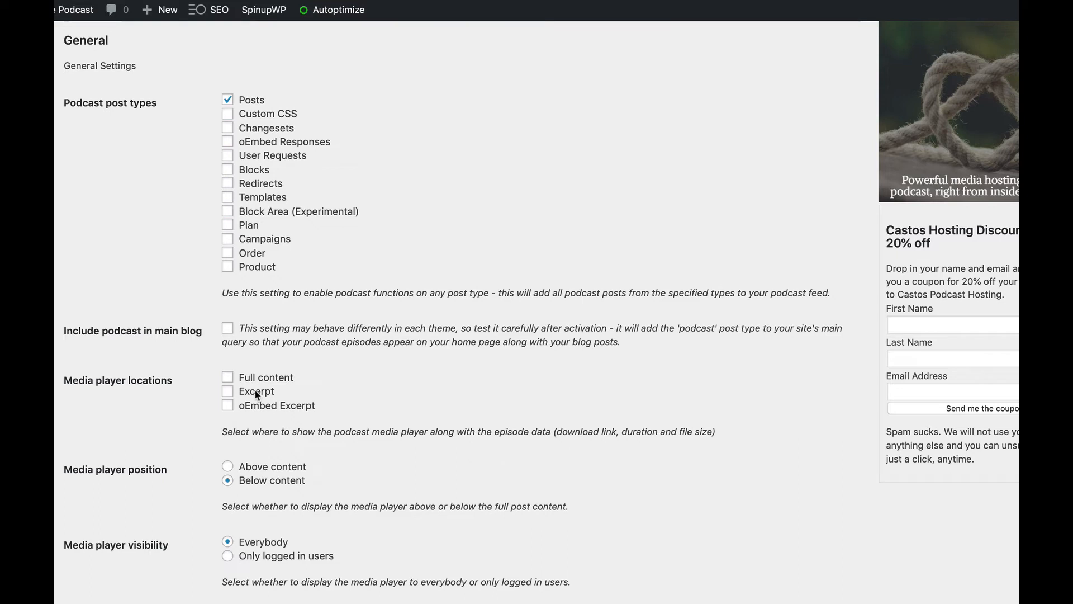
scroll(down, 3)
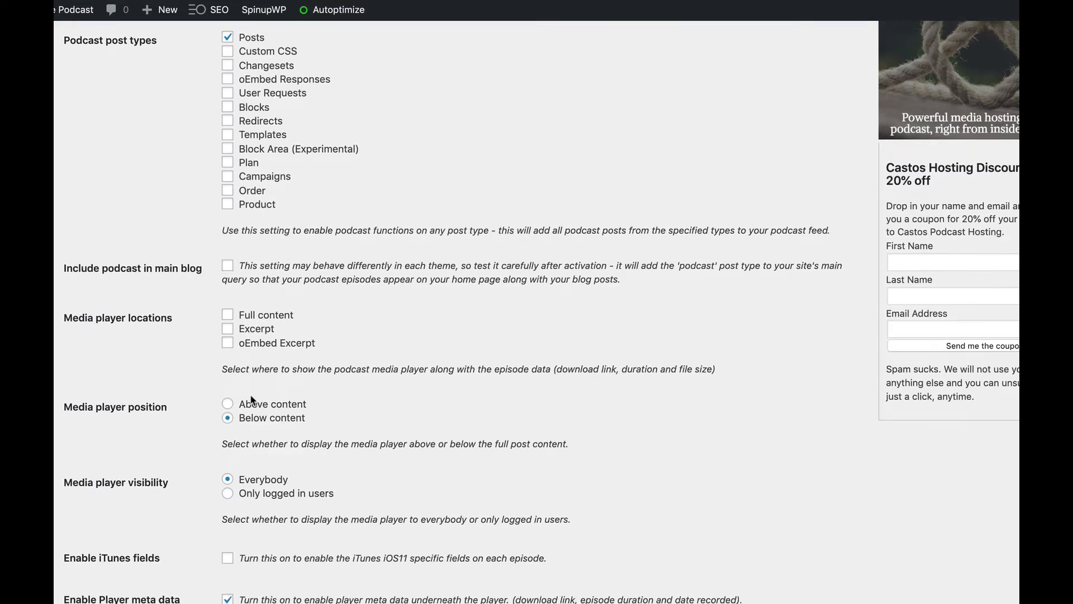
mouse_move(162, 411)
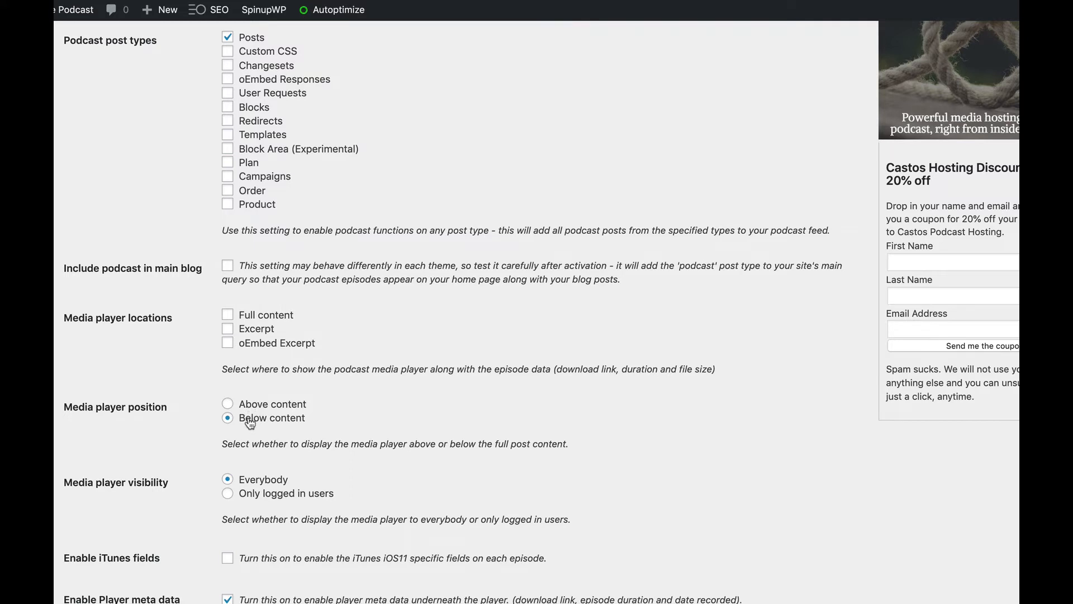
mouse_move(271, 440)
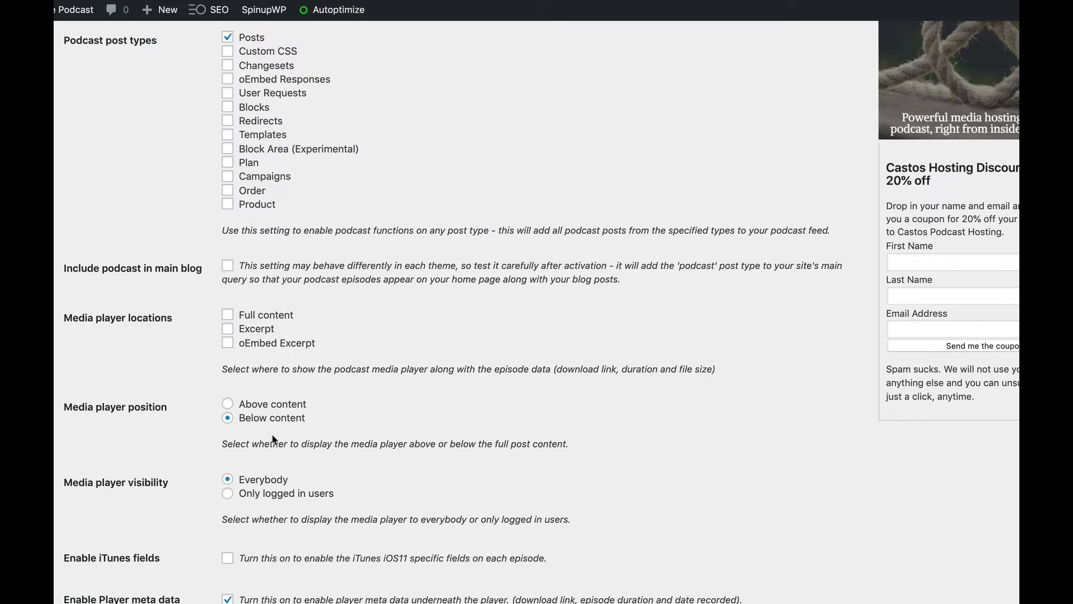
scroll(down, 3)
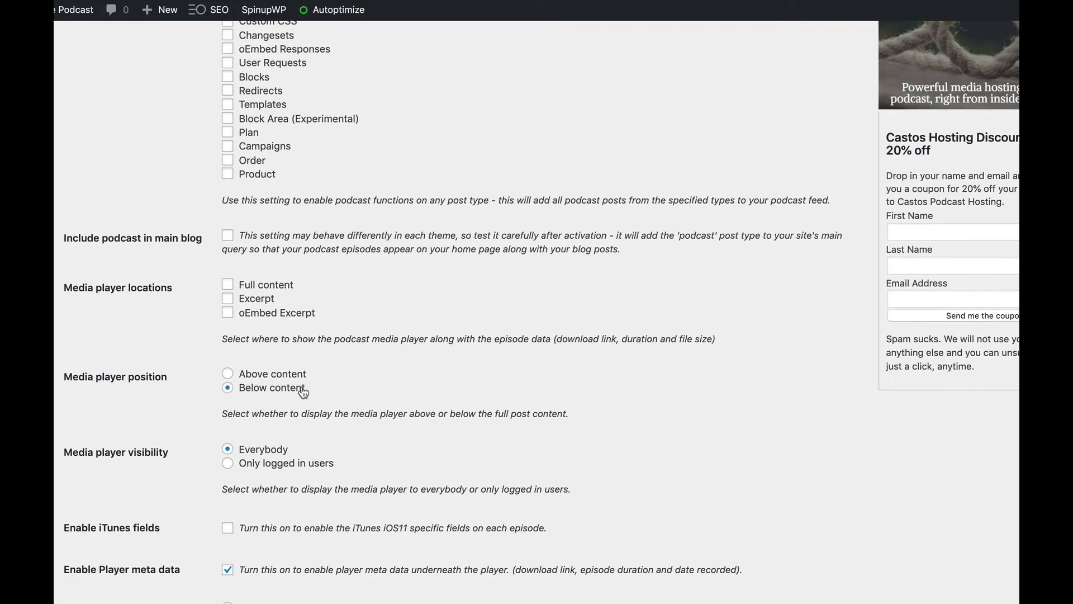
mouse_move(180, 454)
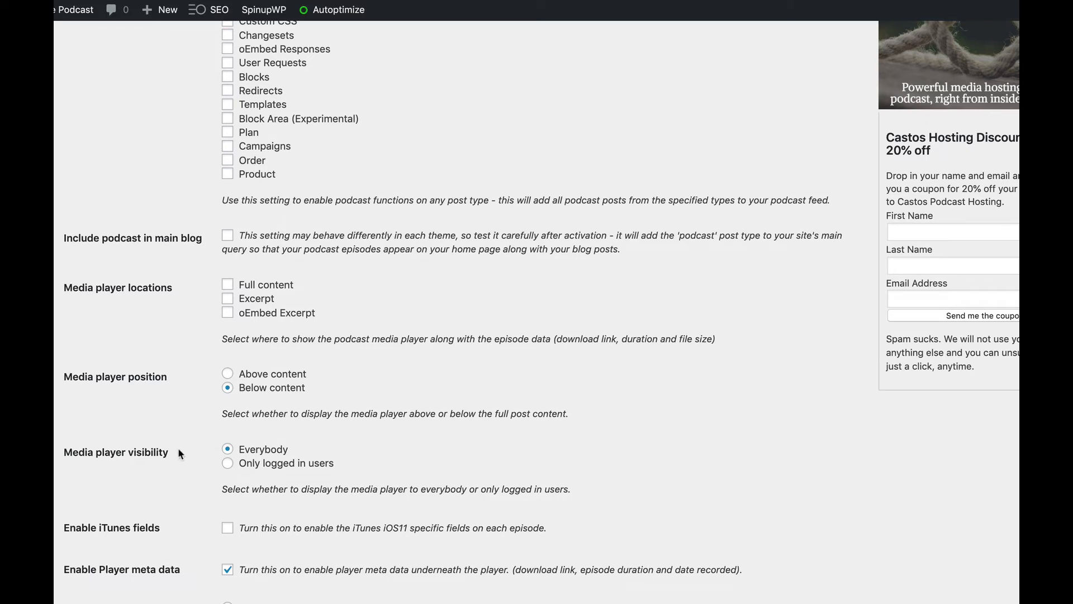
mouse_move(251, 449)
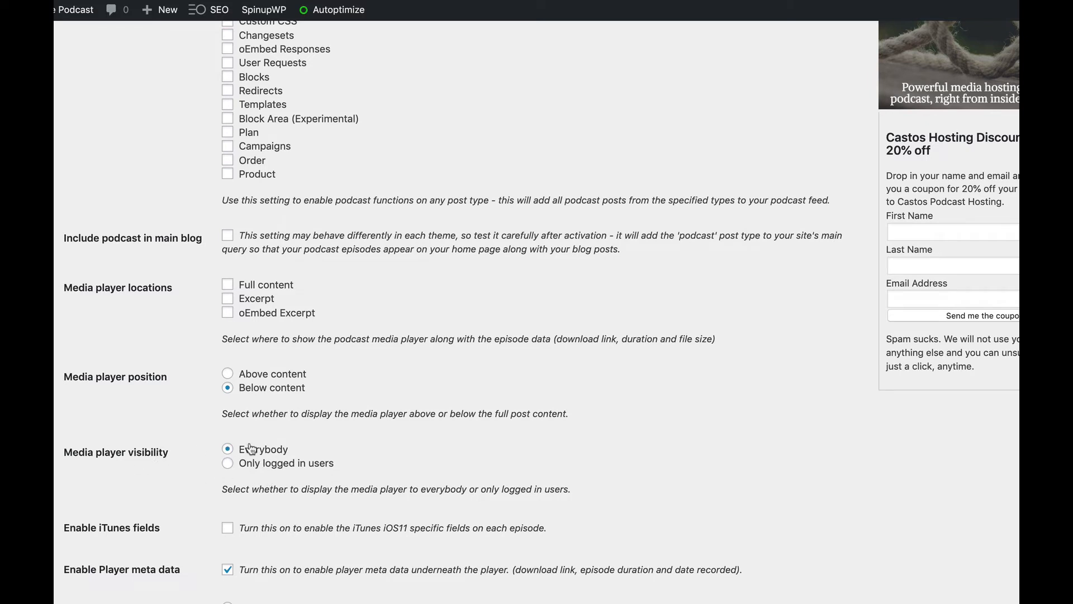
mouse_move(279, 473)
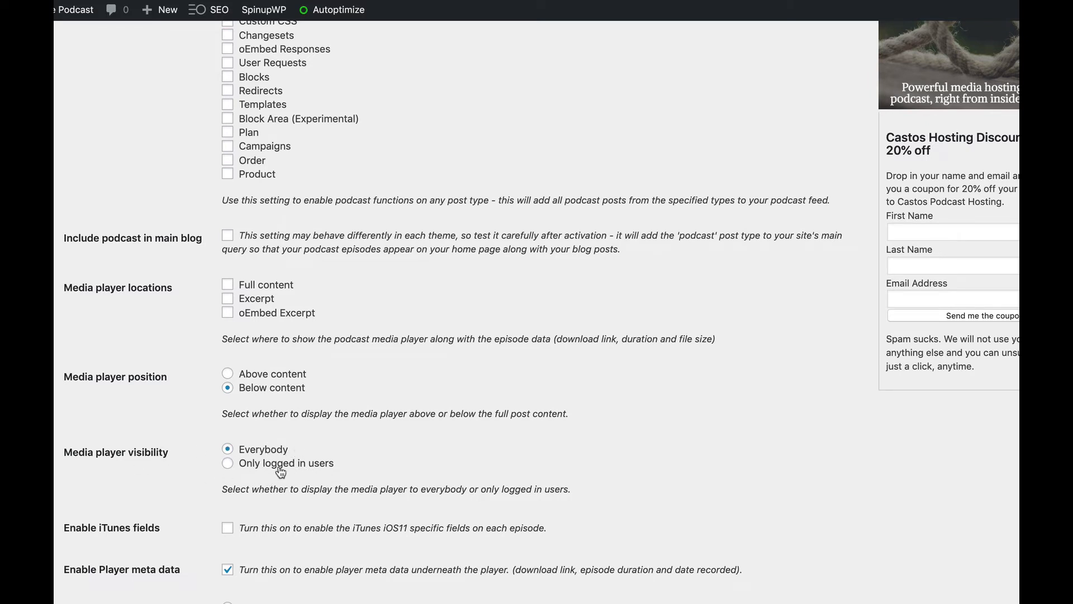
mouse_move(318, 471)
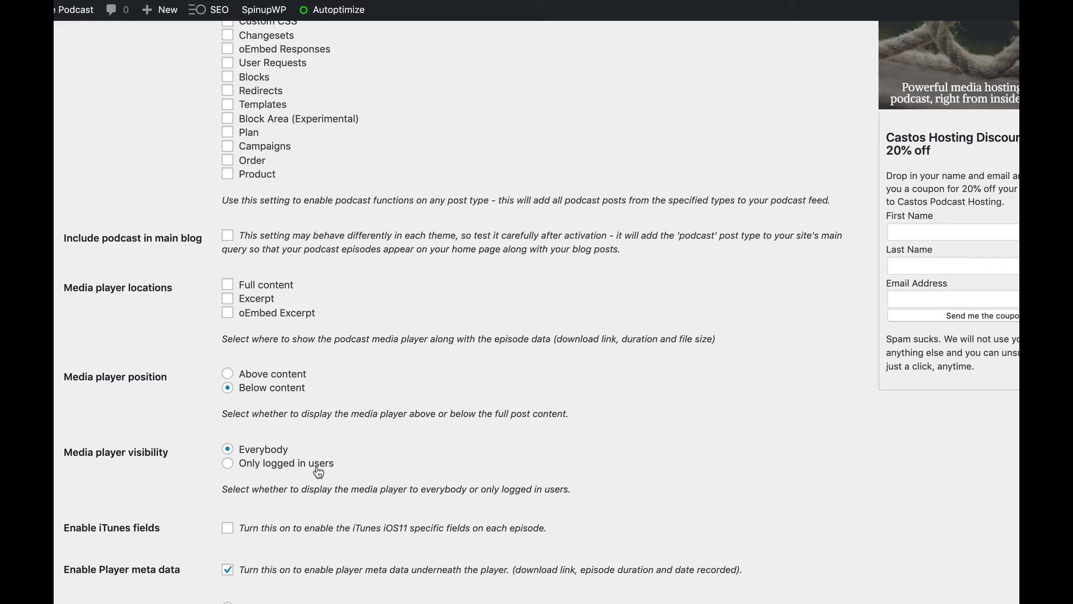
scroll(down, 3)
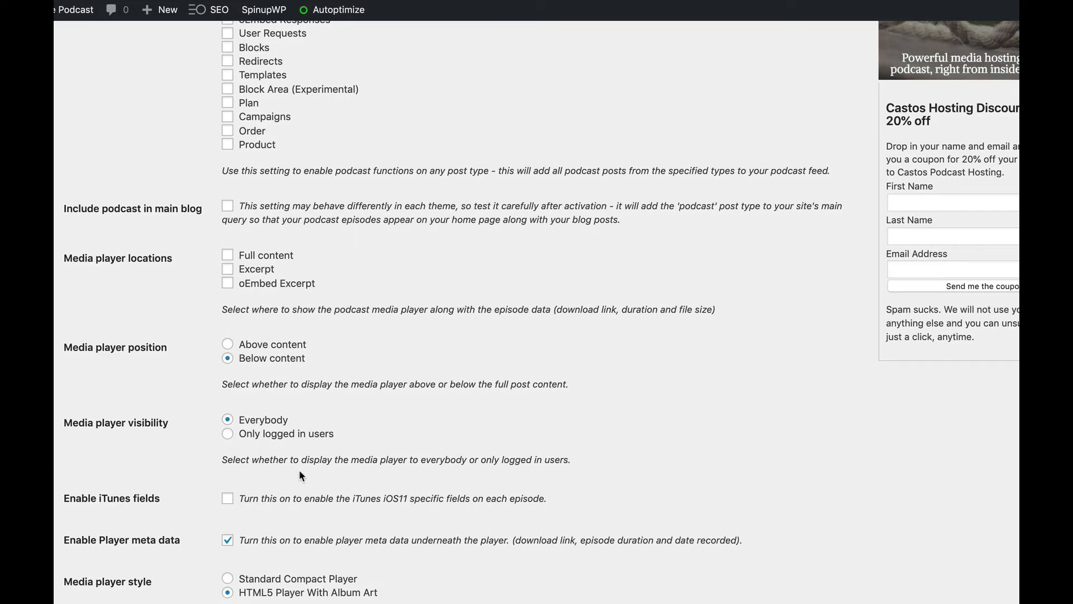
scroll(down, 3)
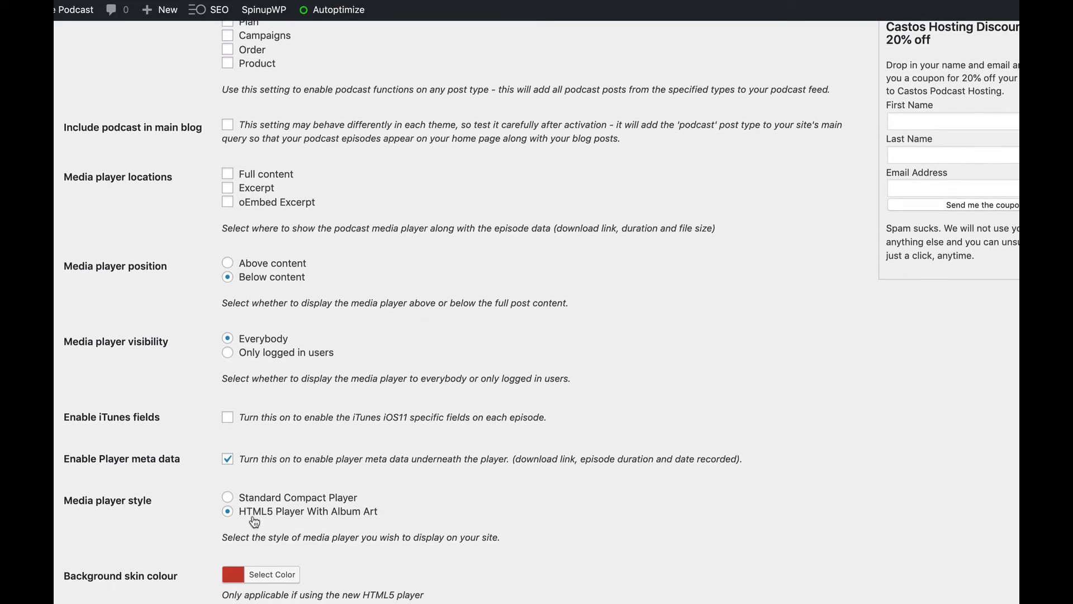
scroll(down, 3)
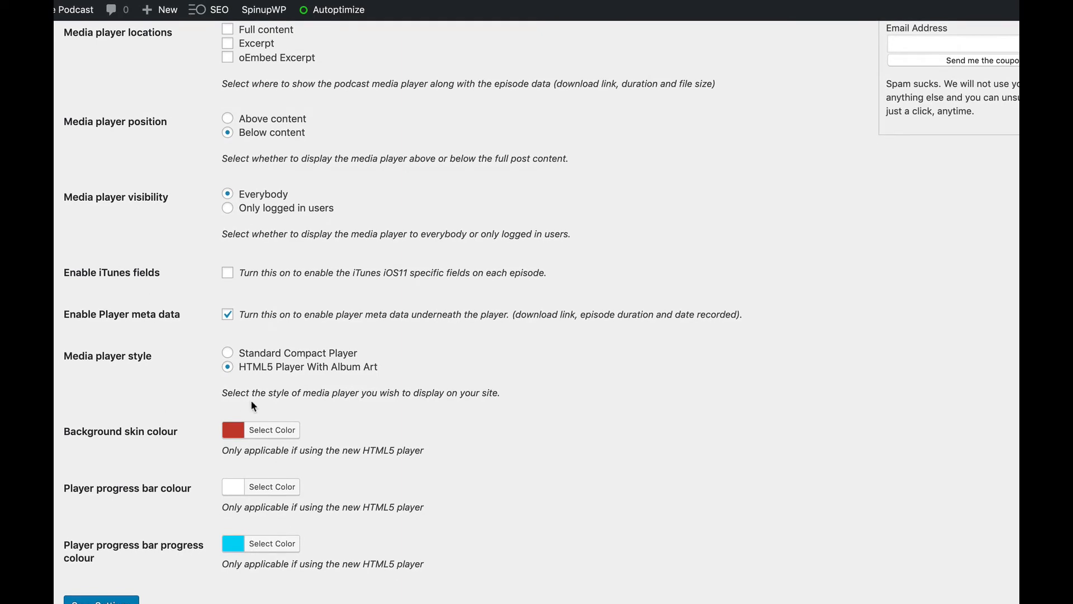
mouse_move(260, 370)
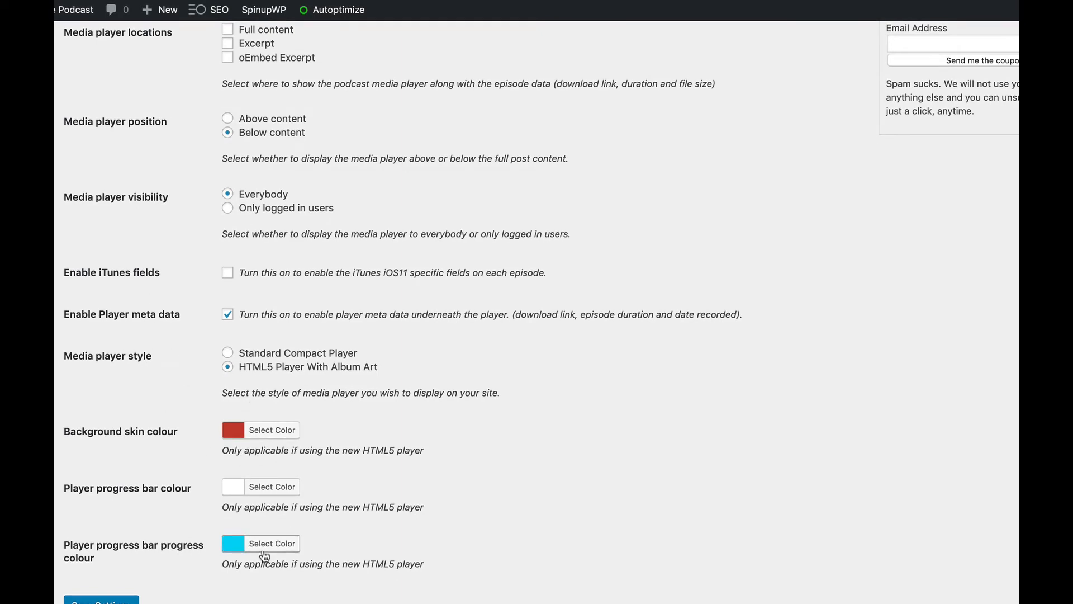
scroll(up, 3)
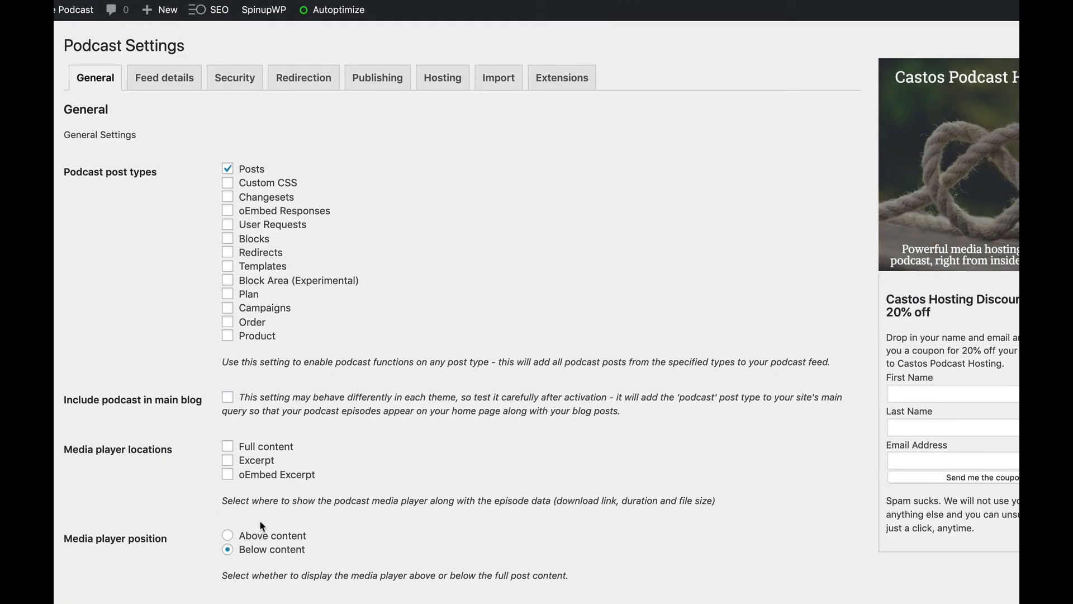
mouse_move(336, 167)
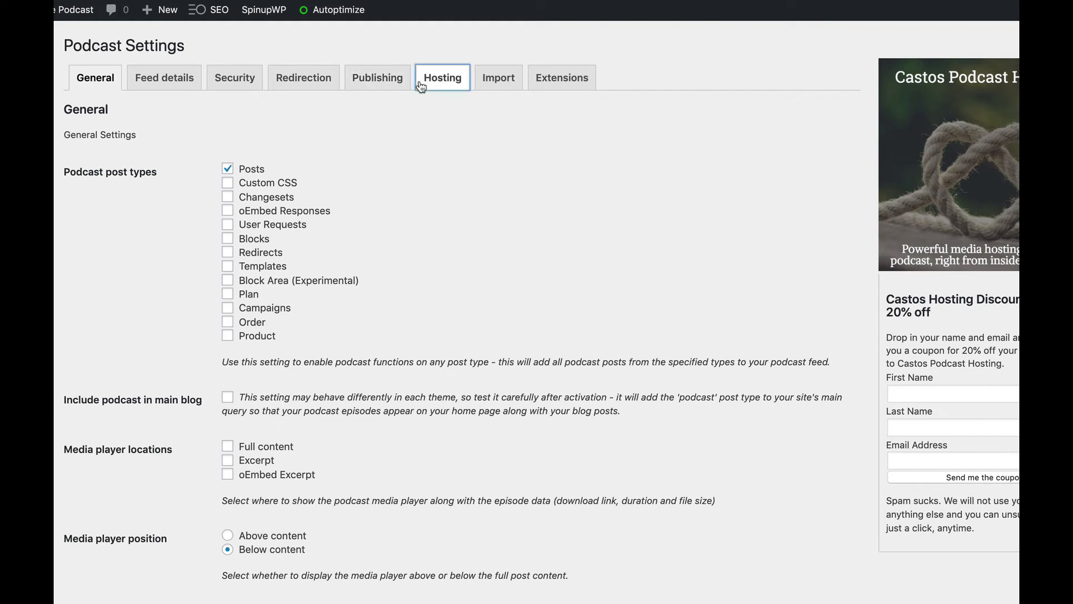
- View the Hosting tab's Castos email and API token fields, then the RSS Import tab
click(442, 77)
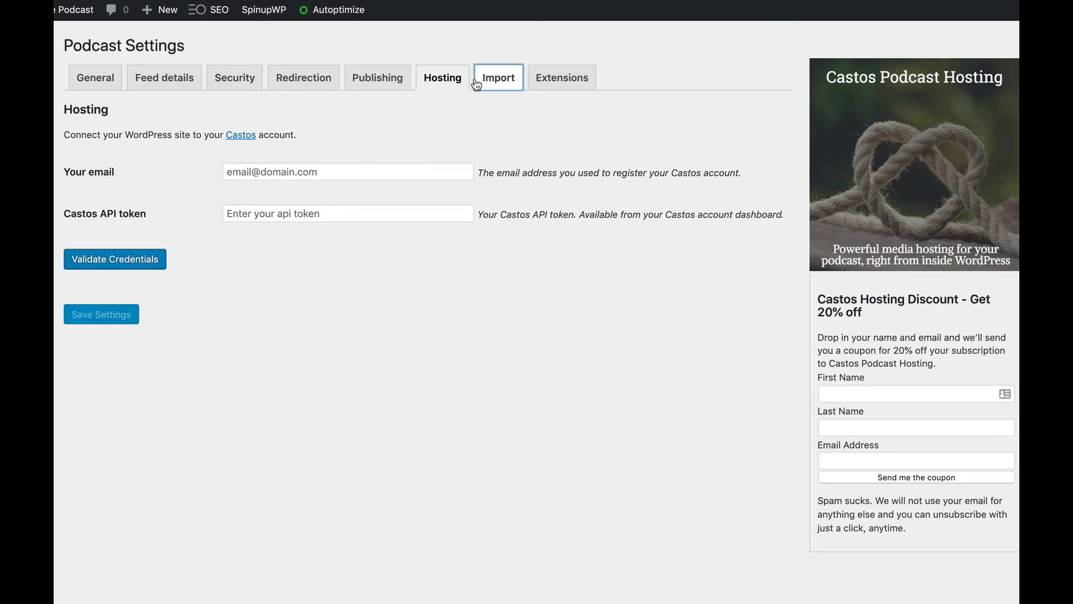
click(497, 77)
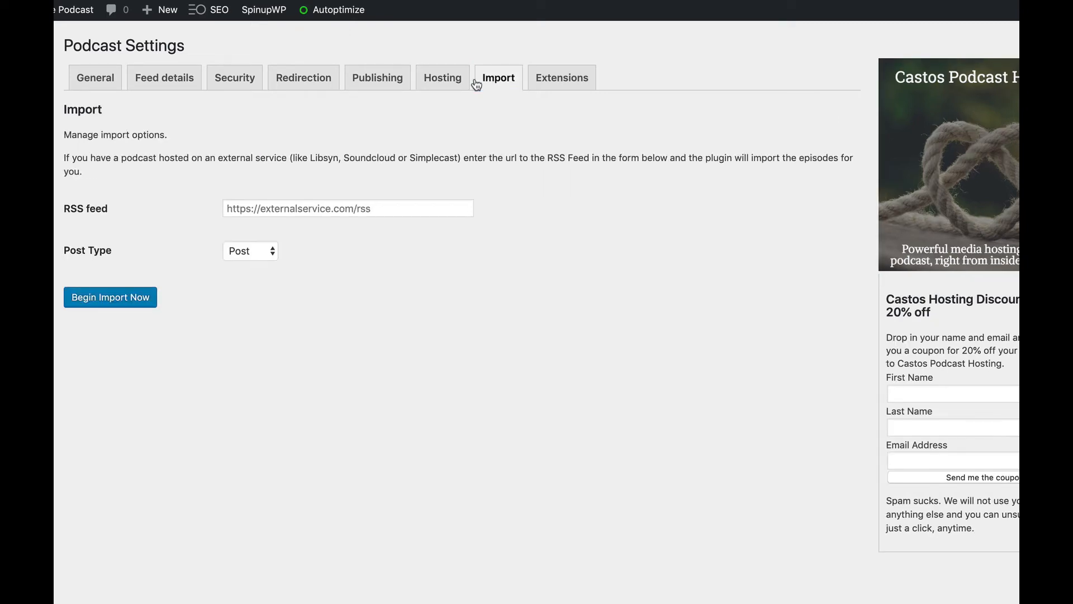
mouse_move(561, 77)
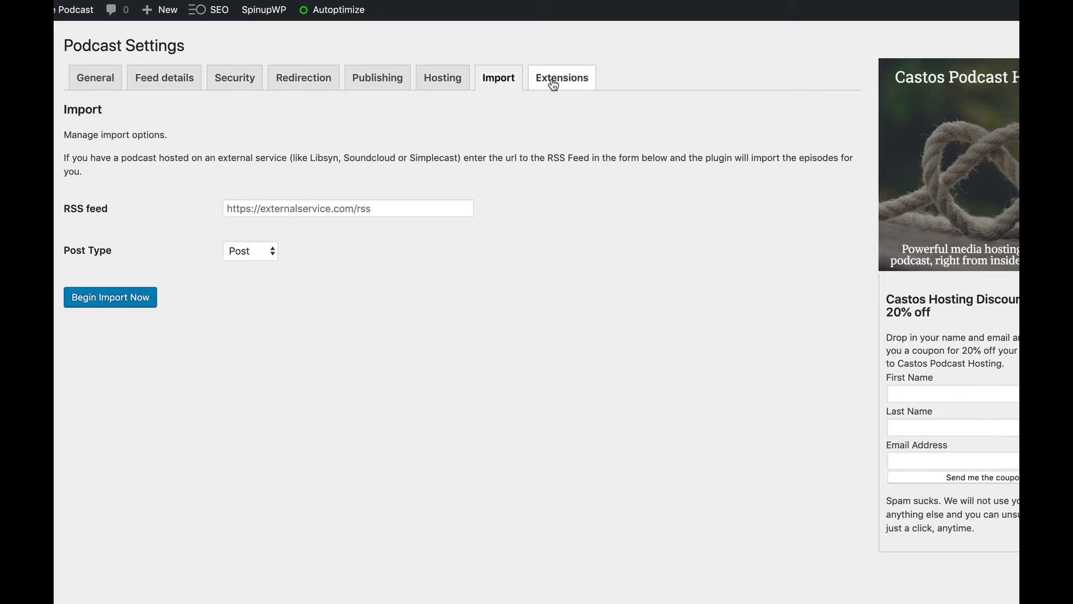
- Browse the Extensions tab's Castos Hosting, Stats, Transcripts, Speakers and Genesis Support cards
click(561, 77)
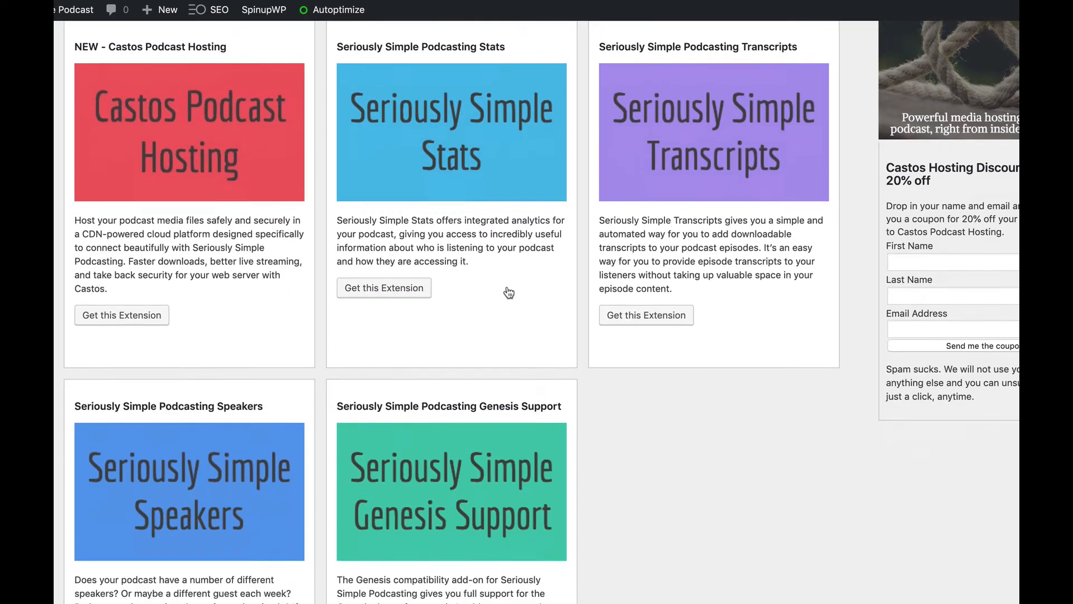
scroll(up, 3)
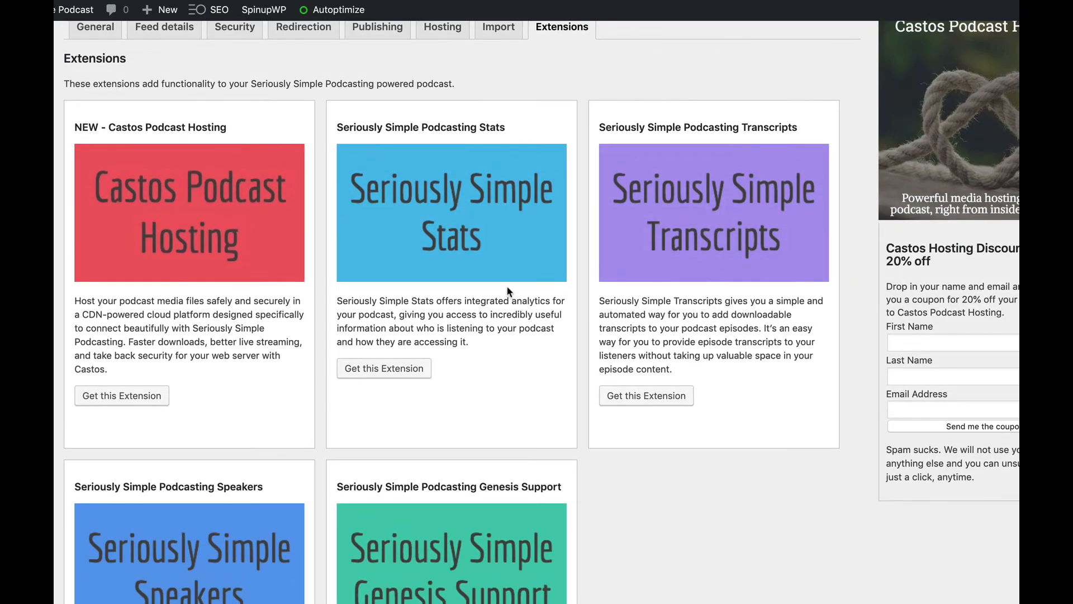
mouse_move(436, 298)
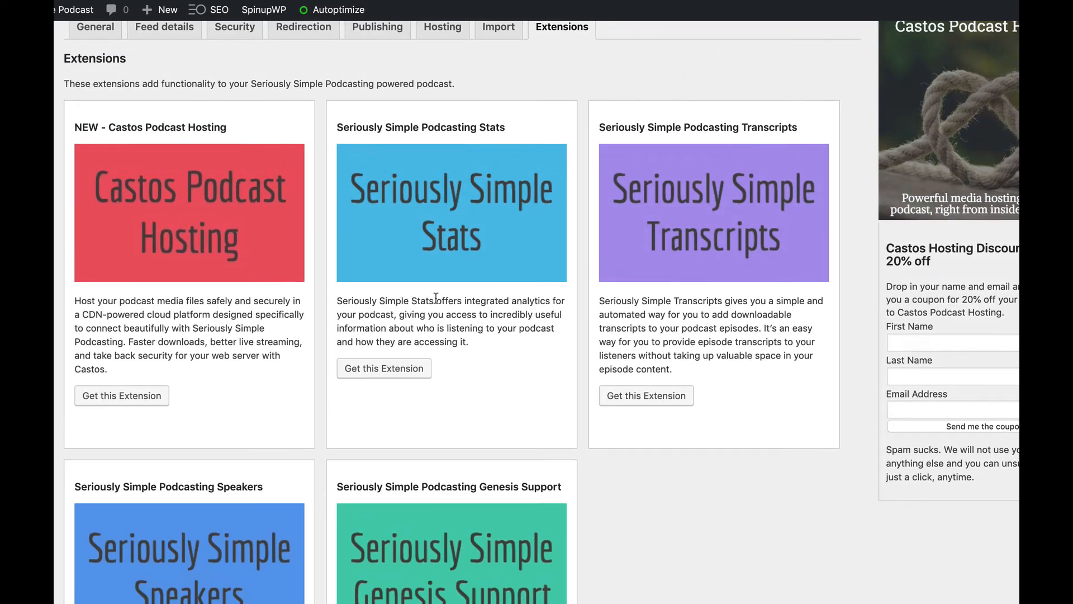
mouse_move(456, 298)
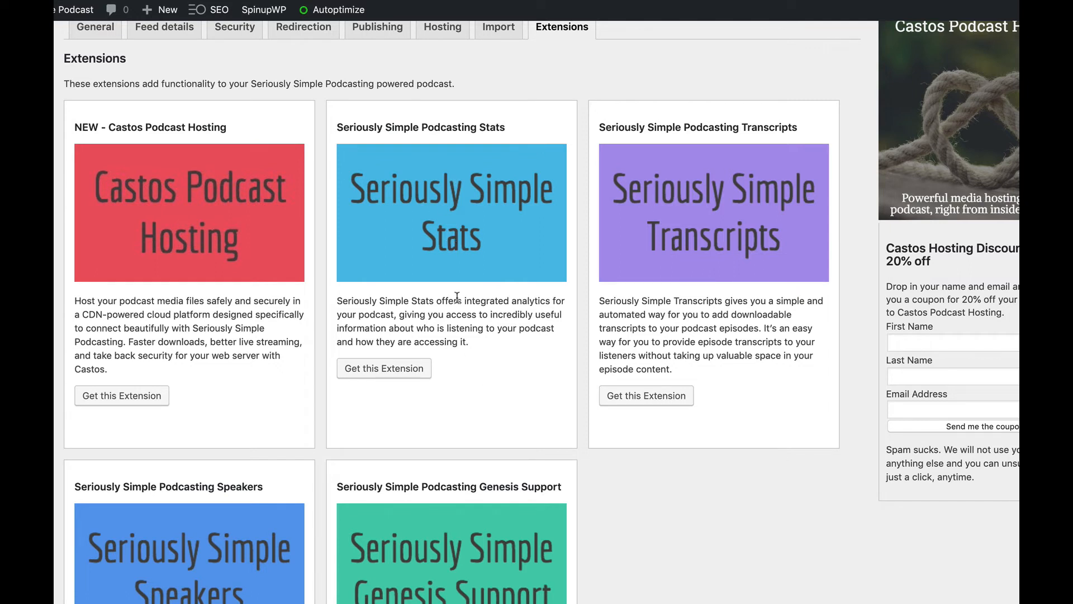
scroll(down, 3)
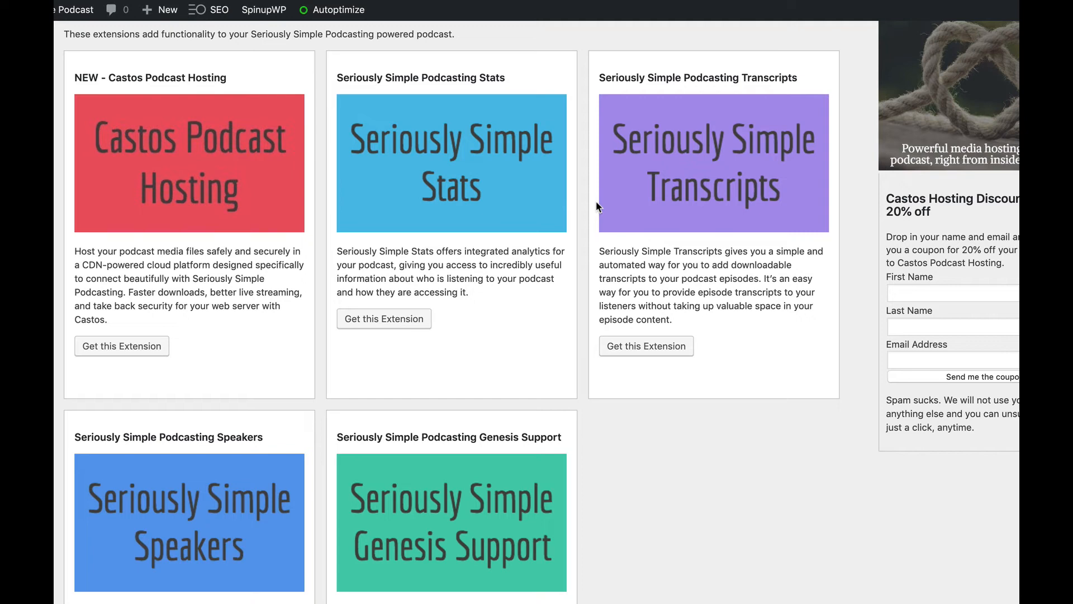
scroll(down, 3)
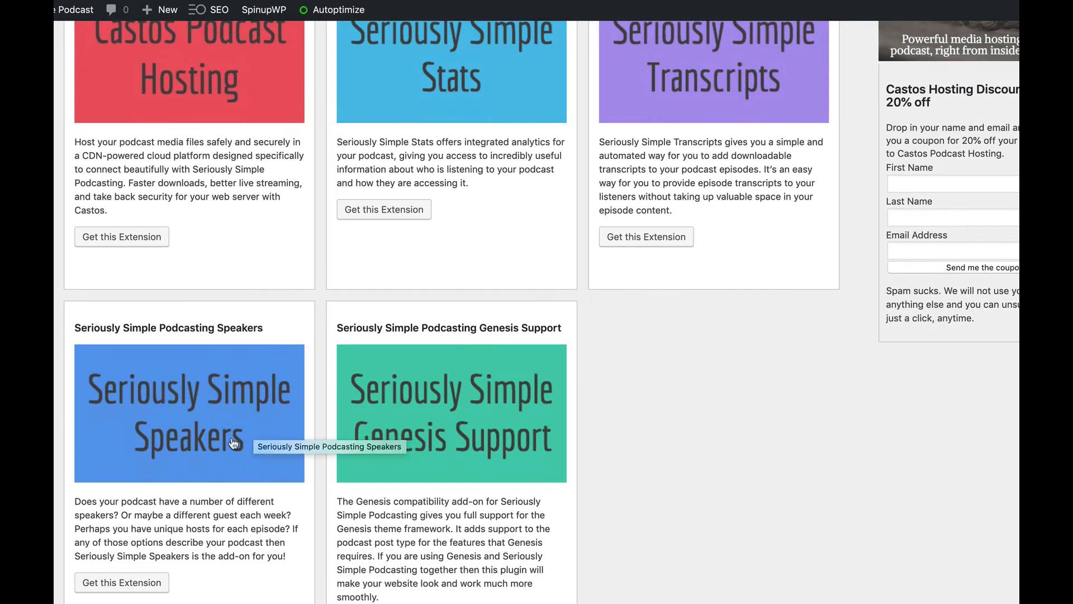
scroll(down, 3)
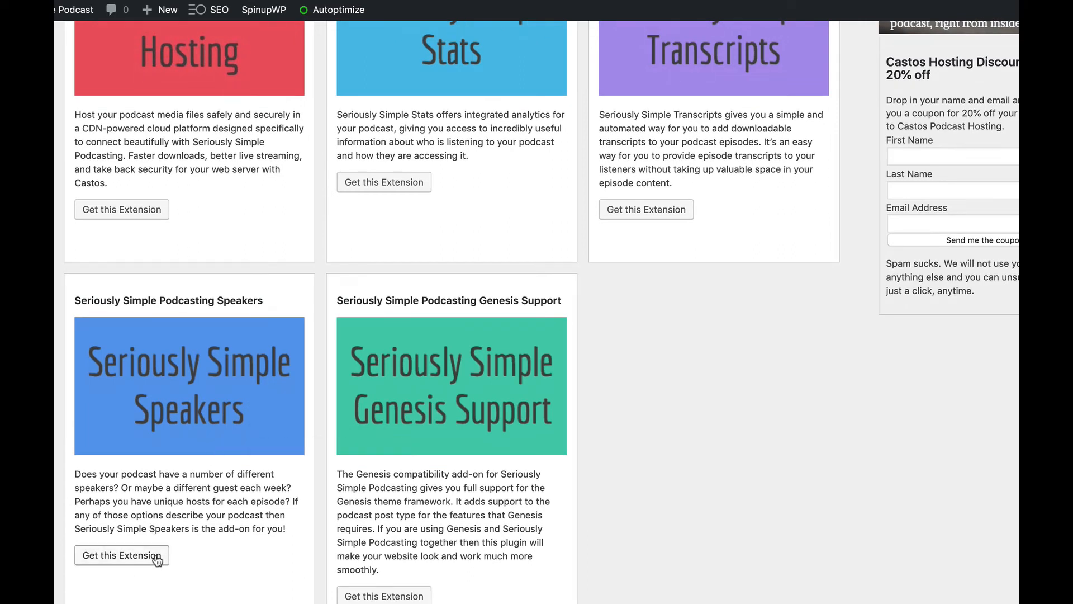
mouse_move(122, 555)
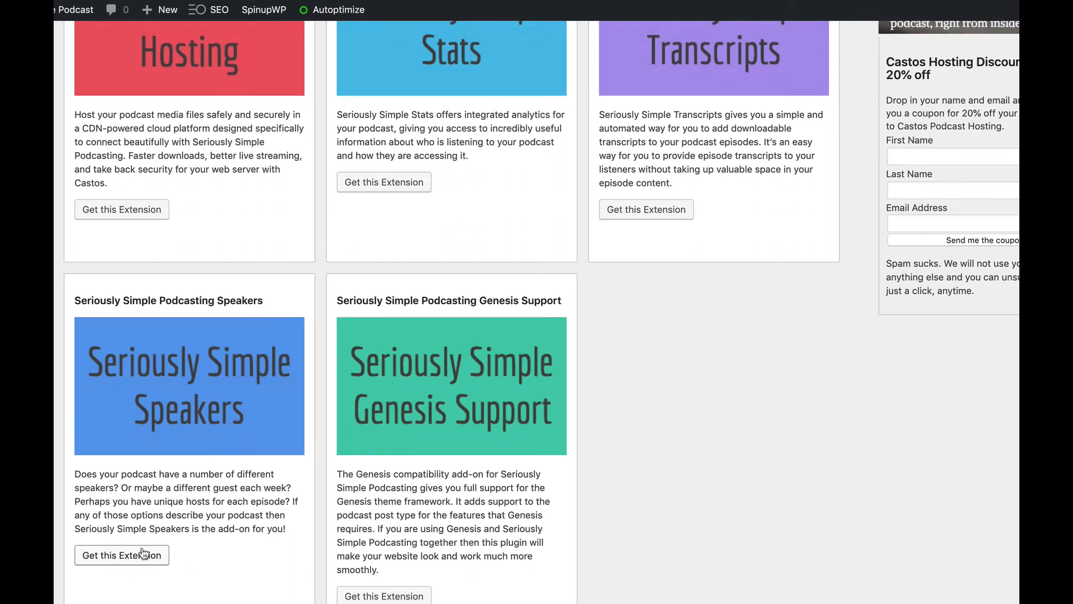
mouse_move(141, 554)
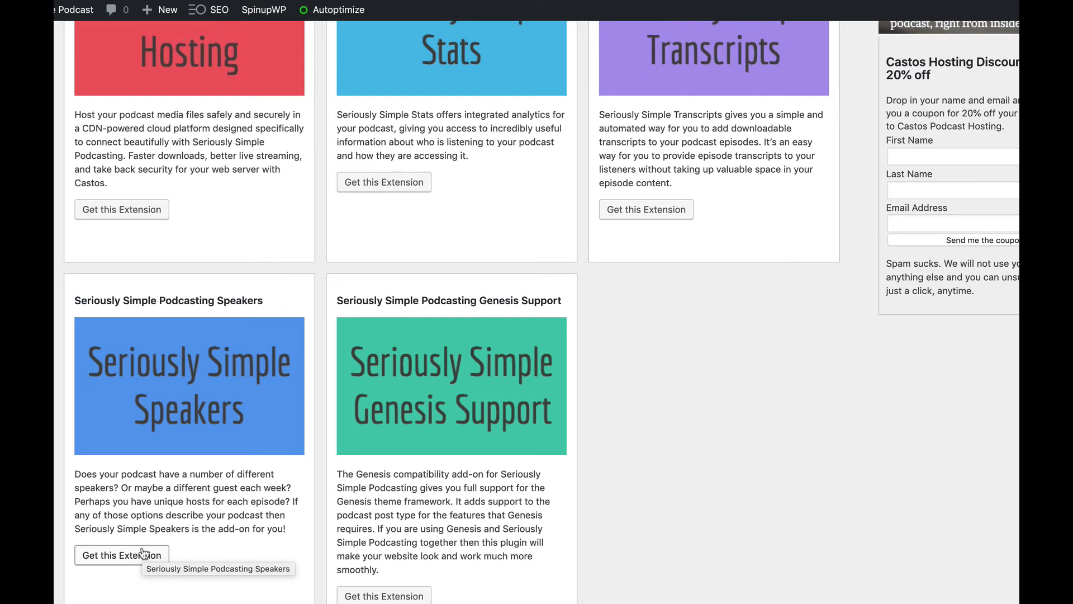
mouse_move(164, 369)
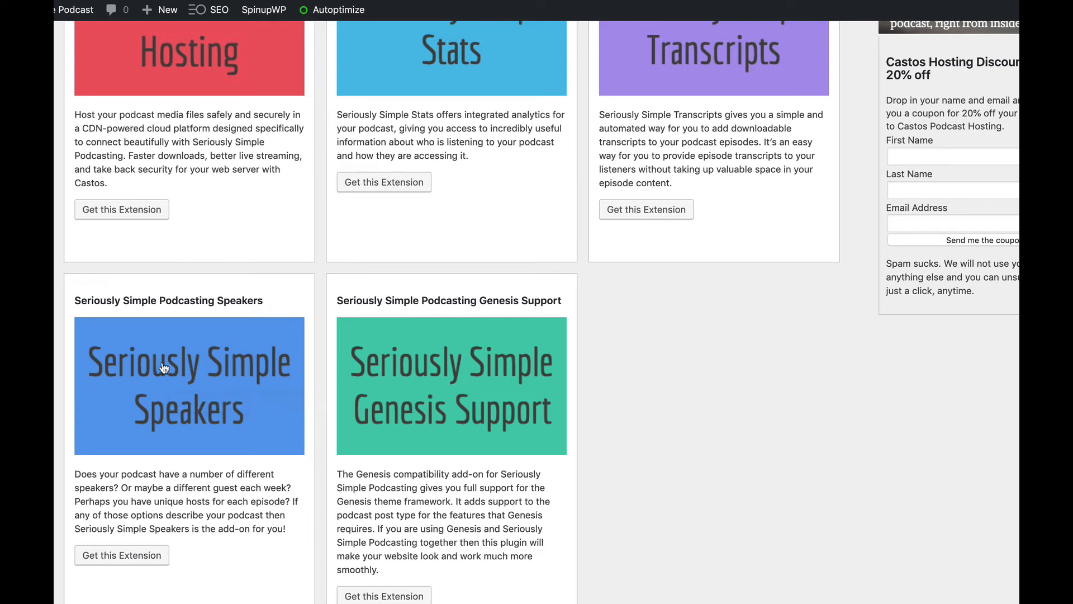
mouse_move(336, 139)
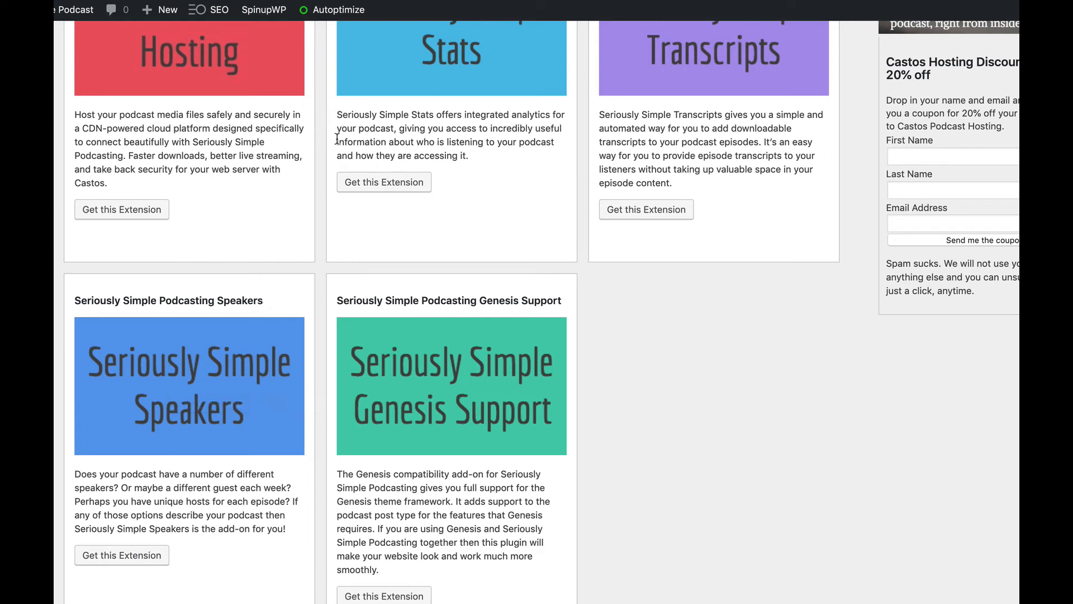
mouse_move(242, 281)
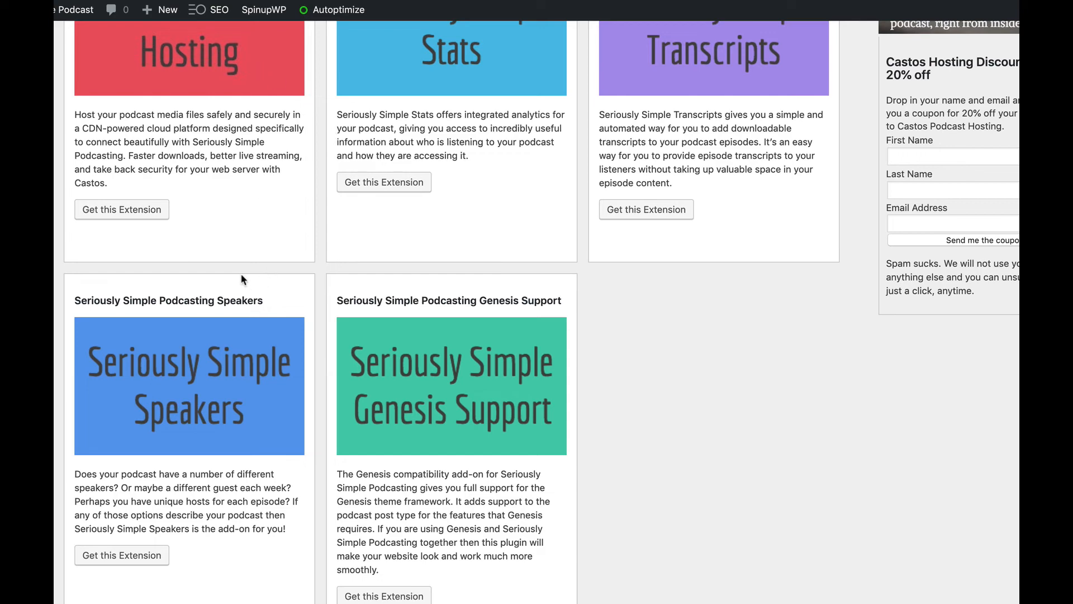
mouse_move(219, 324)
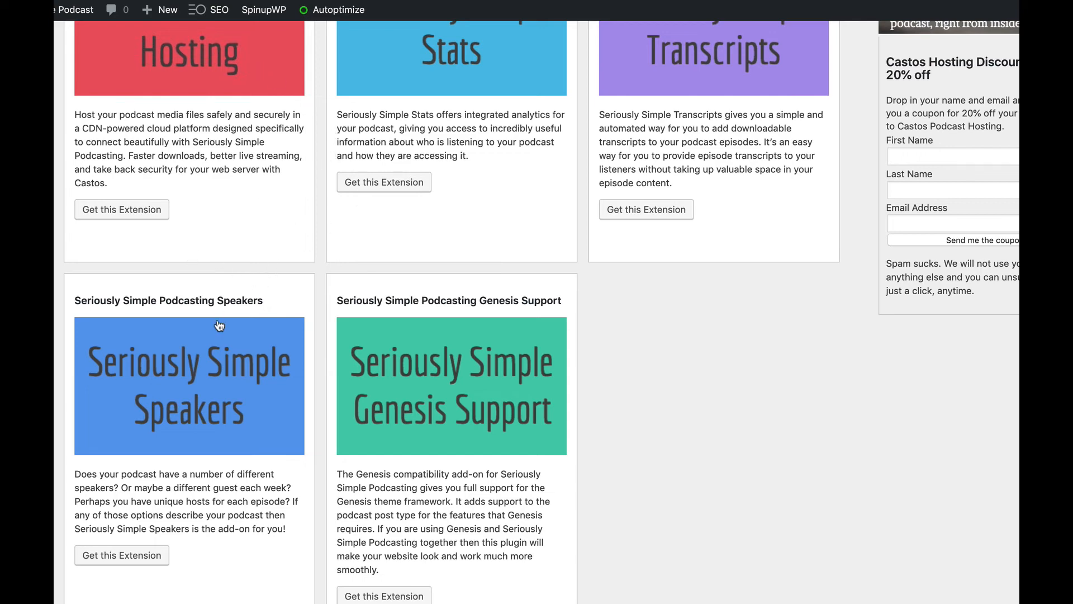
scroll(up, 3)
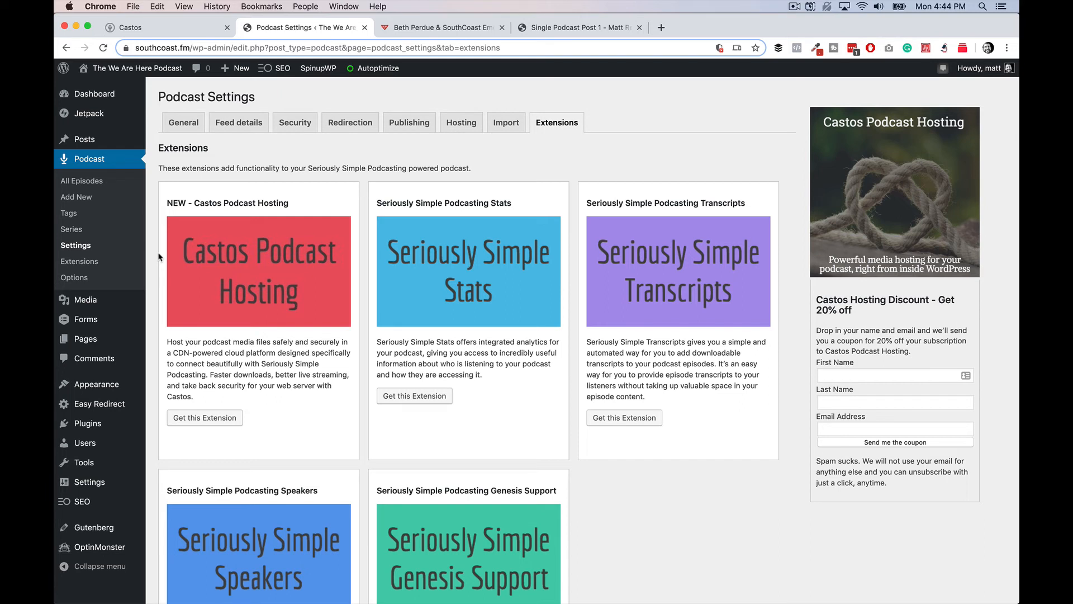
- Scroll the General podcast settings, then open Podcast Options with iTunes, Stitcher, Google Play, Spotify labels
click(183, 122)
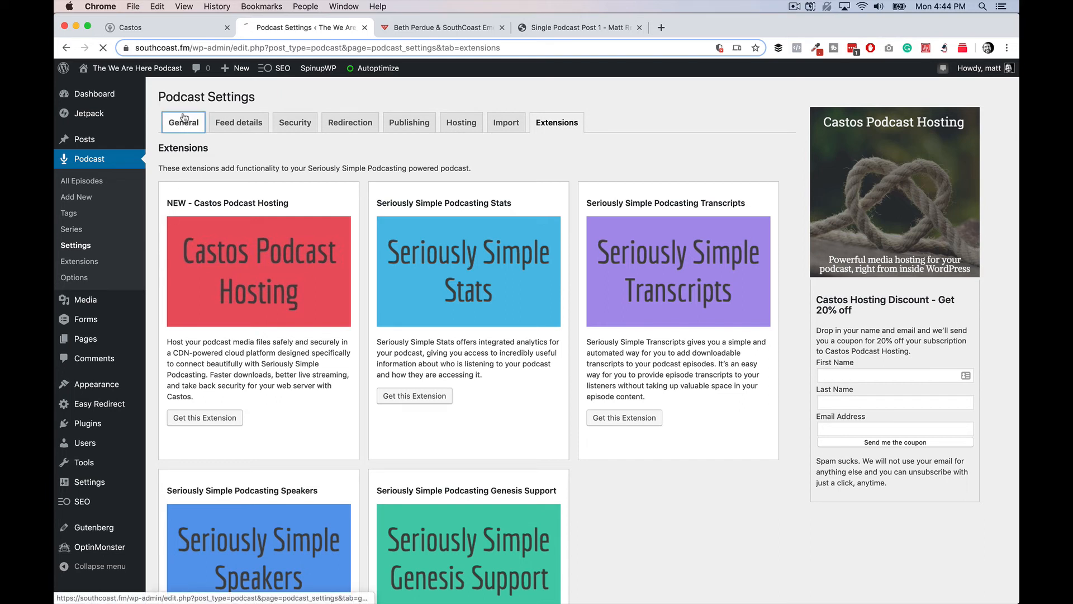
click(183, 122)
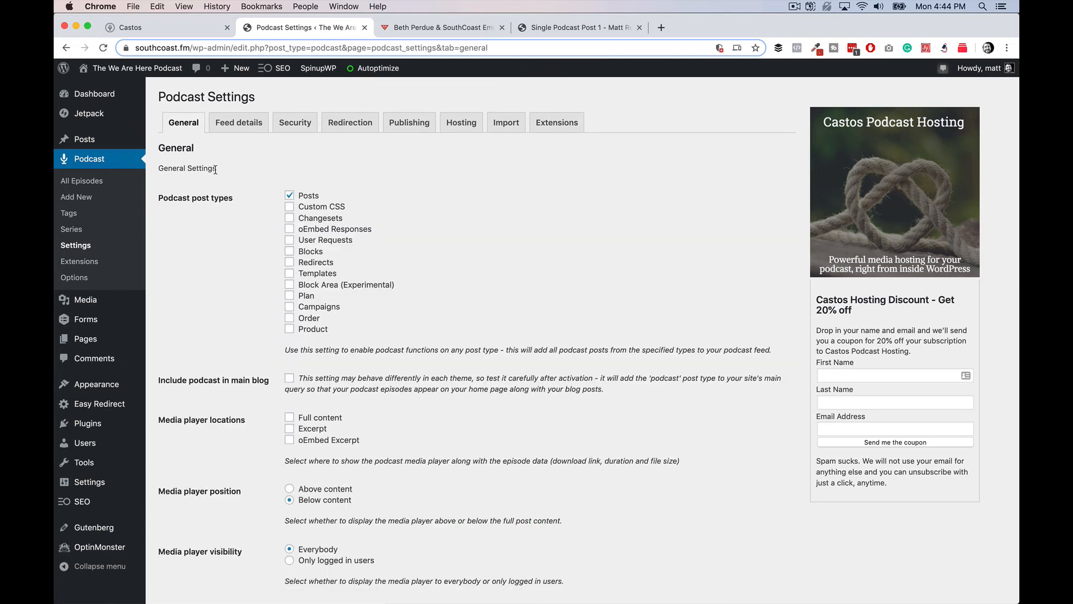
scroll(down, 3)
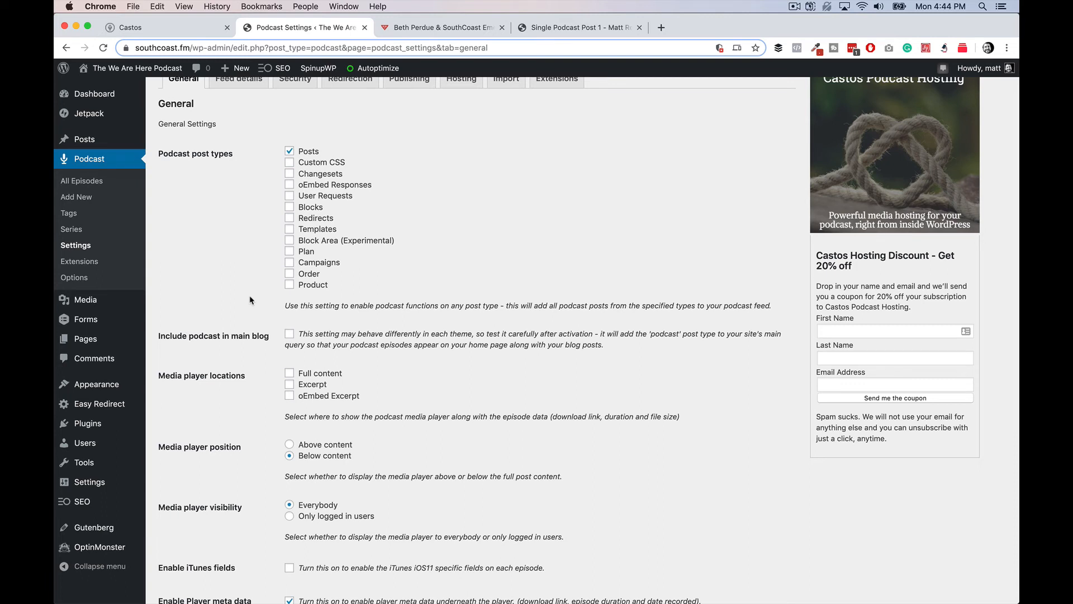
click(74, 278)
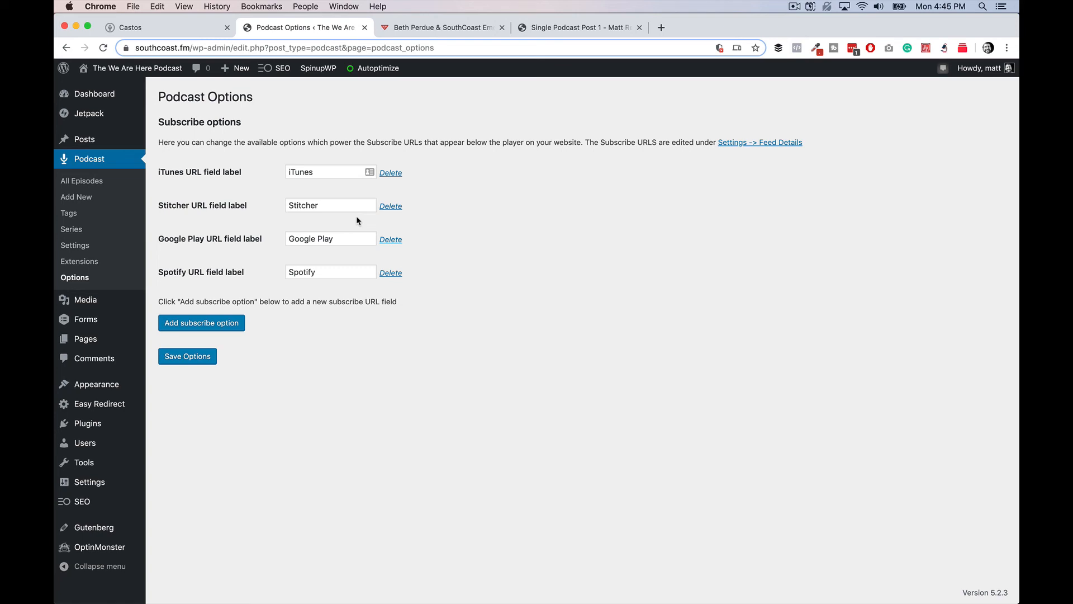
mouse_move(442, 28)
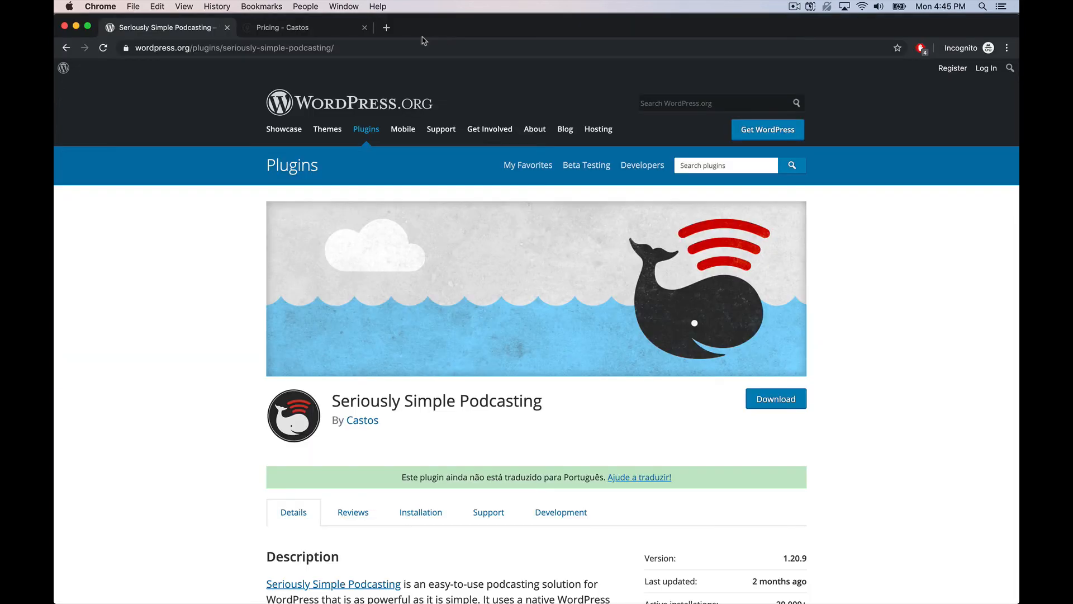
- Scroll through the Castos pricing plans and FAQ on the Pricing - Castos tab
click(282, 27)
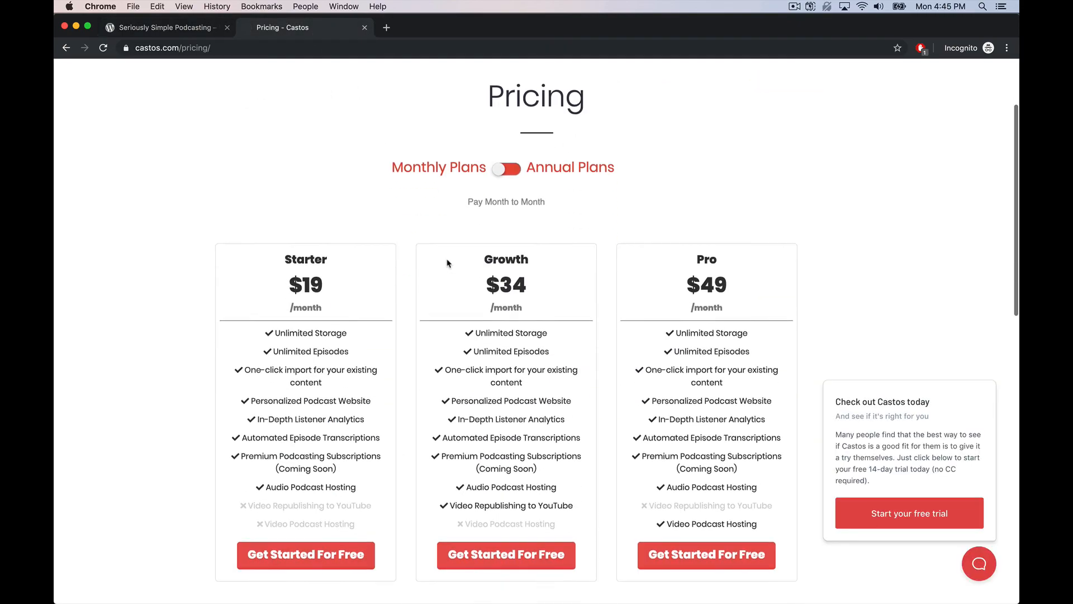
scroll(up, 3)
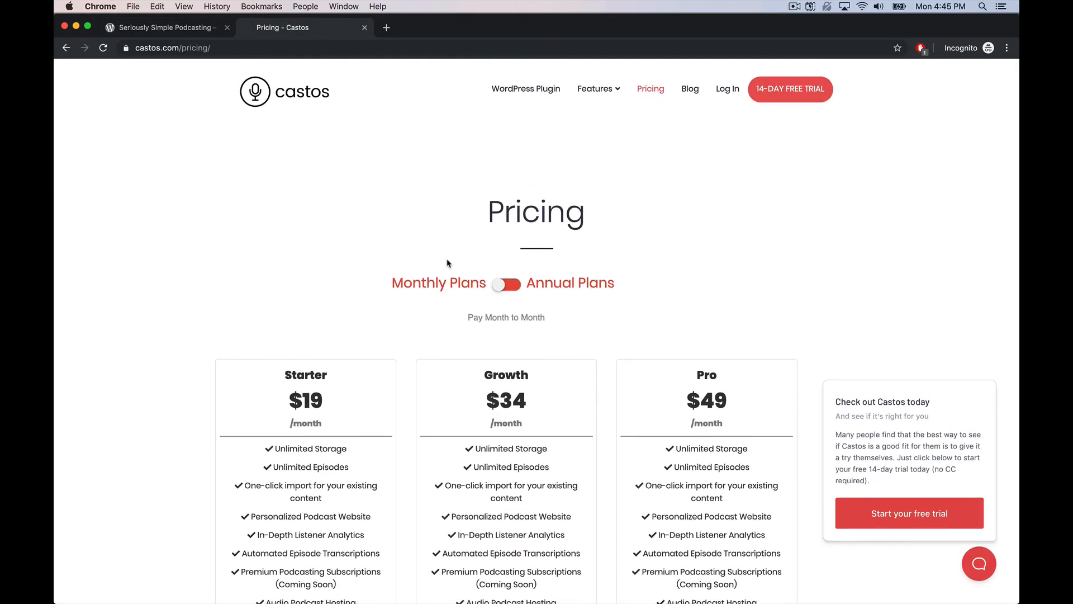
scroll(down, 3)
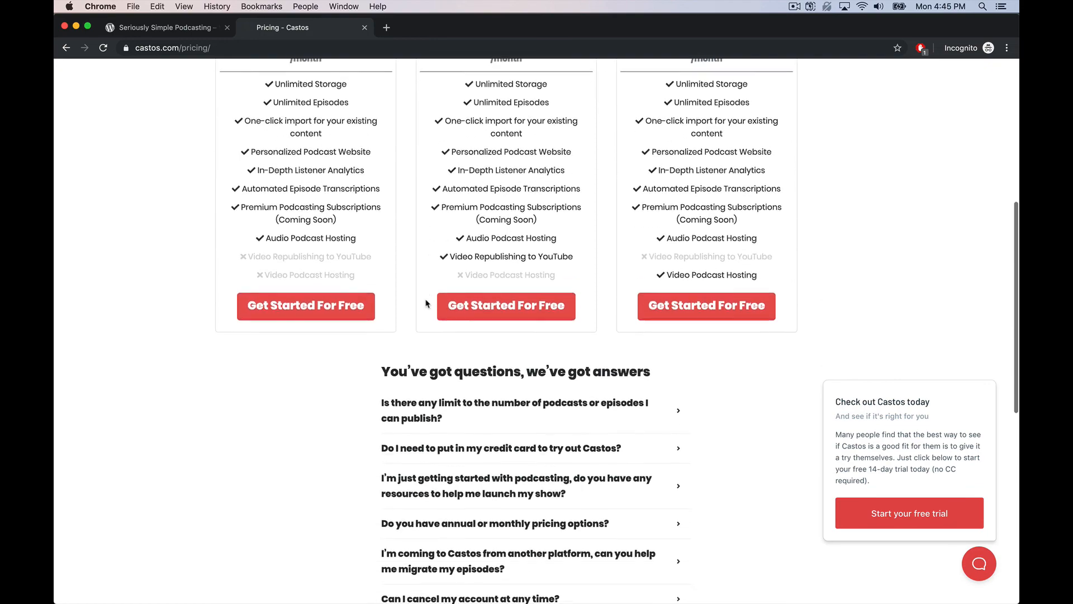
scroll(down, 3)
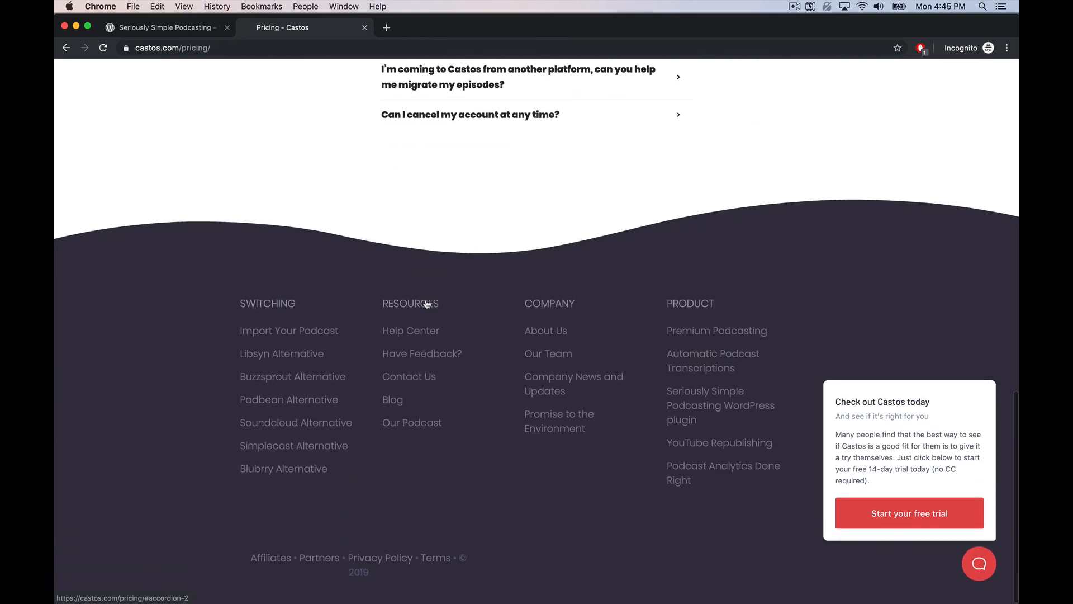
scroll(up, 3)
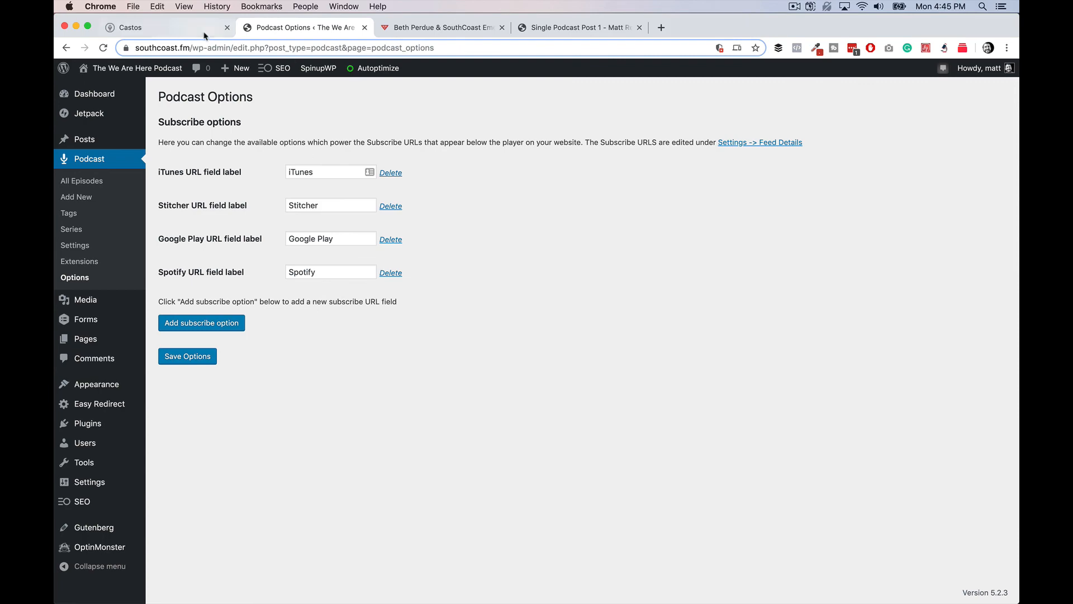
- Show the Castos Episodes list headed by Beth Perdue & SouthCoast Emerging Leaders Award
click(137, 27)
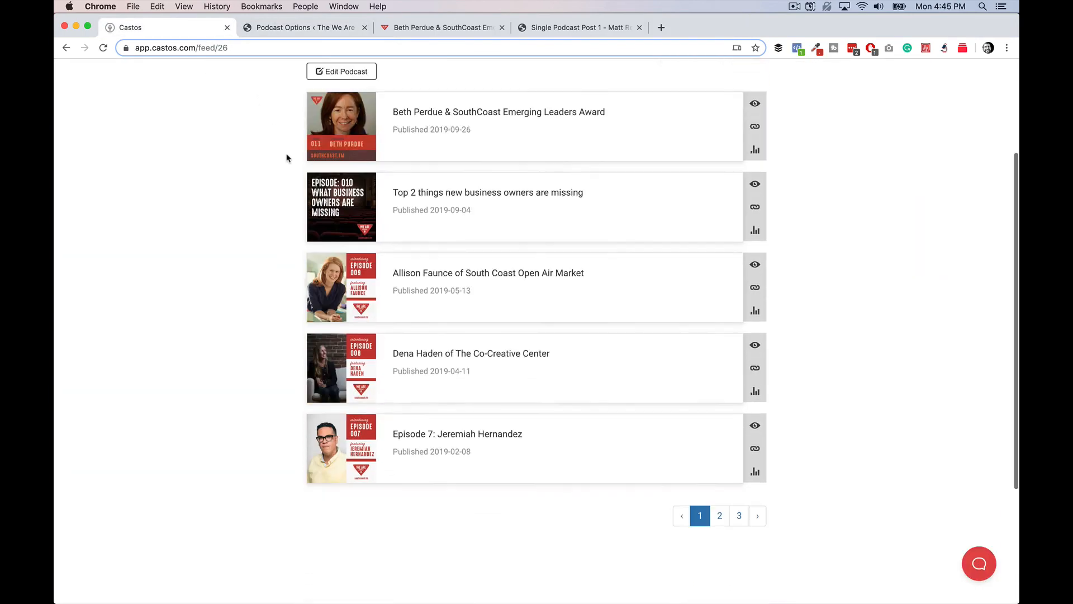
scroll(up, 3)
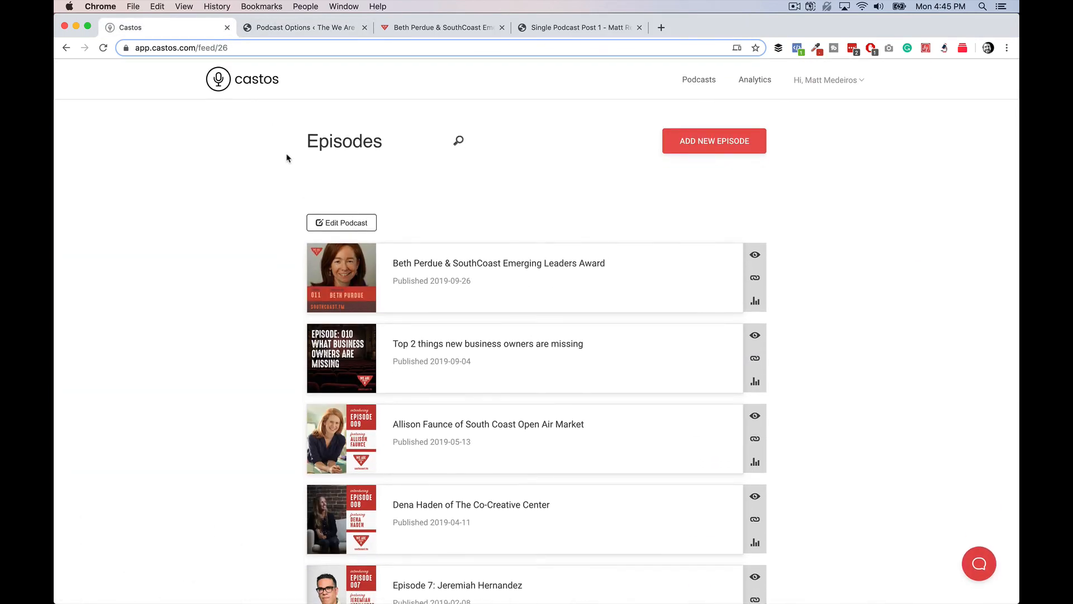
mouse_move(757, 207)
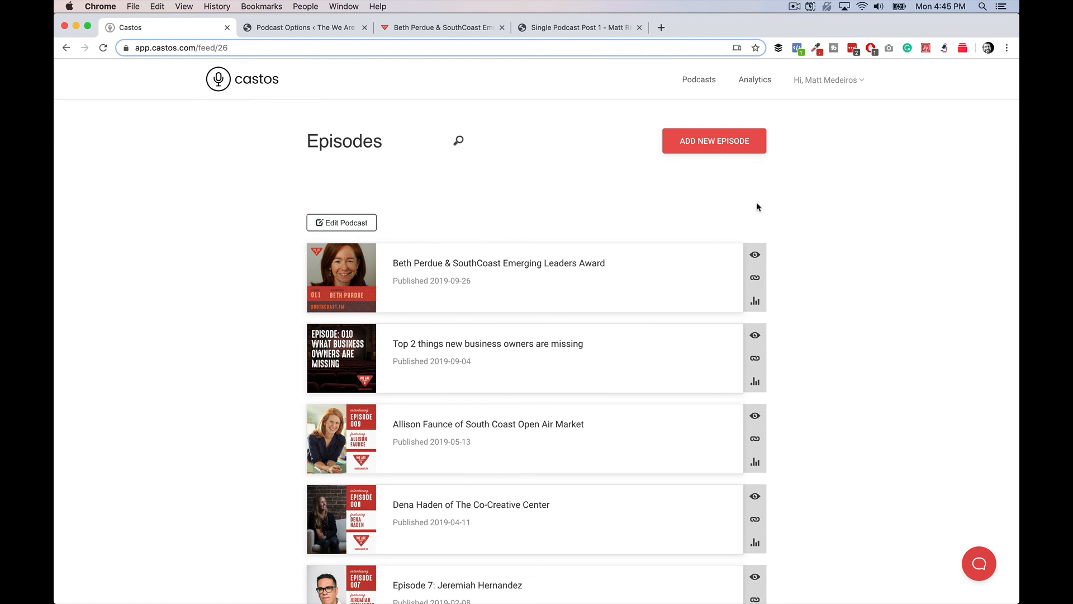
mouse_move(454, 144)
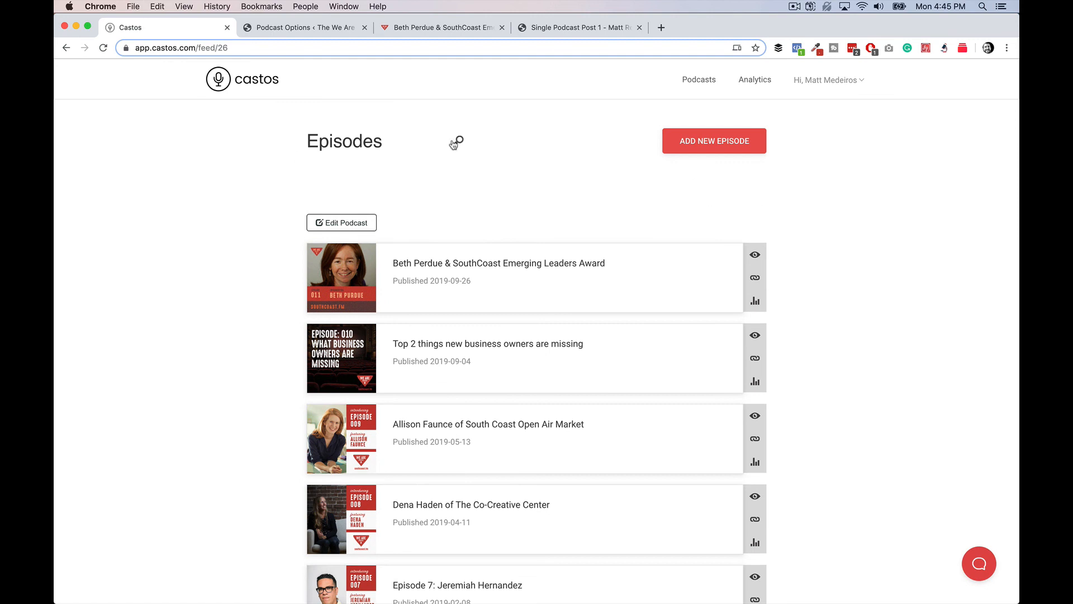
mouse_move(451, 140)
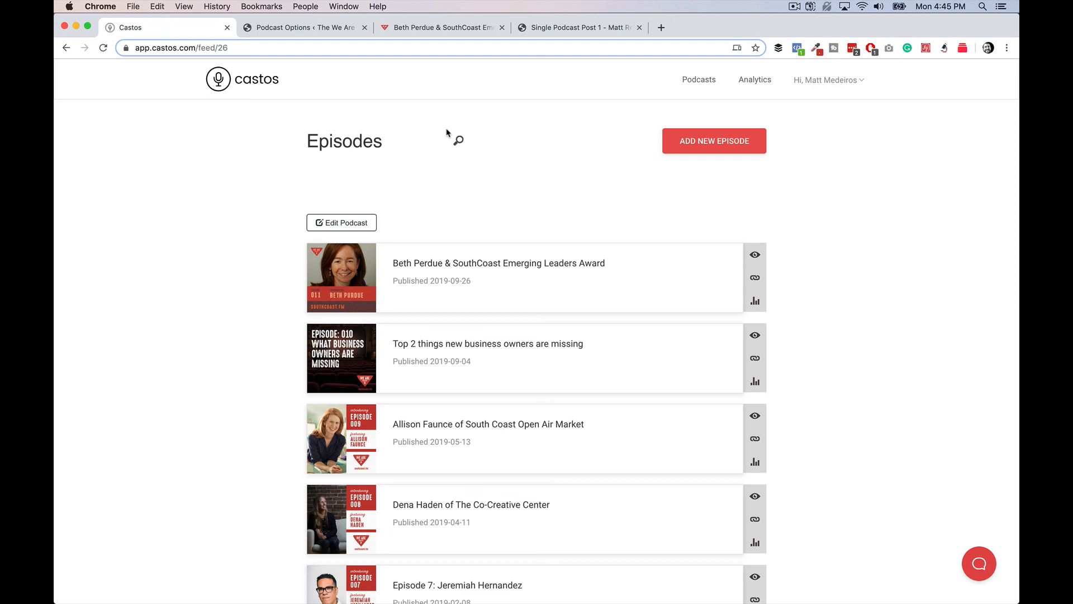